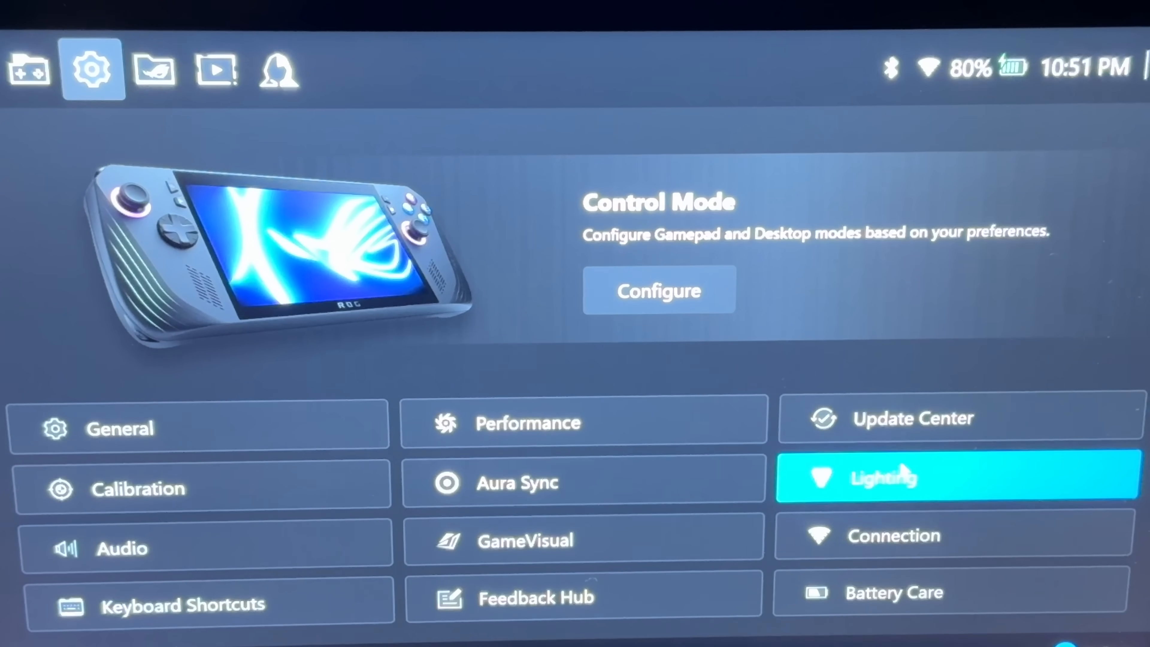
# Step: Bring up the Command Center and overlay the Xbox Game Bar widgets with its What's New notice
pyautogui.click(913, 417)
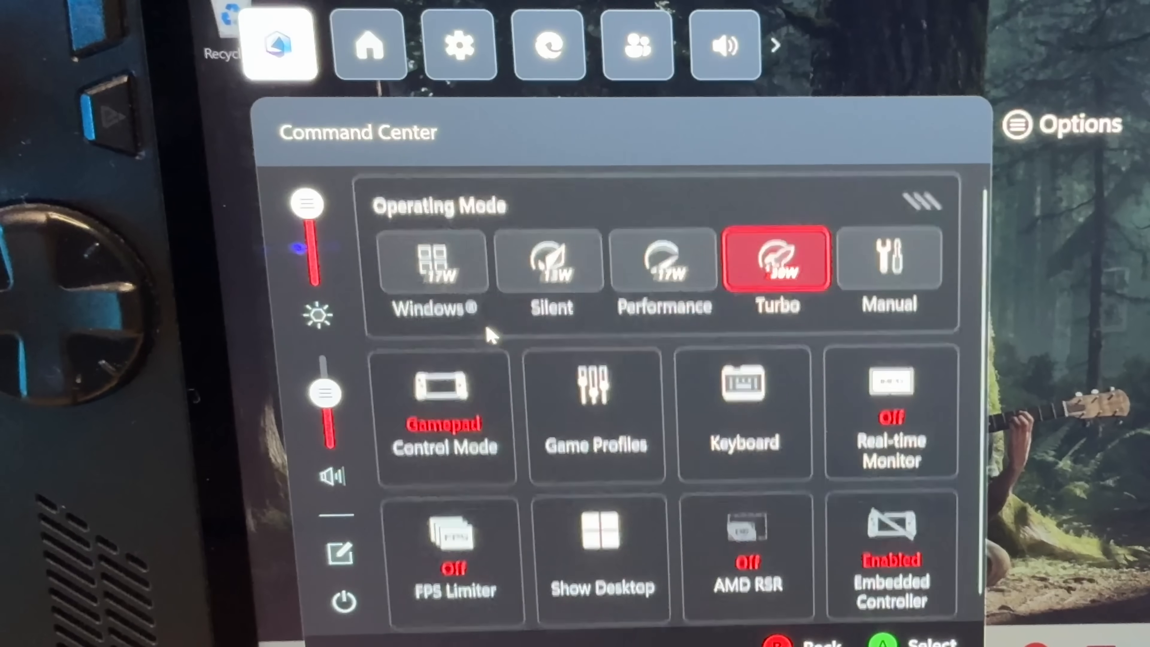
pyautogui.click(443, 411)
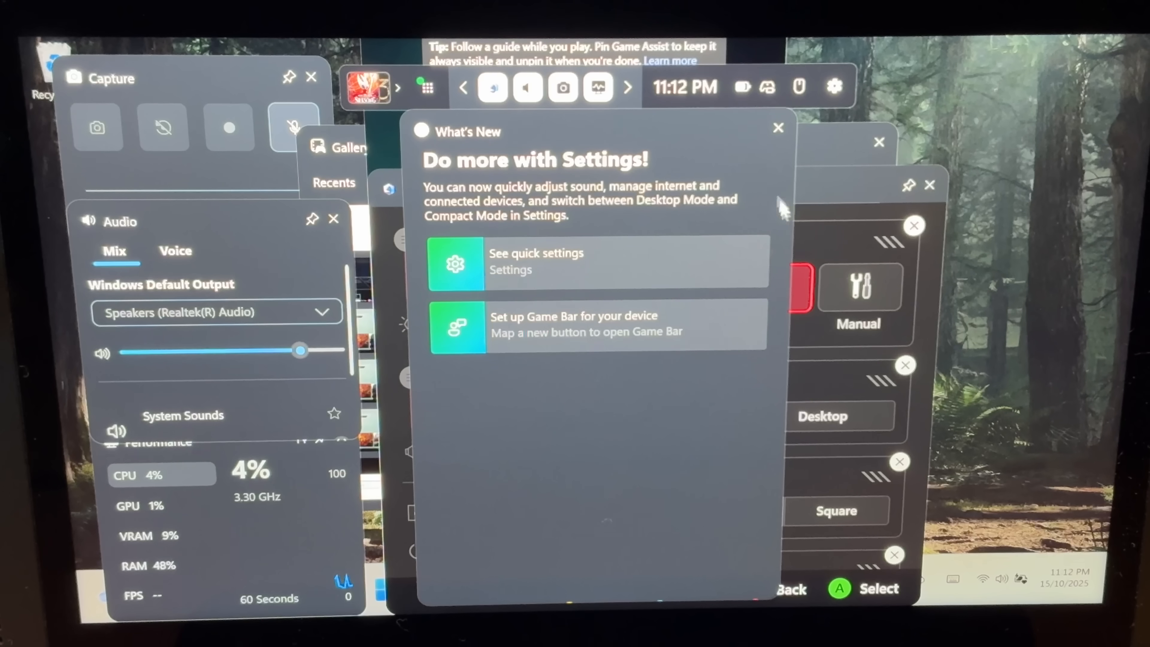
pyautogui.moveTo(858, 287)
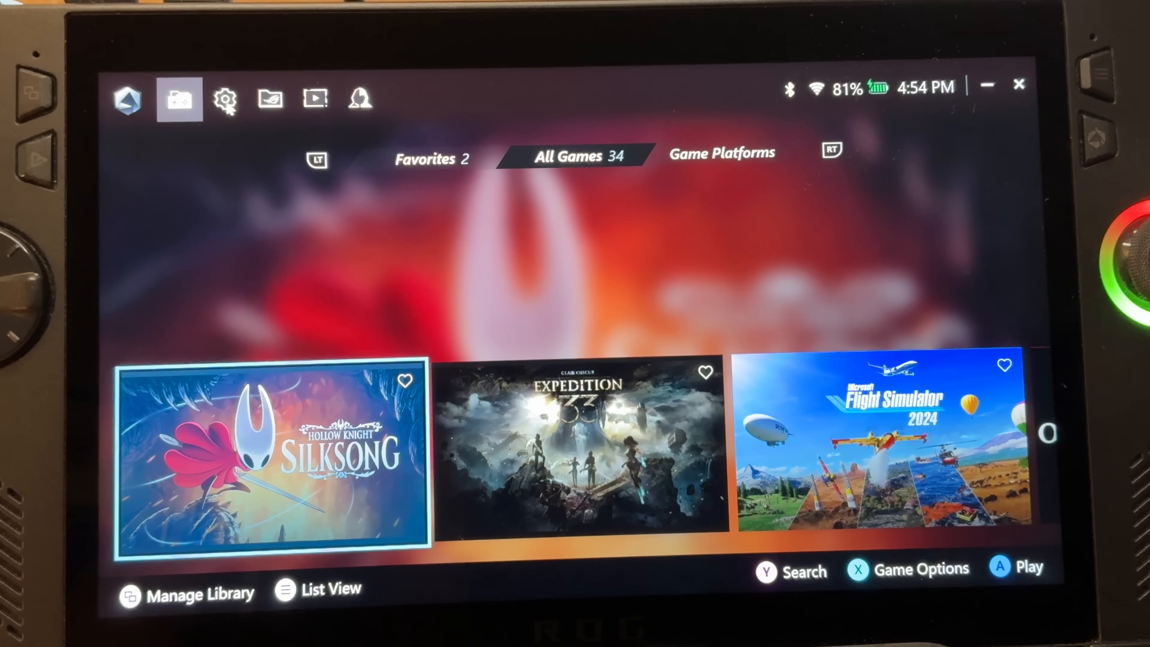
pyautogui.click(226, 98)
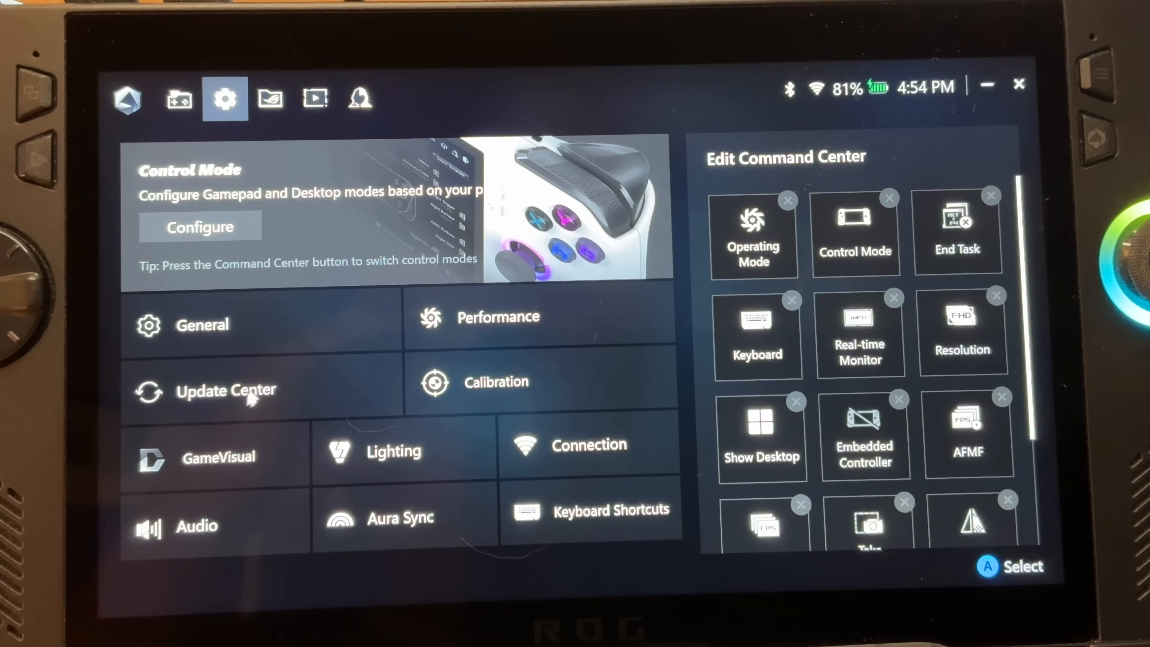
pyautogui.click(226, 389)
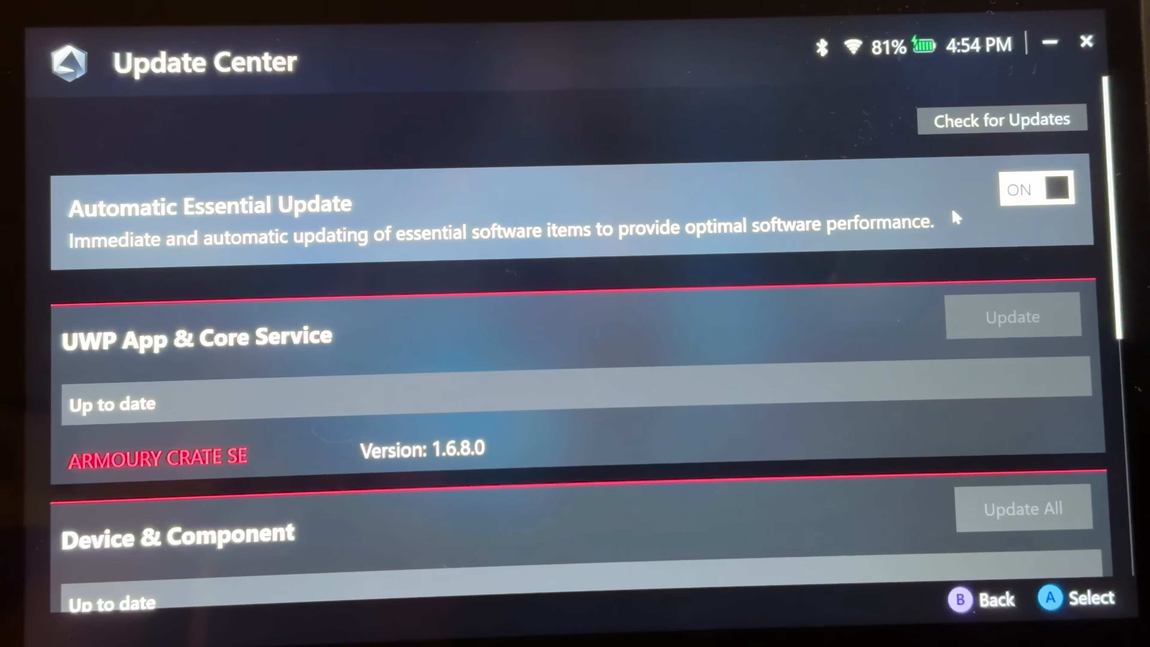
pyautogui.click(1001, 120)
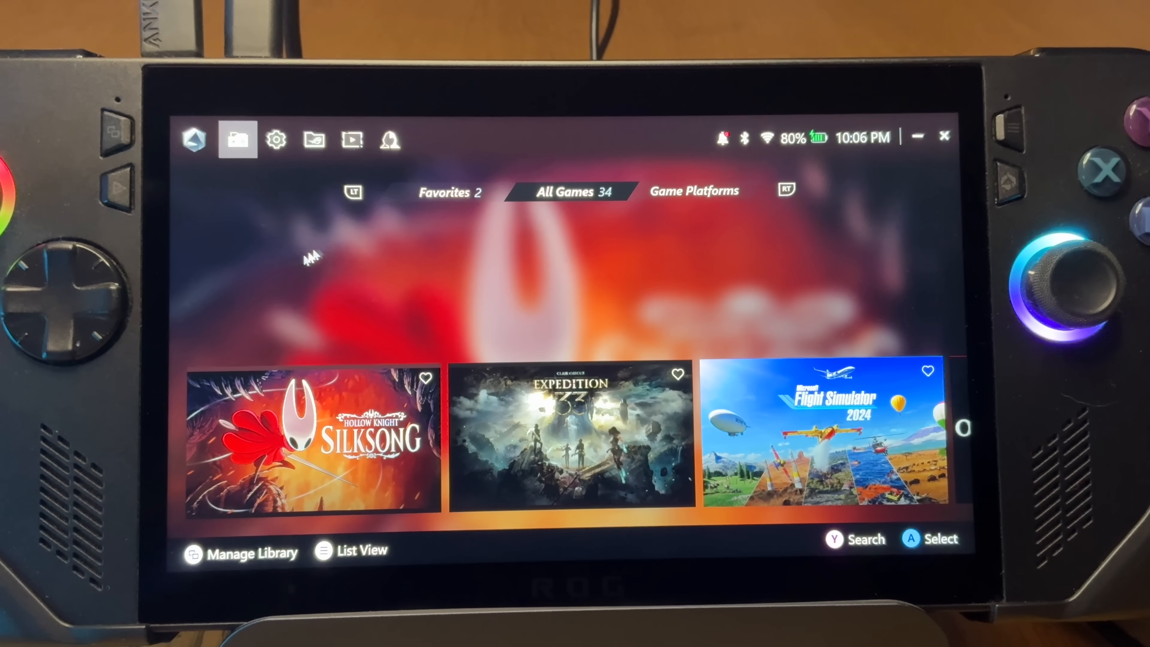
# Step: From the Update Center, start the UWP App & Core Service update and confirm Update Now
pyautogui.click(276, 140)
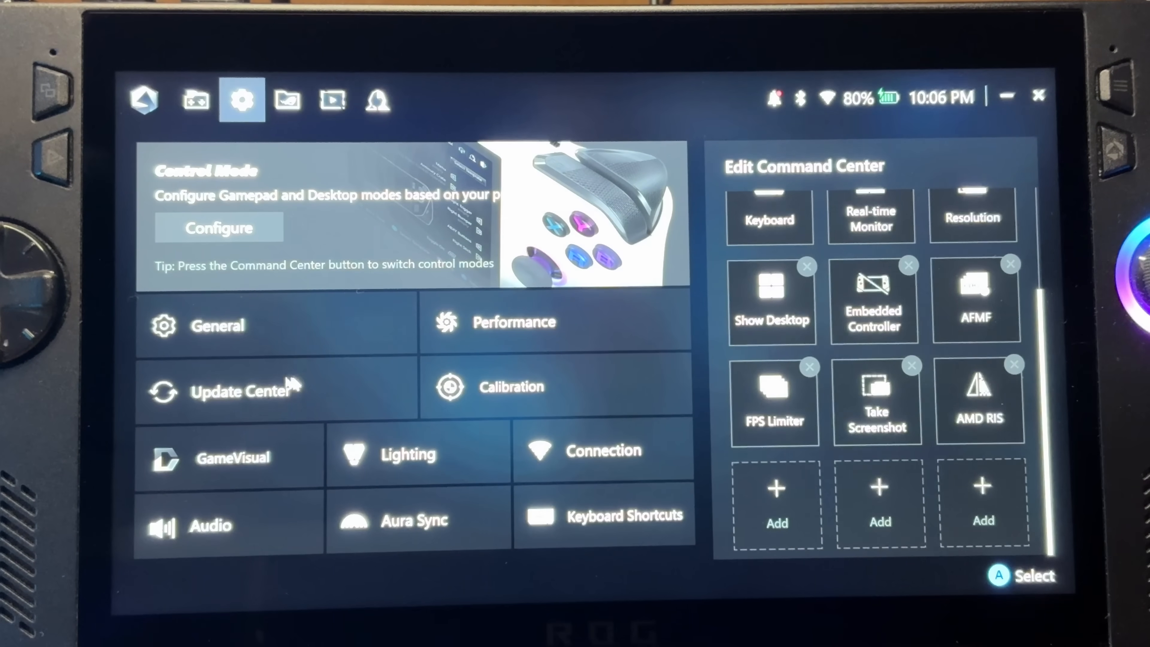
pyautogui.click(245, 391)
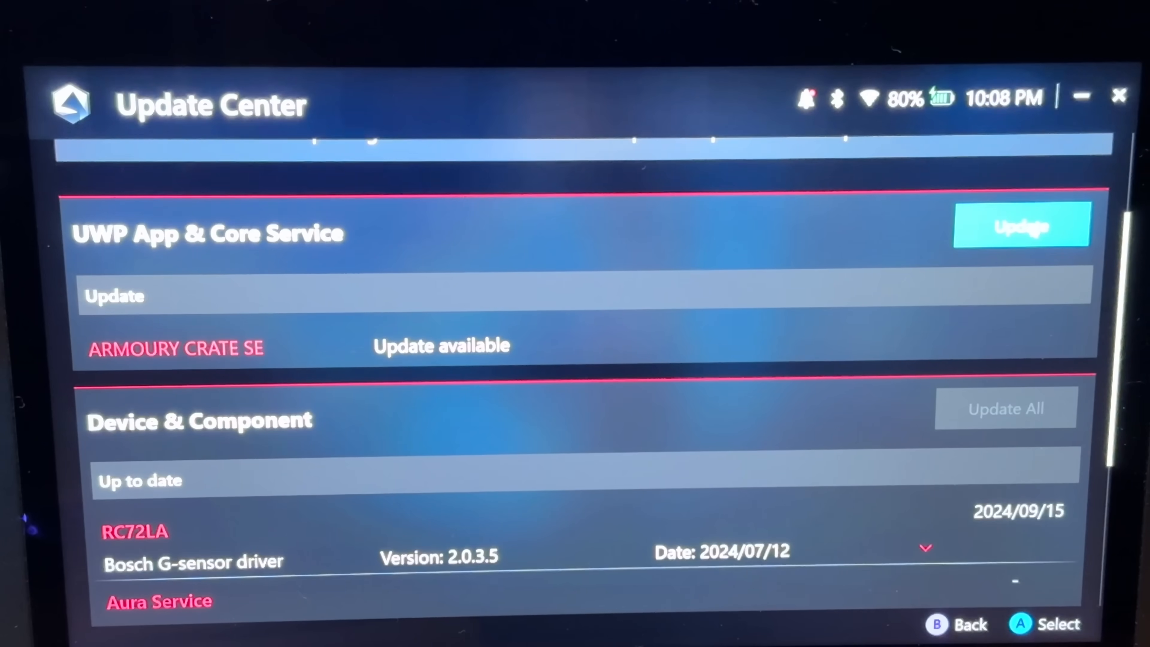
pyautogui.click(1020, 225)
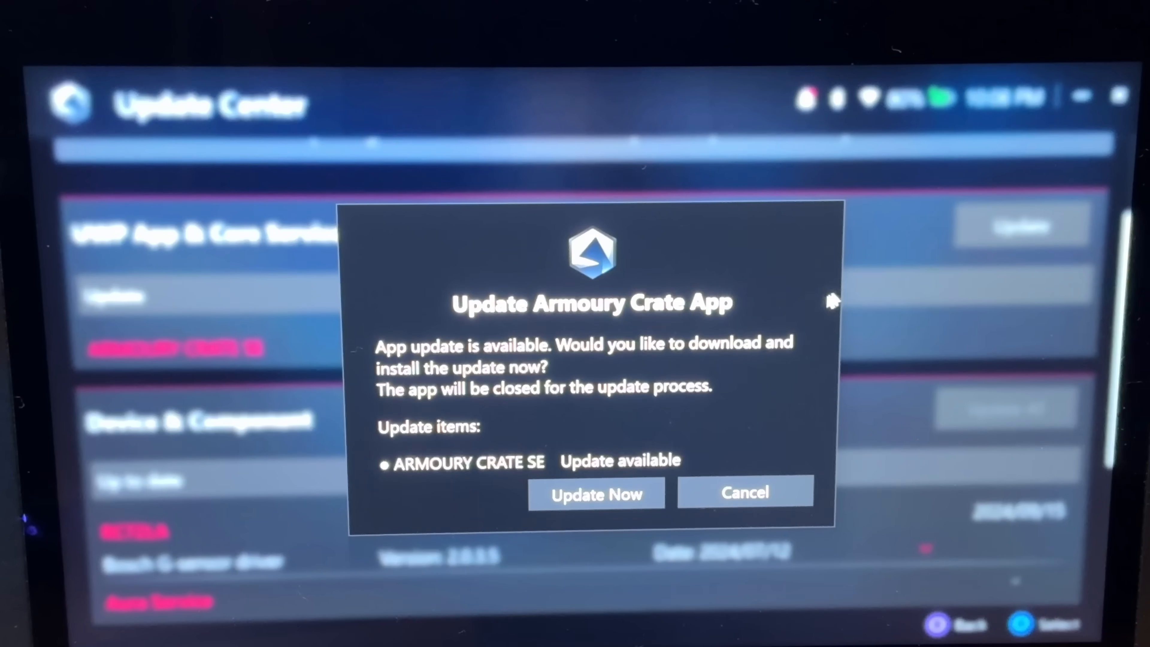
pyautogui.click(596, 493)
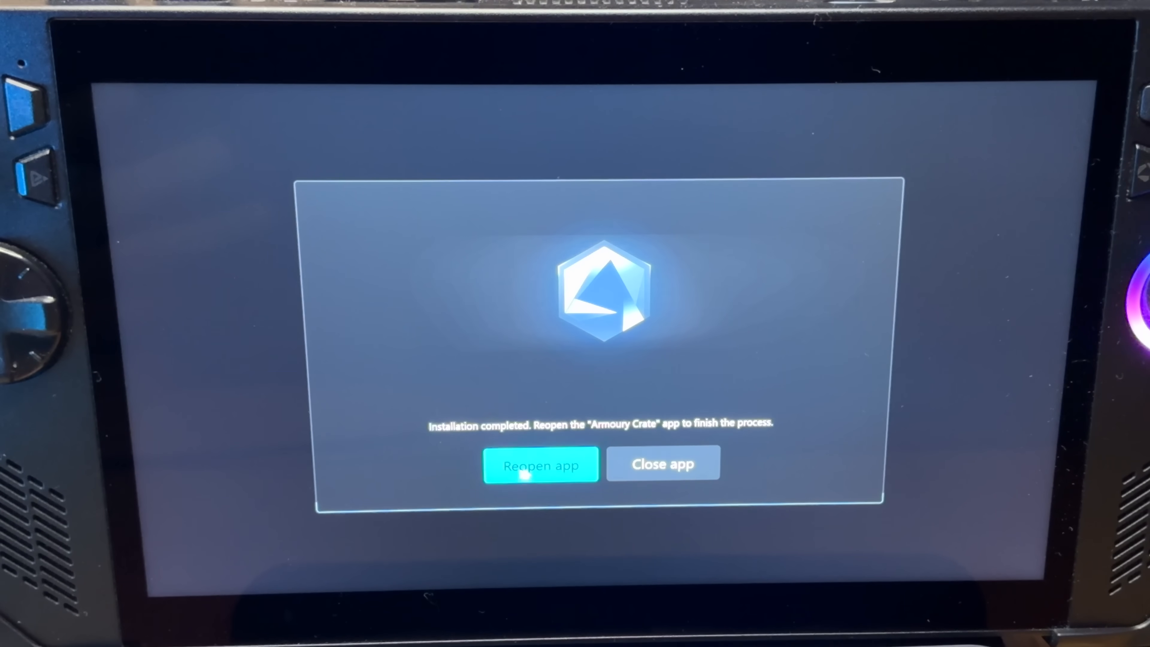
# Step: Reopen the updated app, agree to the privacy notice and turn on power mode synchronization
pyautogui.click(542, 464)
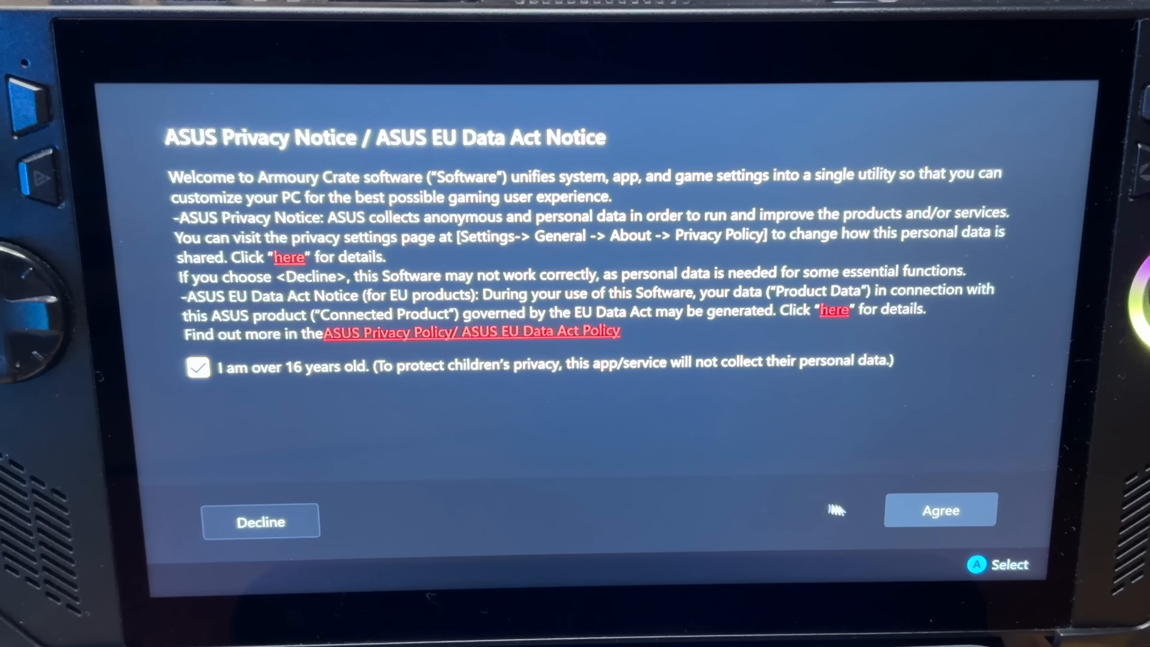
pyautogui.click(941, 509)
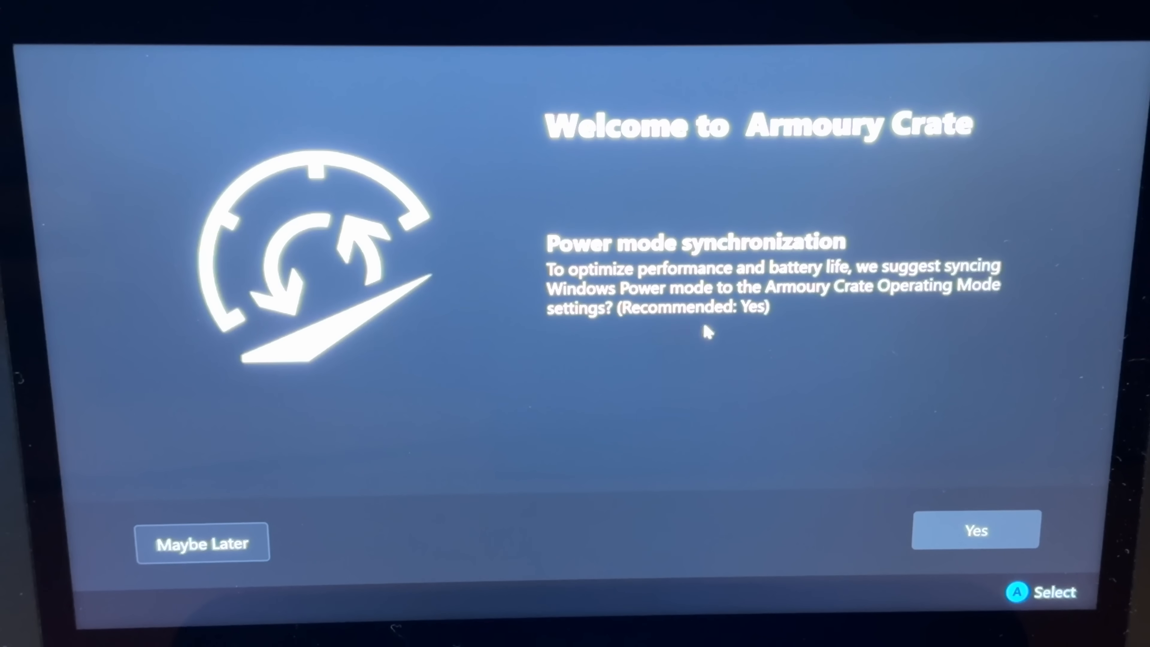
pyautogui.click(976, 529)
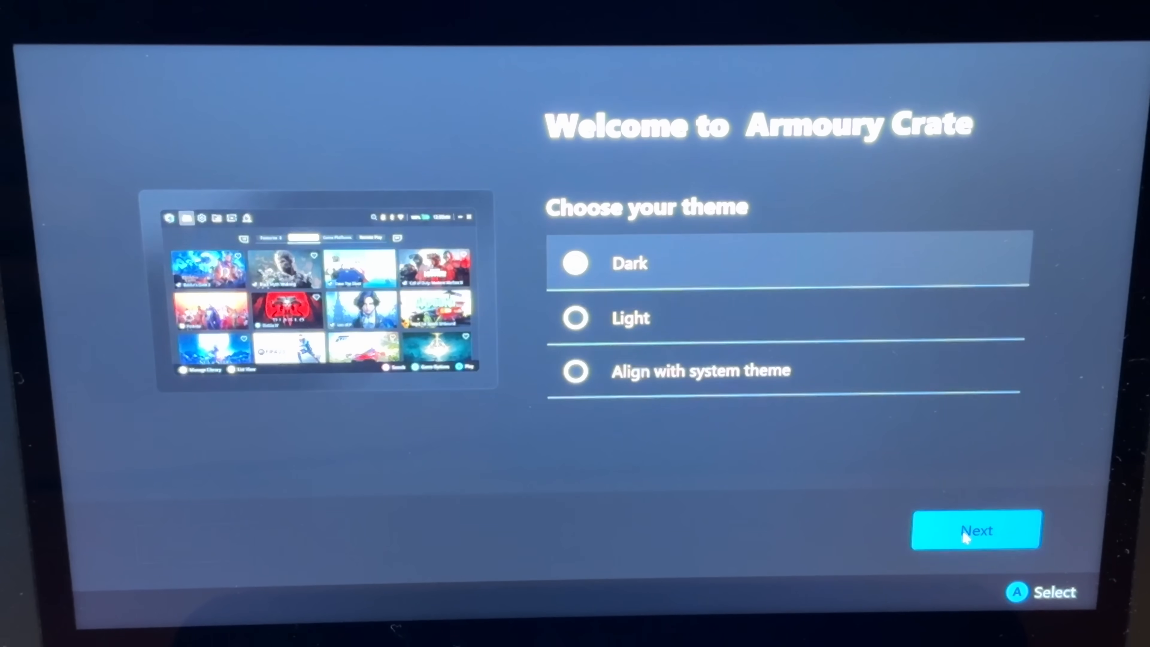
pyautogui.click(575, 317)
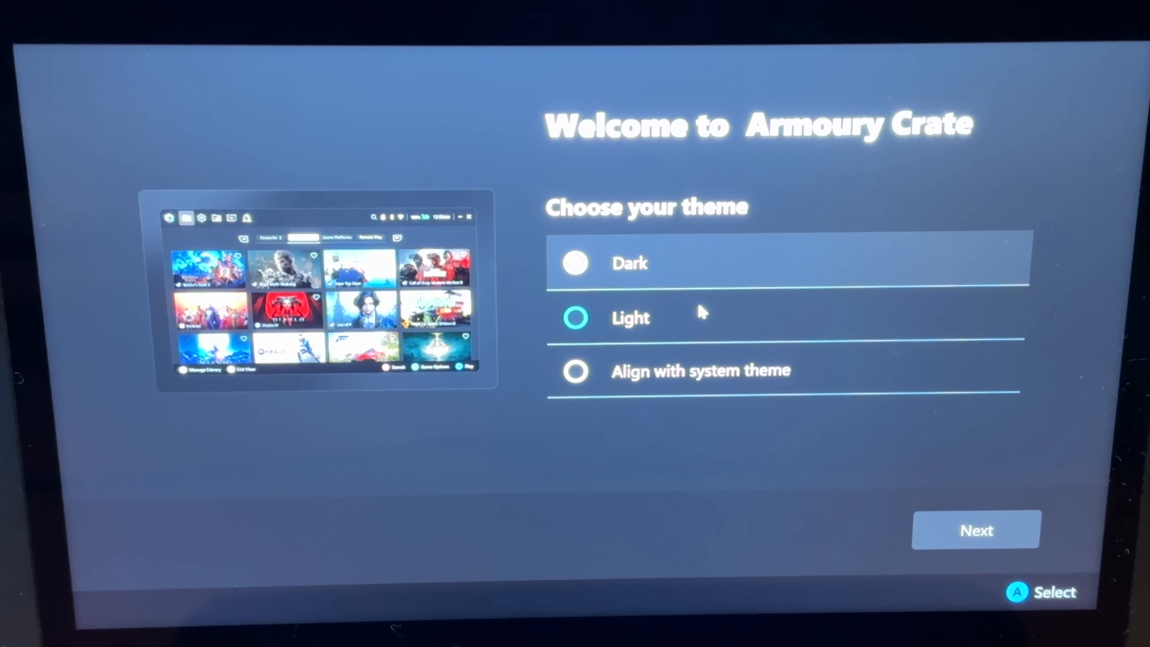
# Step: Keep the dark theme and the new Command Center to finish first-run setup
pyautogui.click(576, 264)
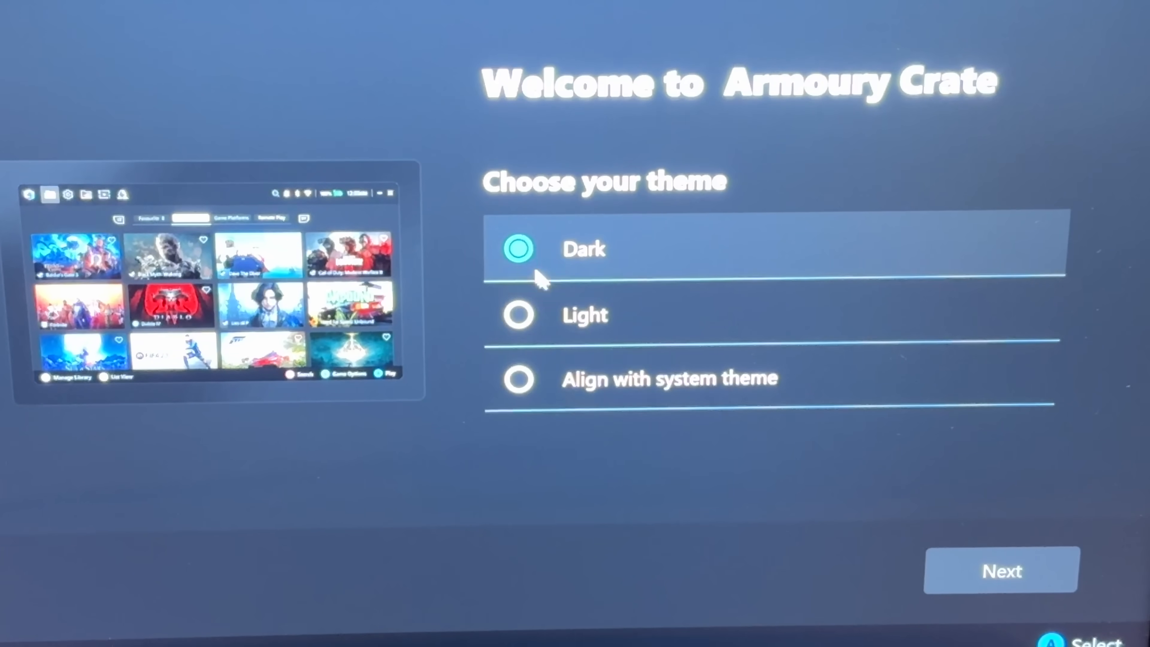
pyautogui.click(1000, 570)
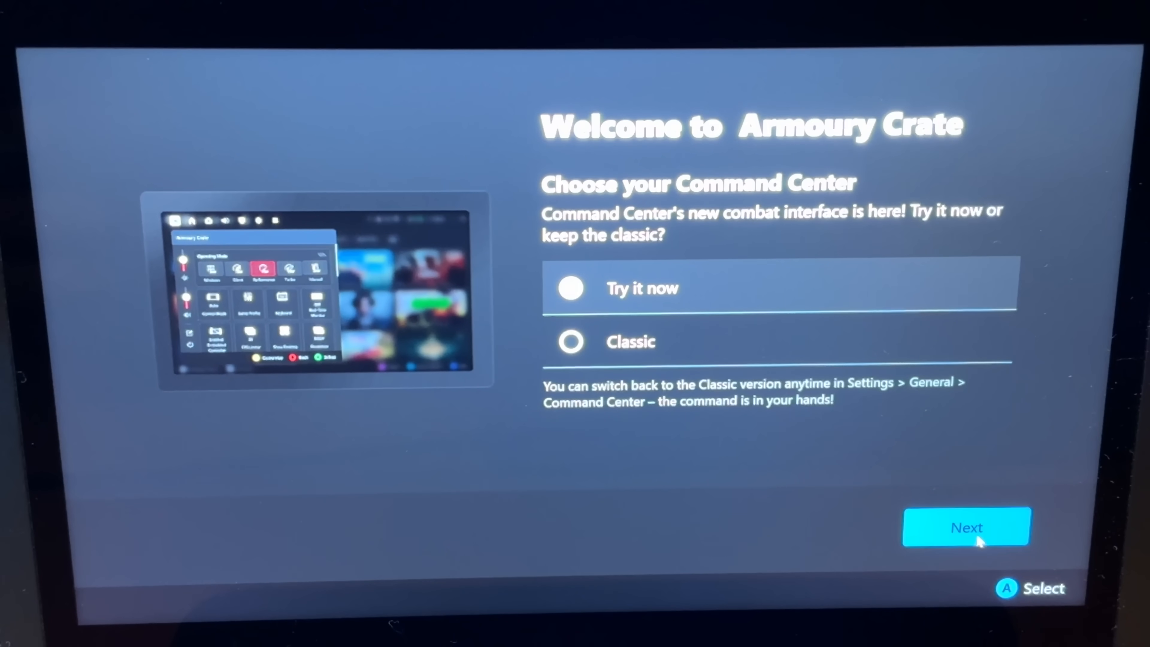
pyautogui.click(964, 526)
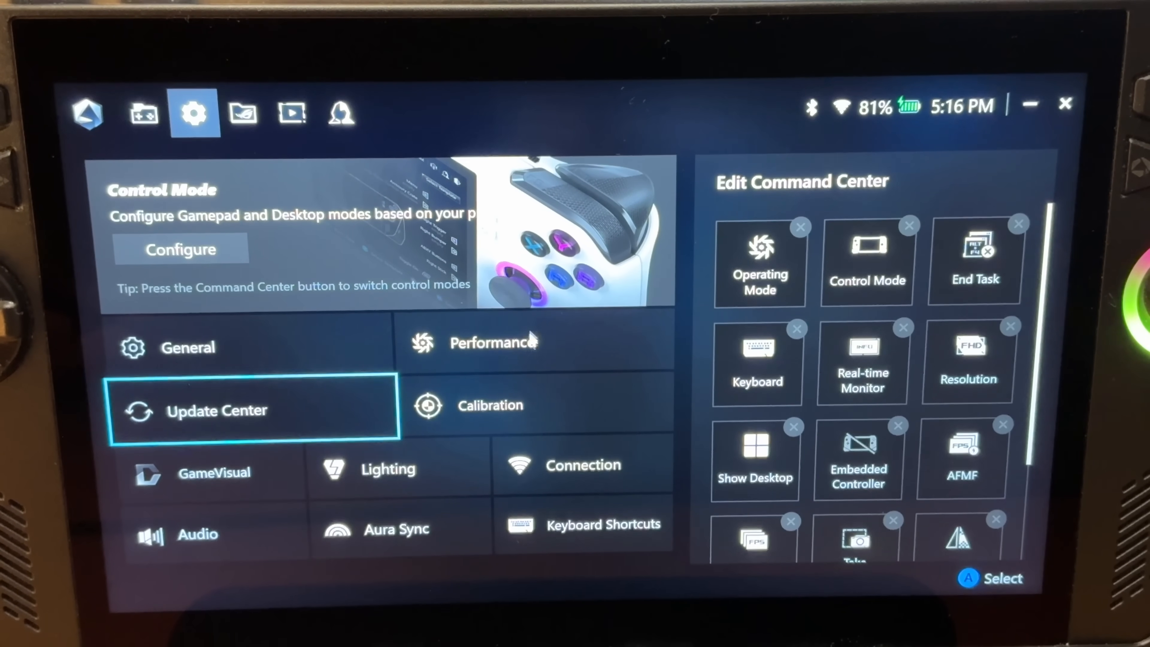
# Step: Go to the redesigned Settings page and its Performance section
pyautogui.click(493, 342)
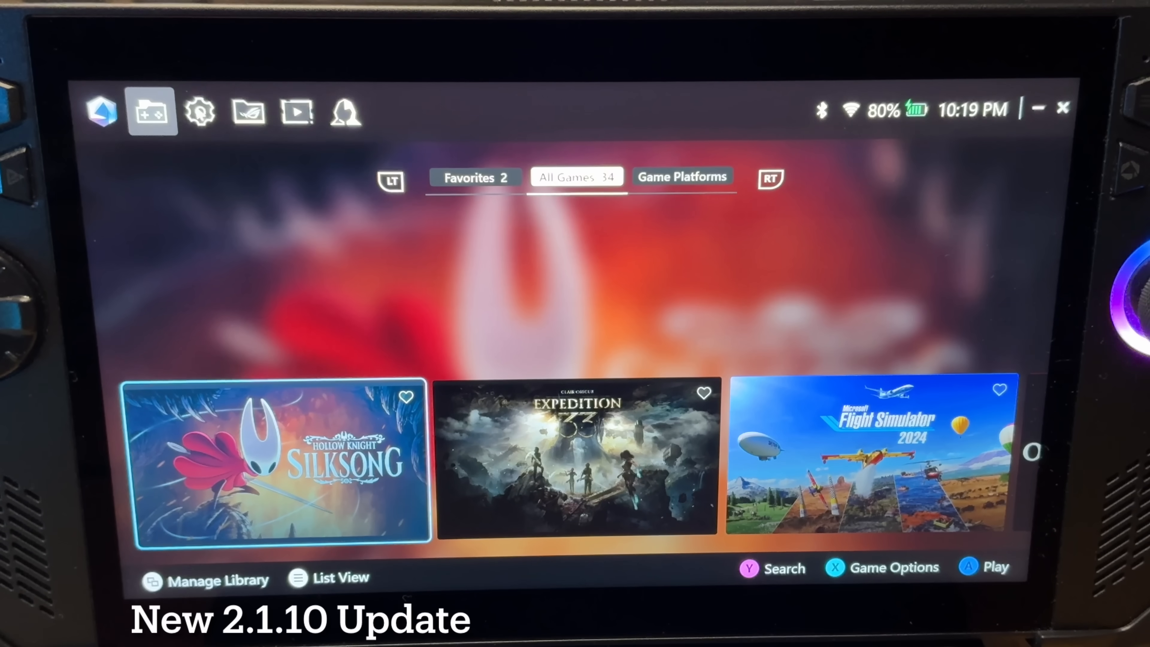
pyautogui.click(199, 111)
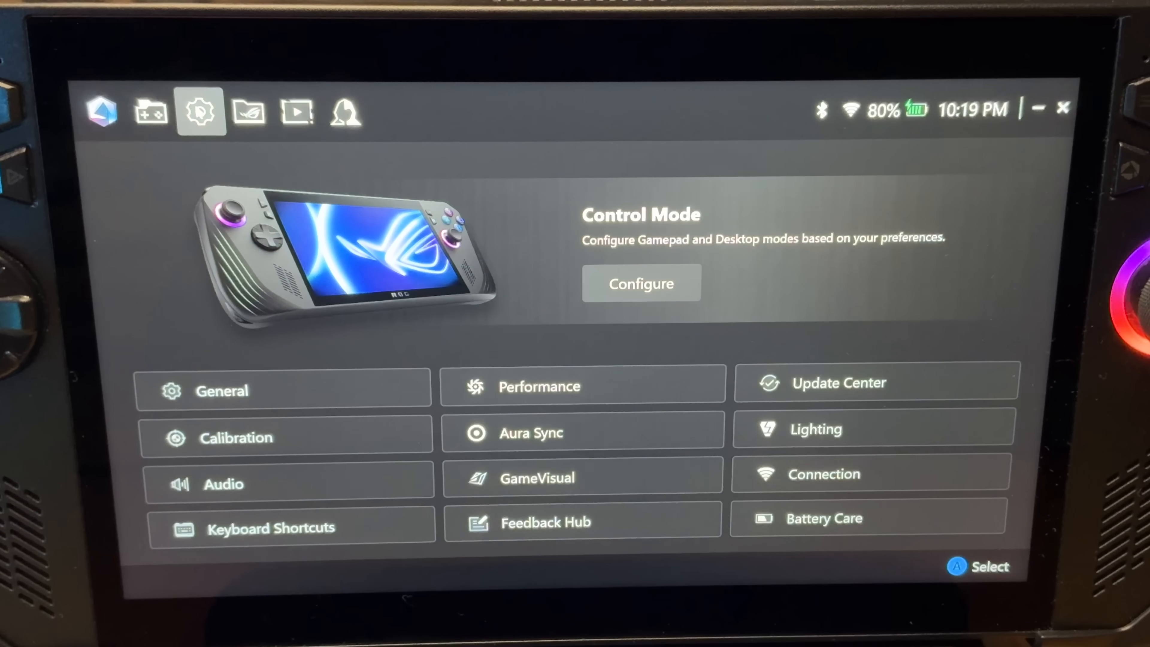
pyautogui.click(581, 383)
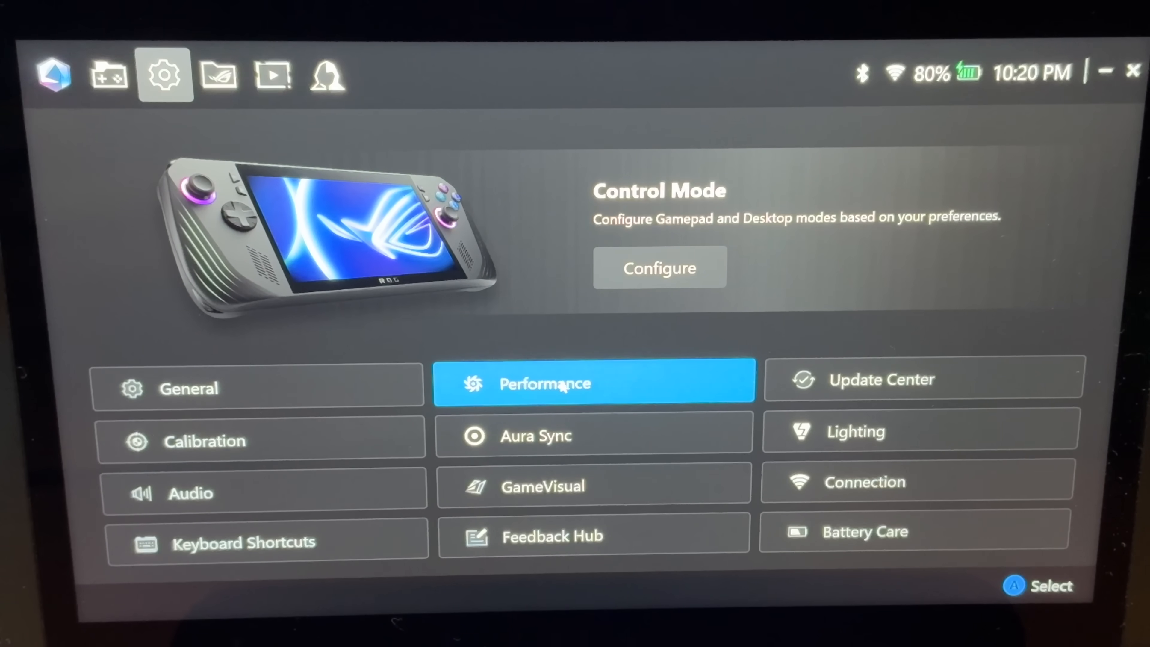
pyautogui.click(594, 381)
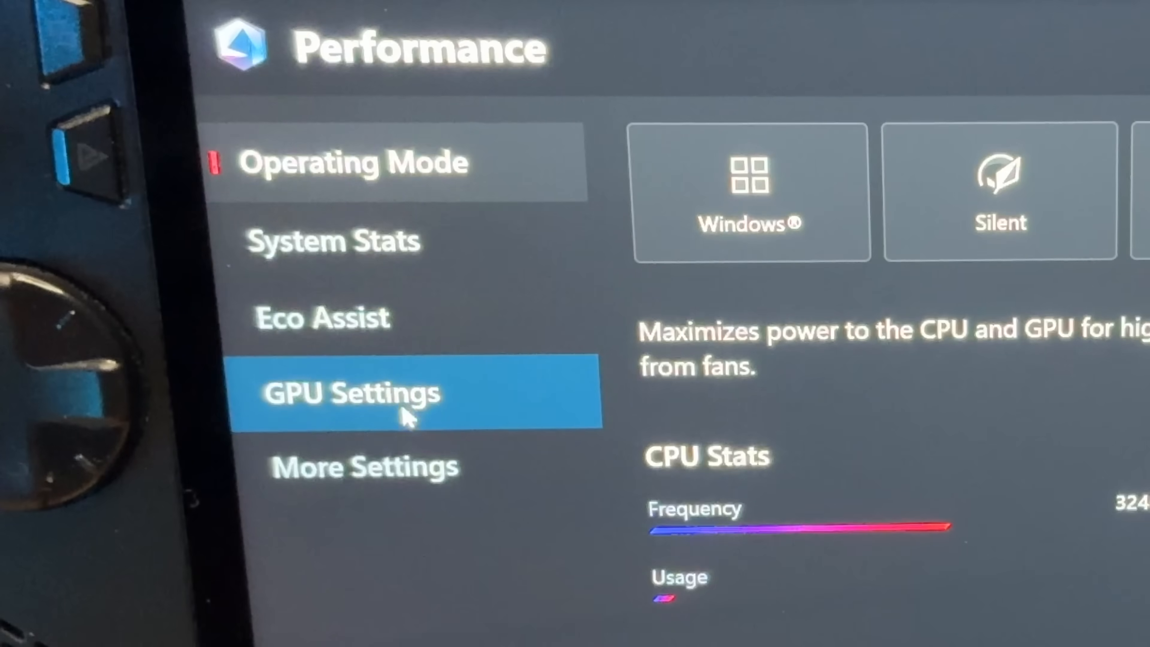
# Step: Show More Settings with Power Mode Synchronization on, then reach the new Command Center
pyautogui.click(365, 467)
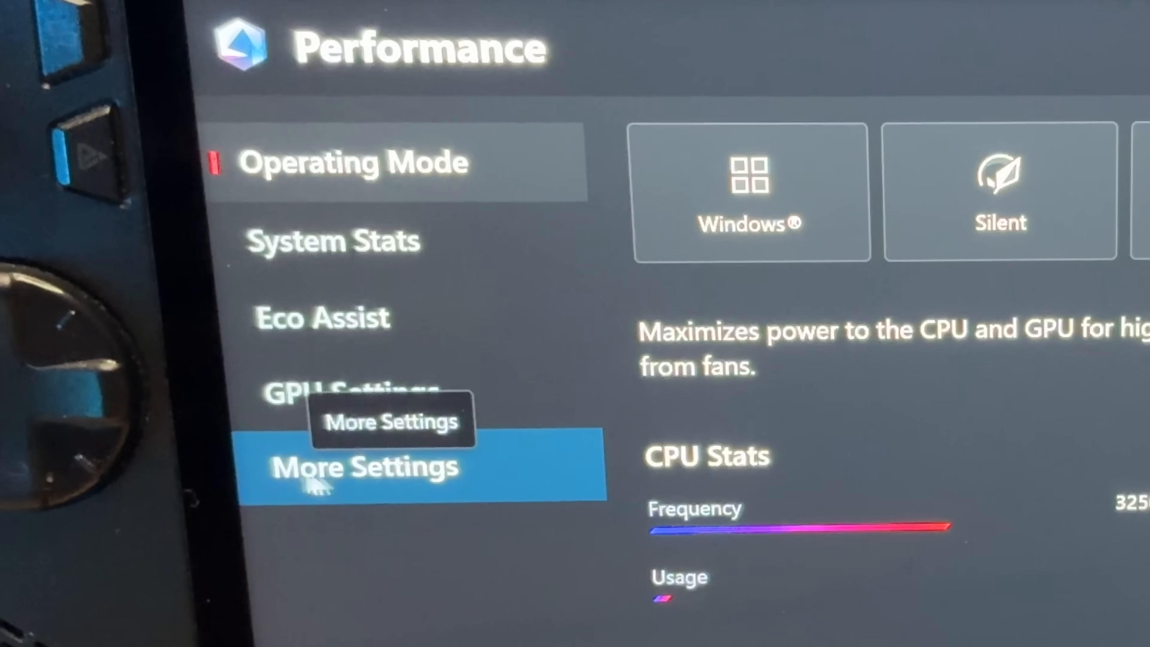
pyautogui.click(365, 467)
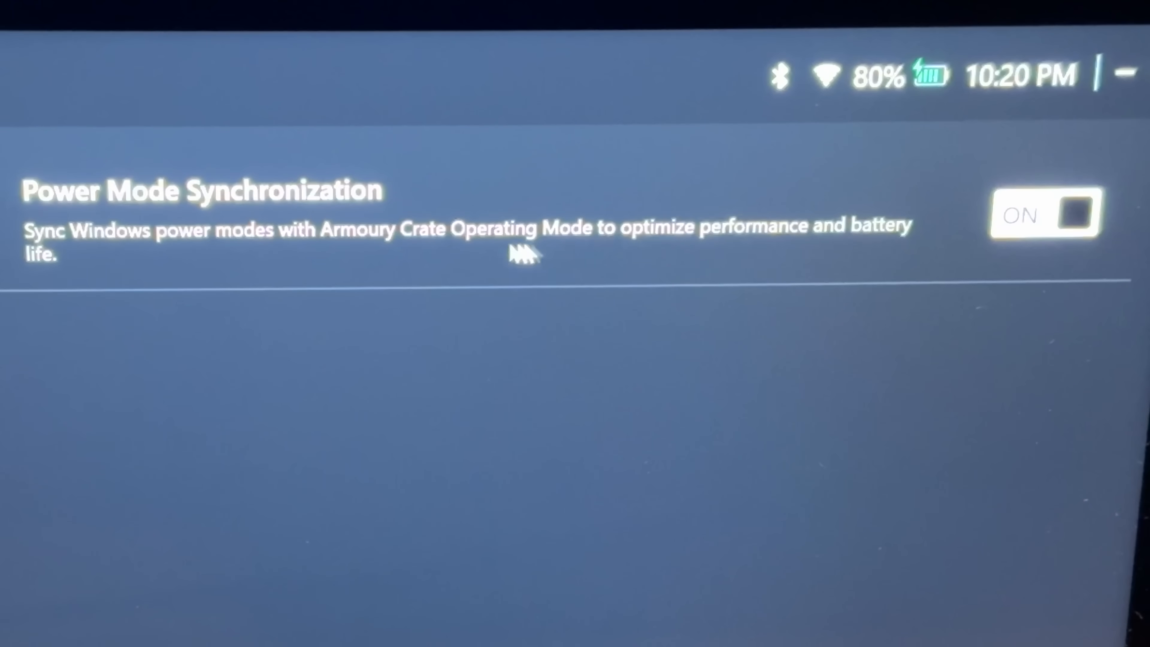
pyautogui.moveTo(1107, 220)
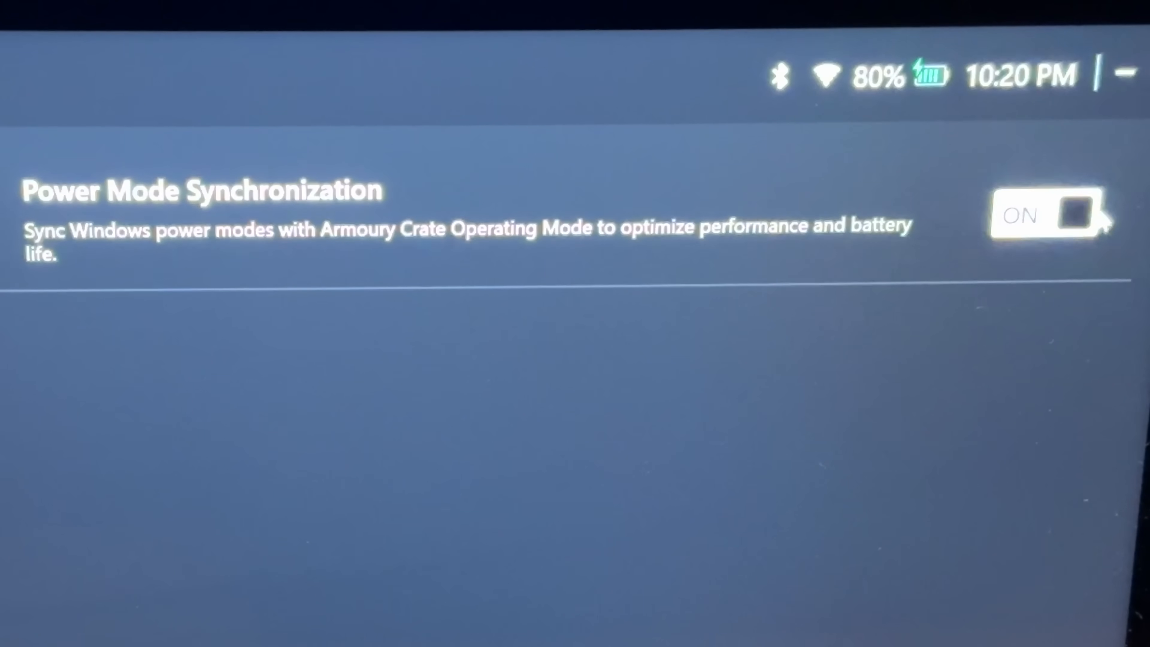
pyautogui.click(1046, 215)
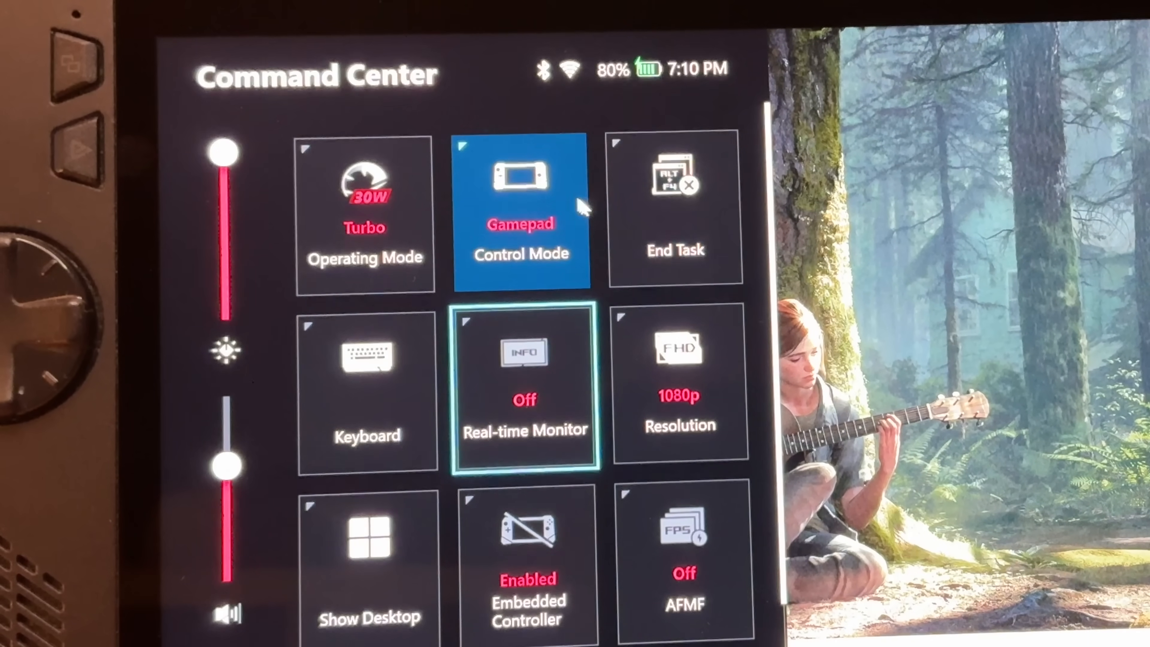
# Step: Enter Command Center edit mode and bring up the Pick a Feature list for a new tile
pyautogui.scroll(-3)
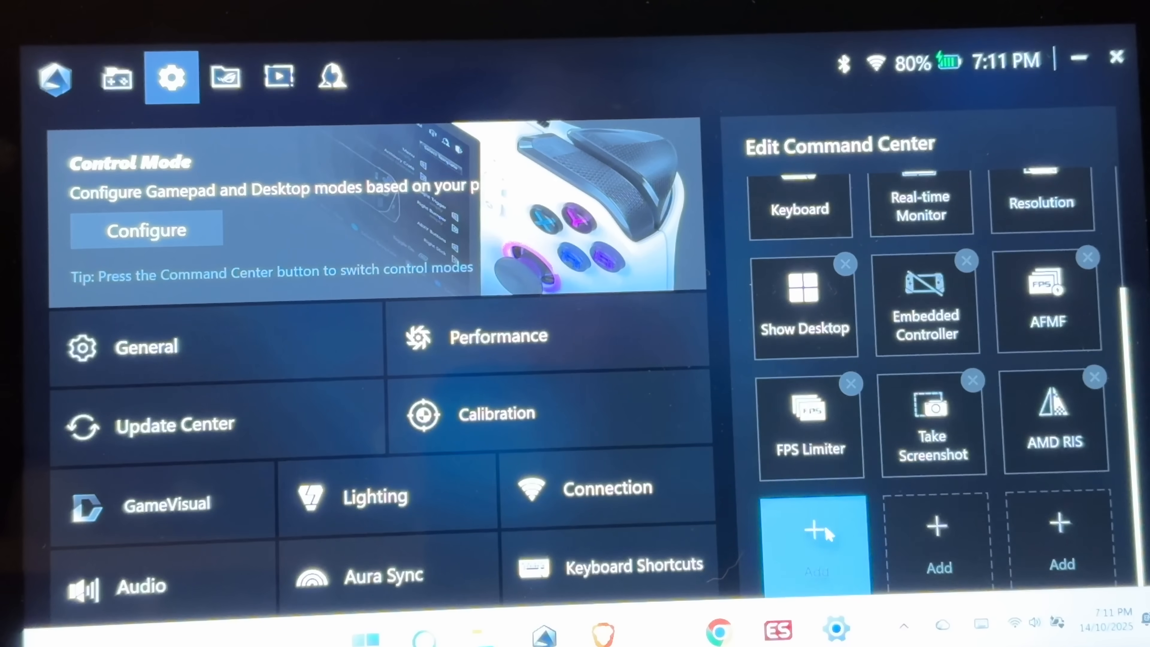
pyautogui.click(816, 530)
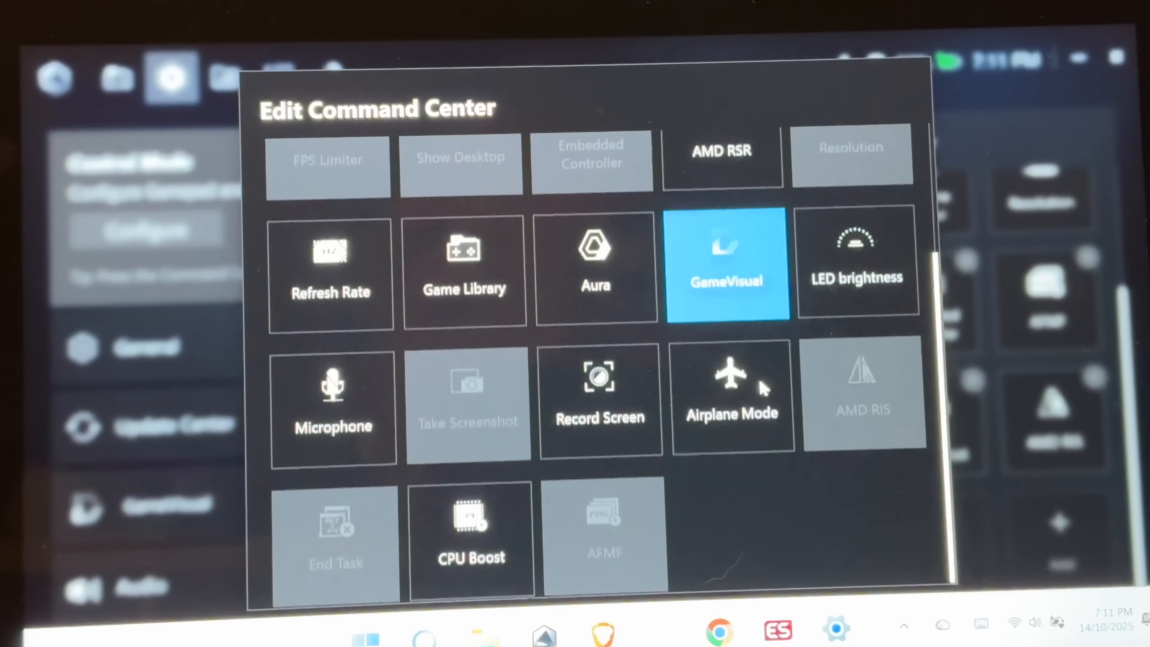
pyautogui.click(731, 395)
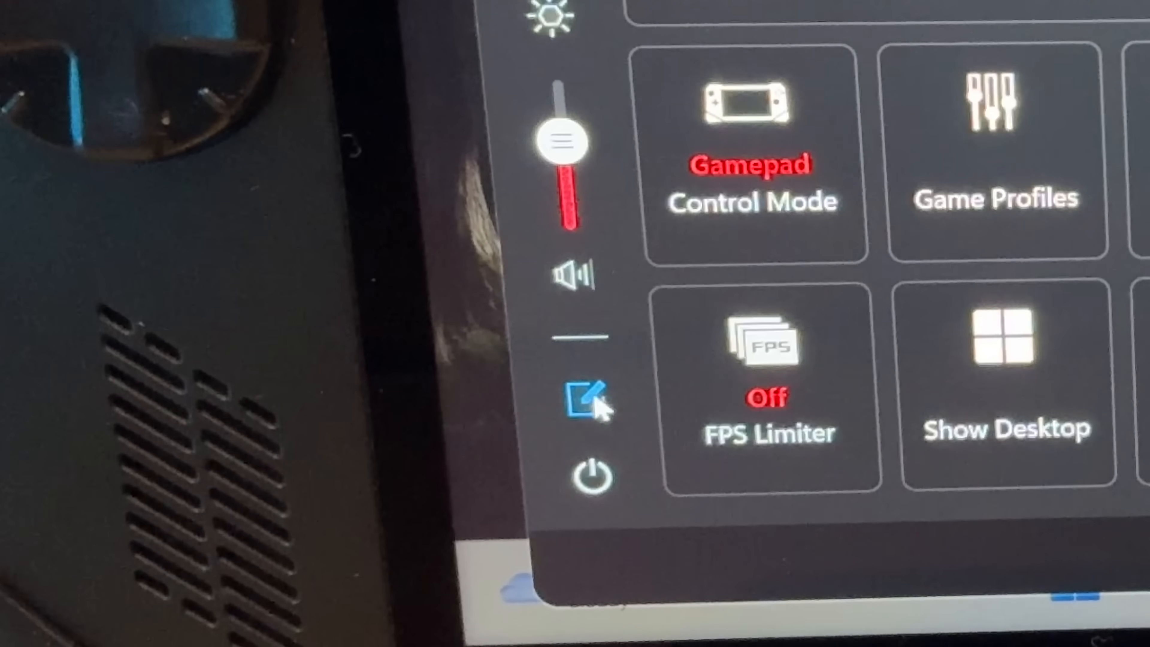
pyautogui.click(583, 396)
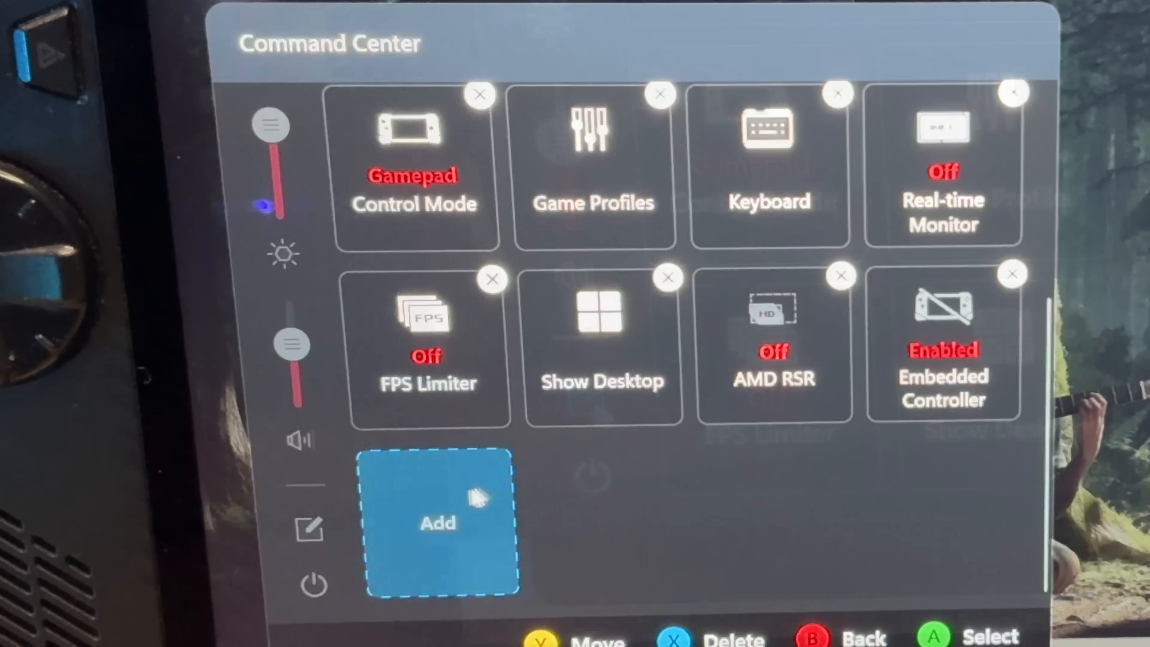
pyautogui.click(438, 522)
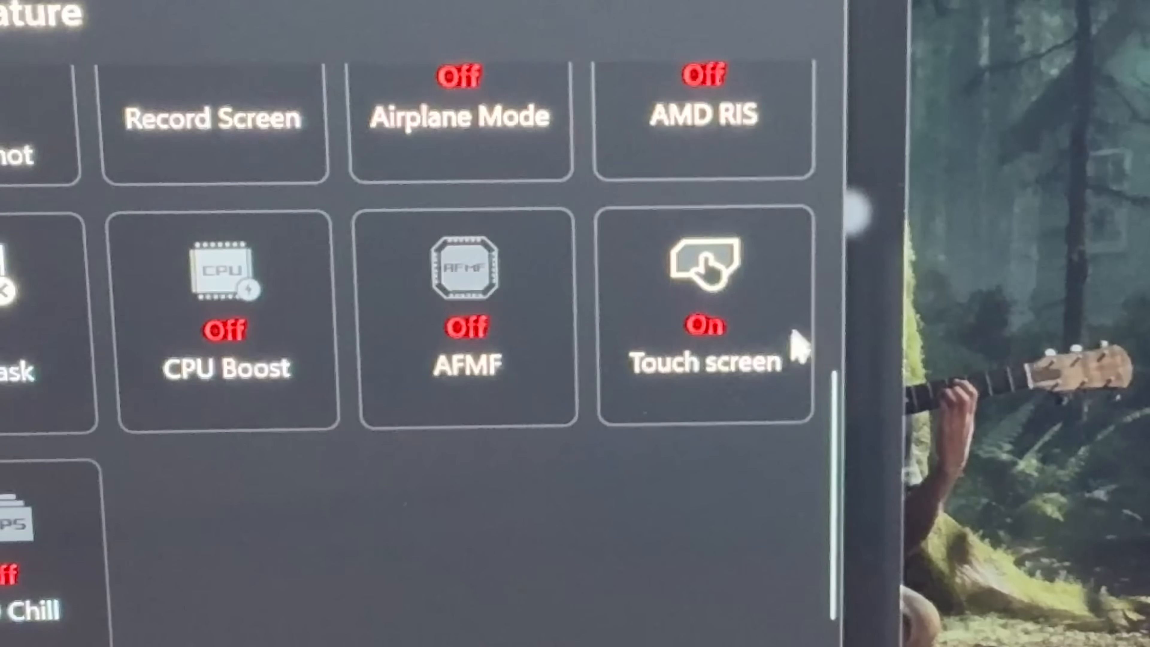
pyautogui.moveTo(706, 275)
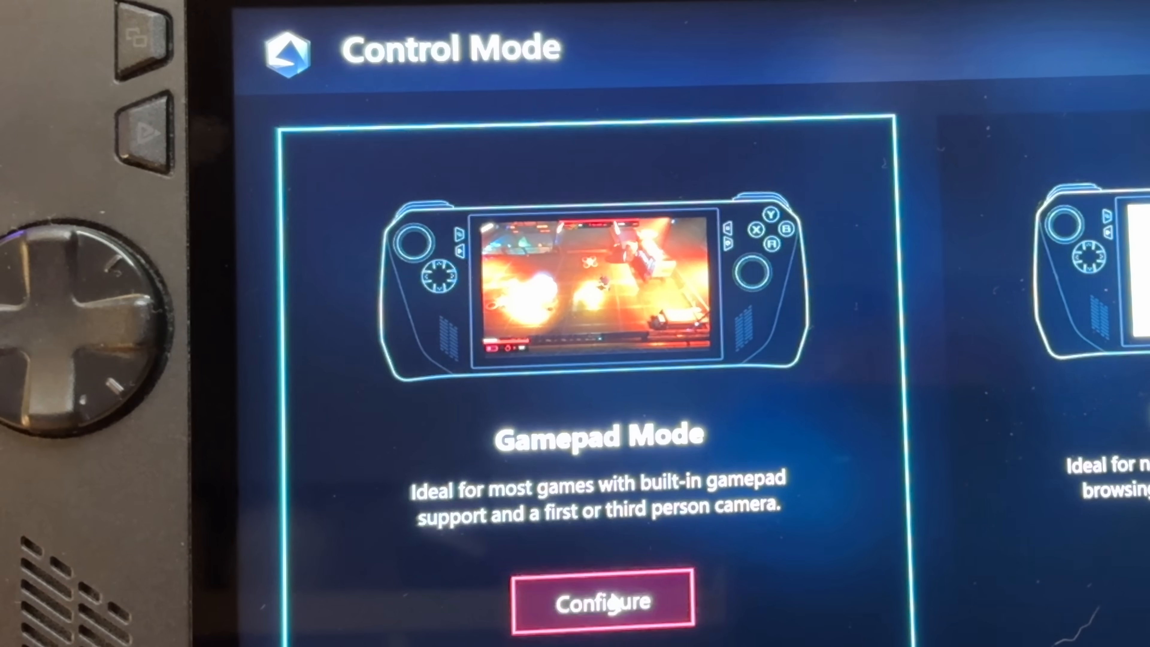
# Step: Reach the Gamepad Mode configuration from the Control Mode settings
pyautogui.click(601, 600)
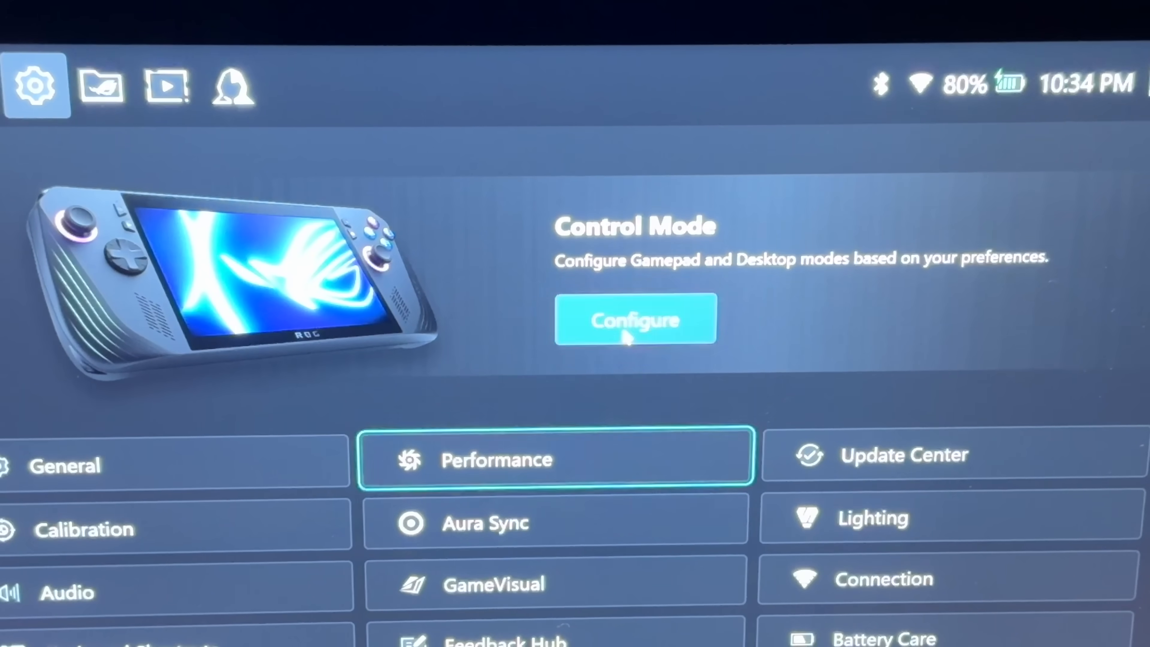
pyautogui.click(635, 320)
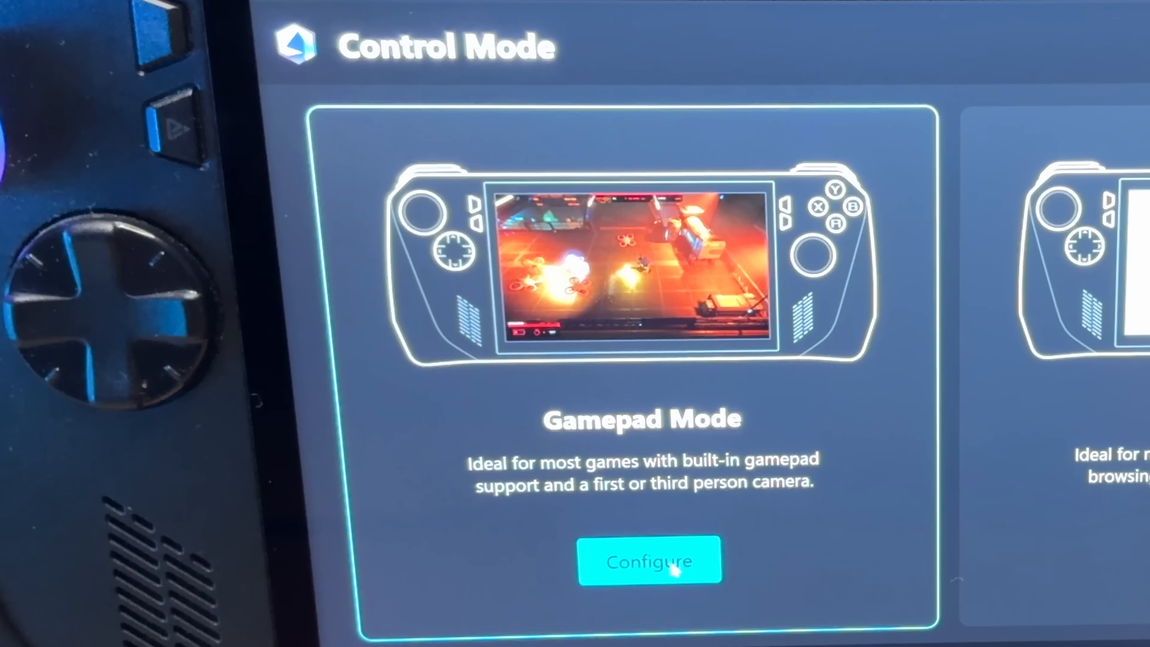
pyautogui.click(648, 561)
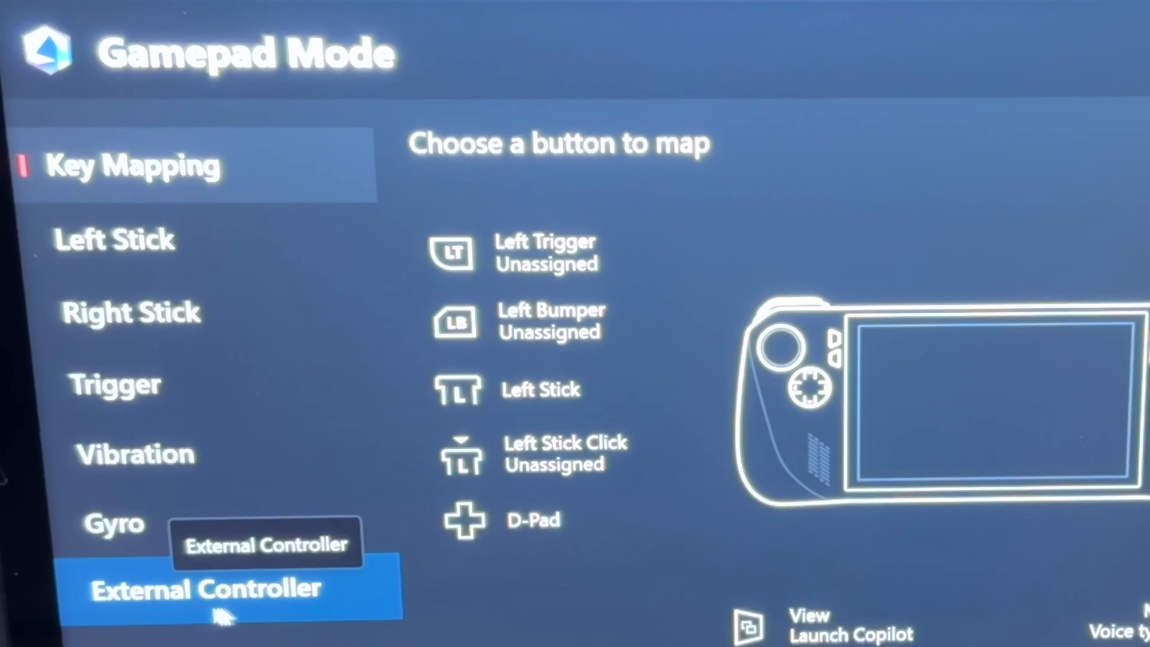
# Step: Show the External Controller tab and review detection behavior, leaving it at prompt every time
pyautogui.click(205, 587)
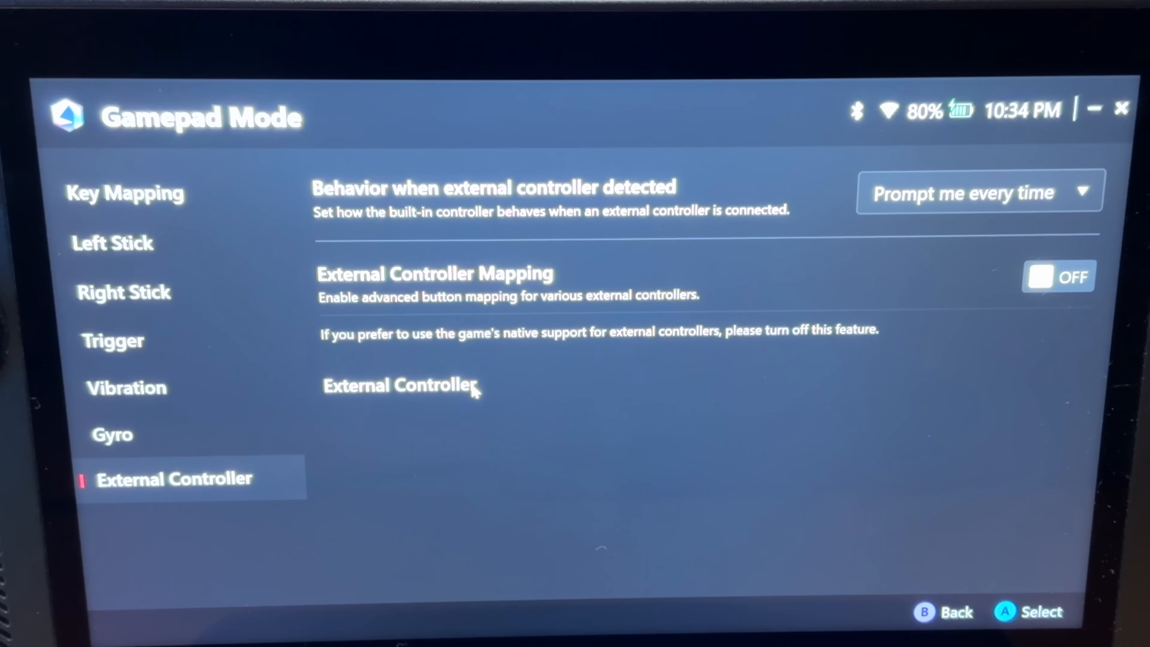
pyautogui.click(976, 193)
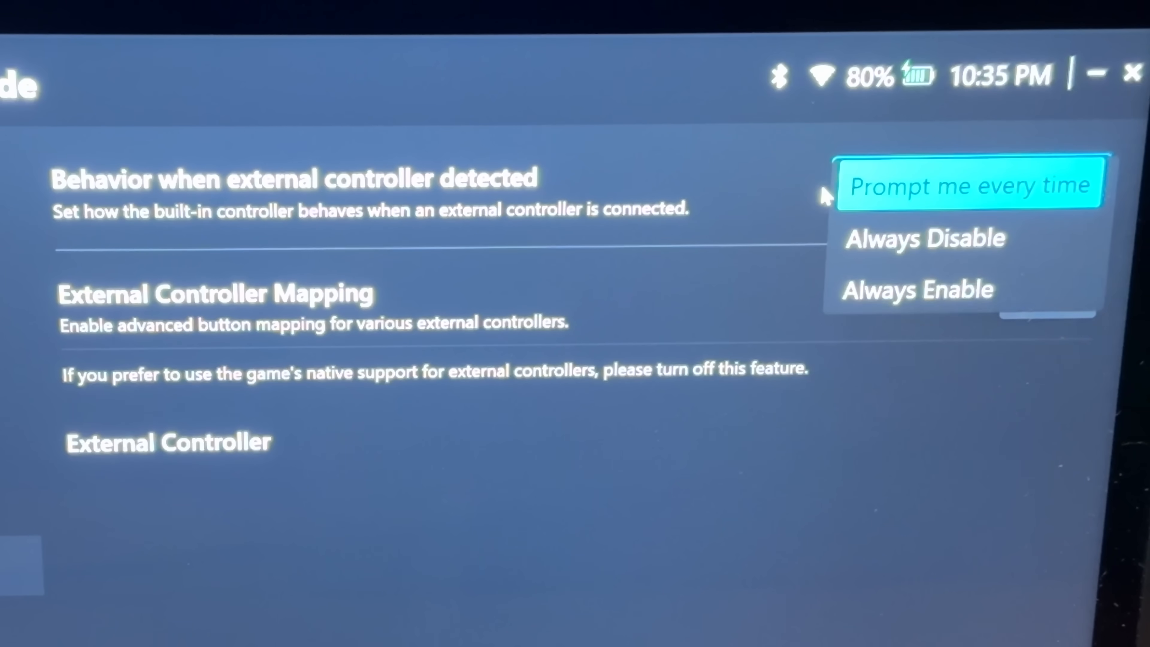
pyautogui.moveTo(458, 199)
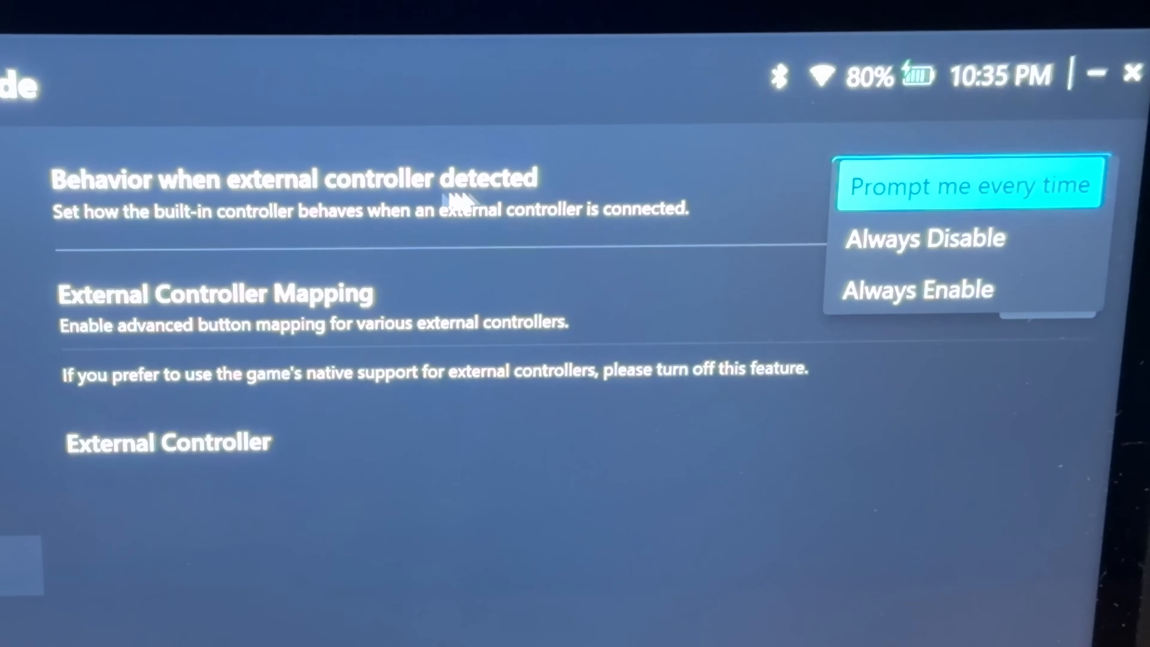
pyautogui.moveTo(282, 228)
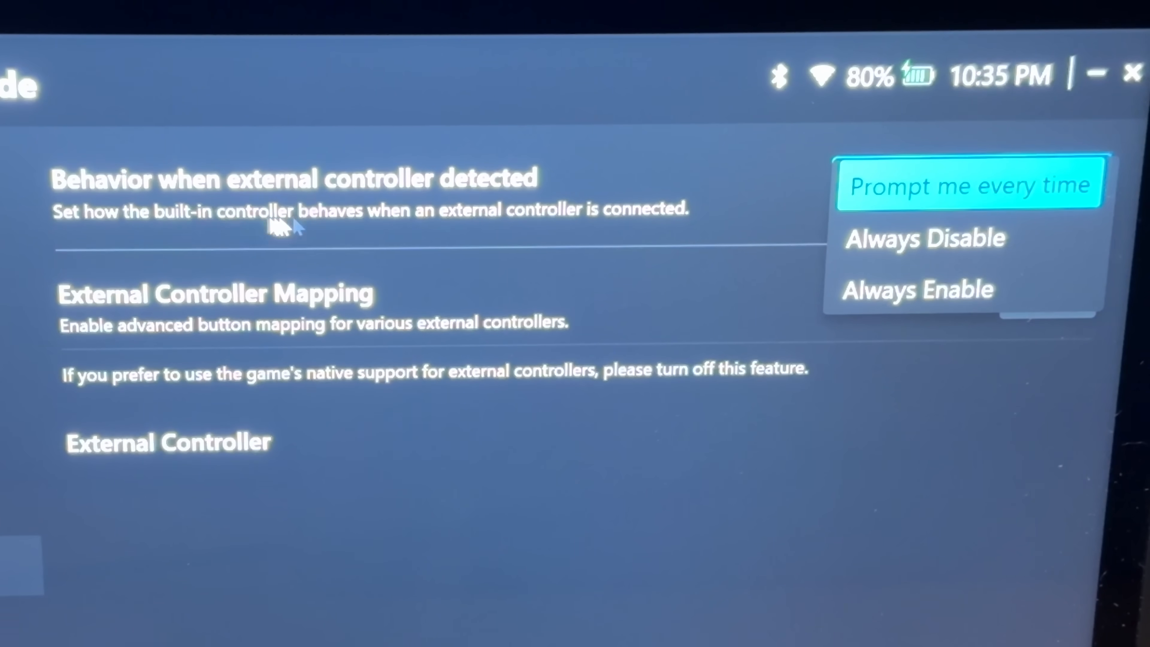
pyautogui.moveTo(925, 238)
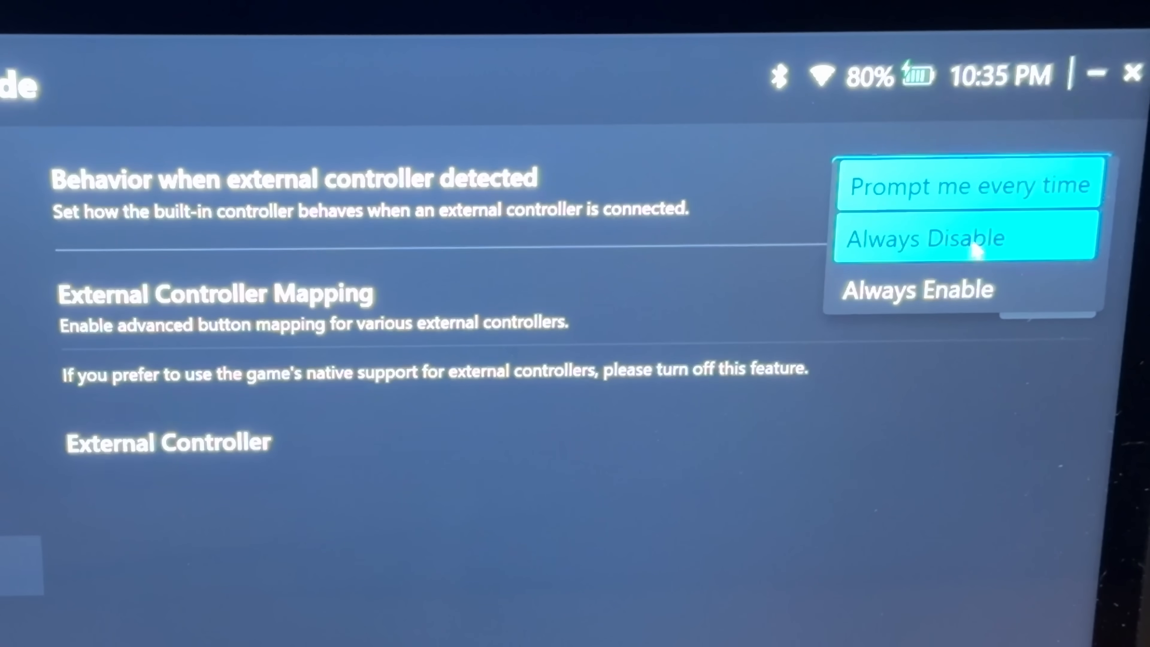
pyautogui.click(966, 183)
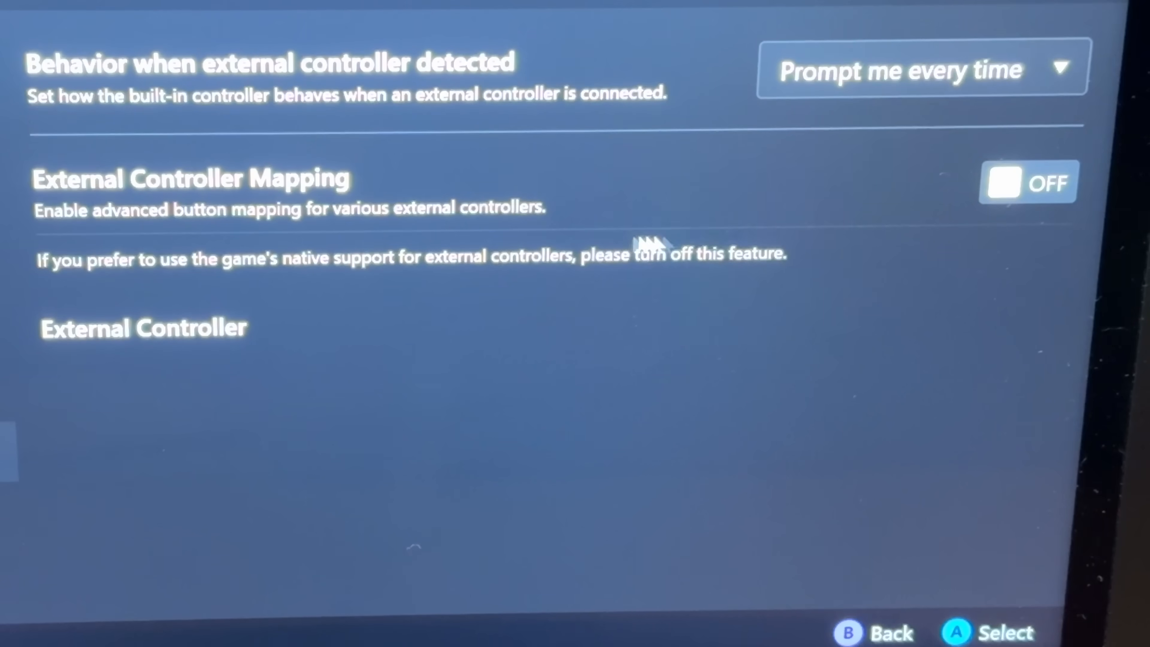
pyautogui.moveTo(183, 388)
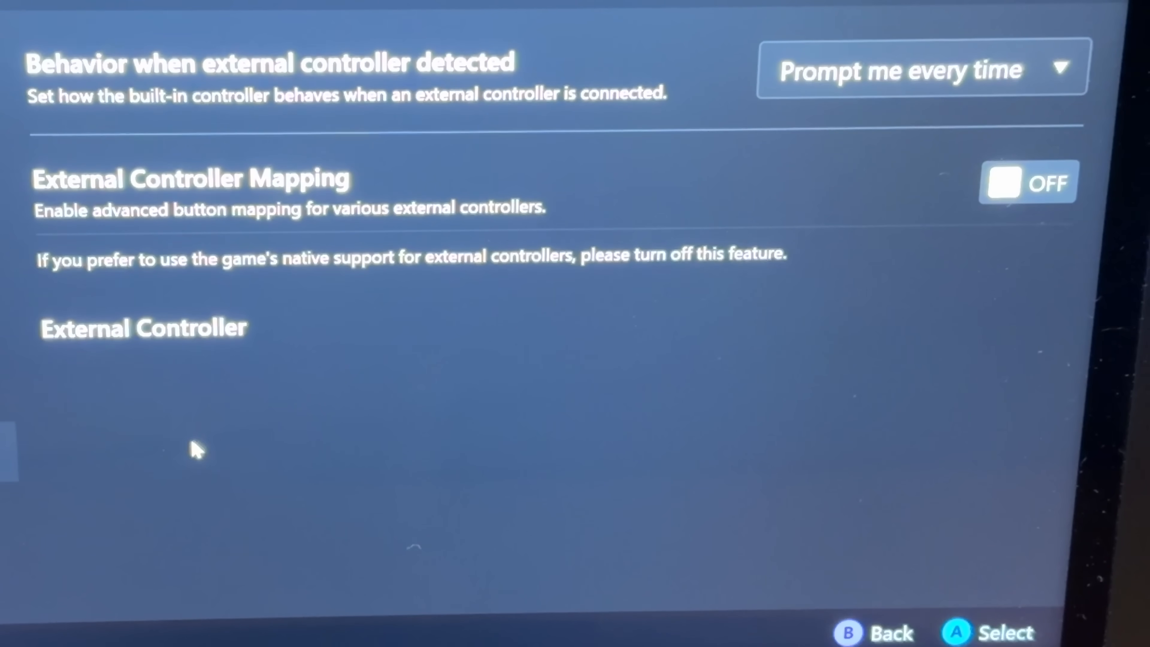
pyautogui.moveTo(215, 467)
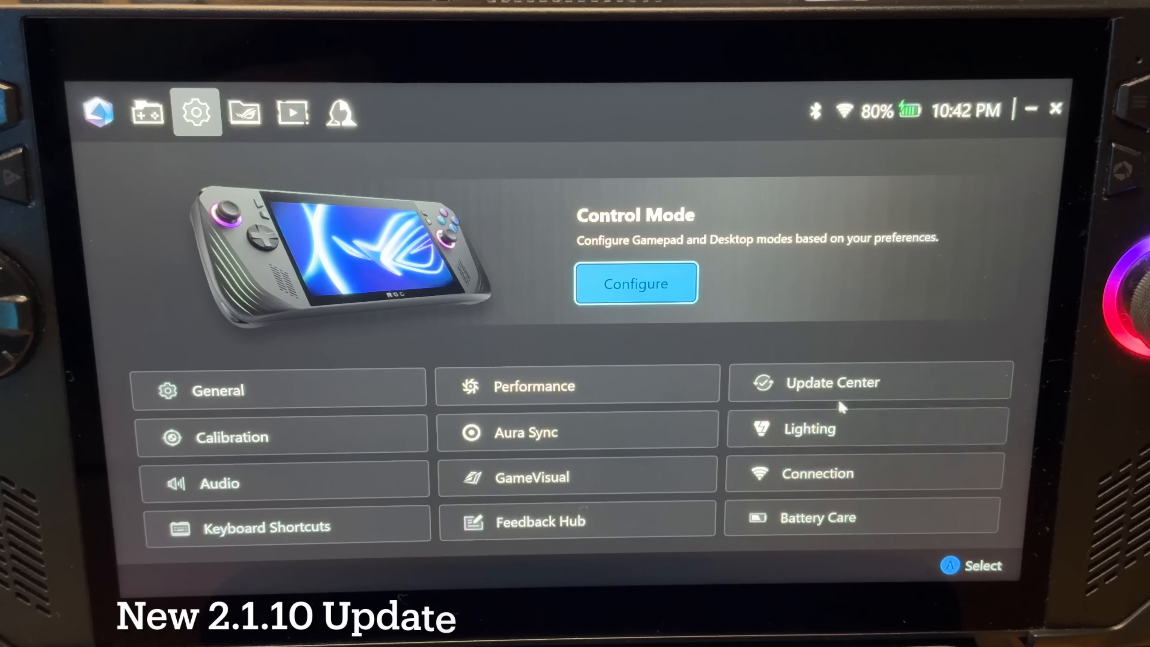
pyautogui.click(577, 520)
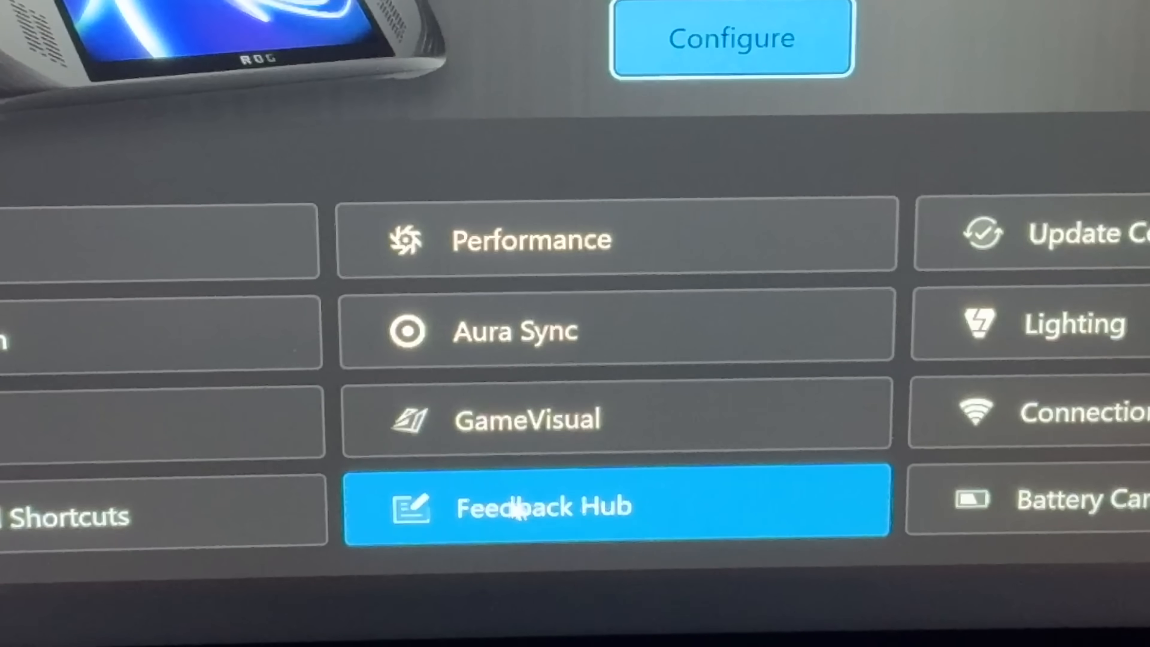
pyautogui.click(543, 506)
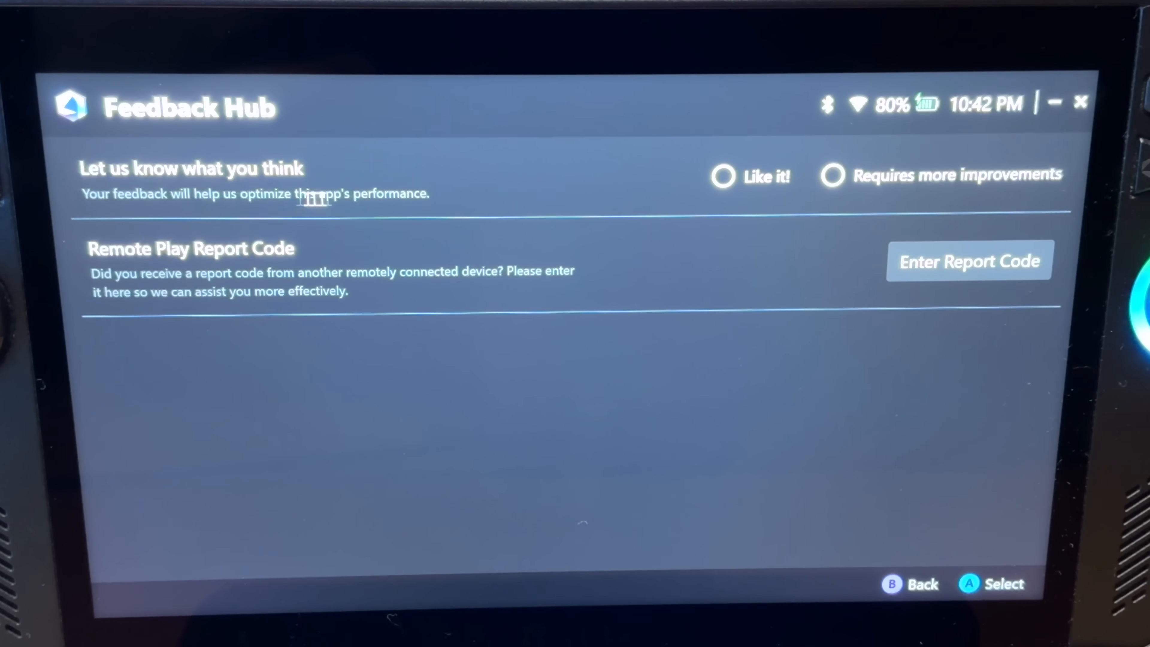
pyautogui.moveTo(722, 176)
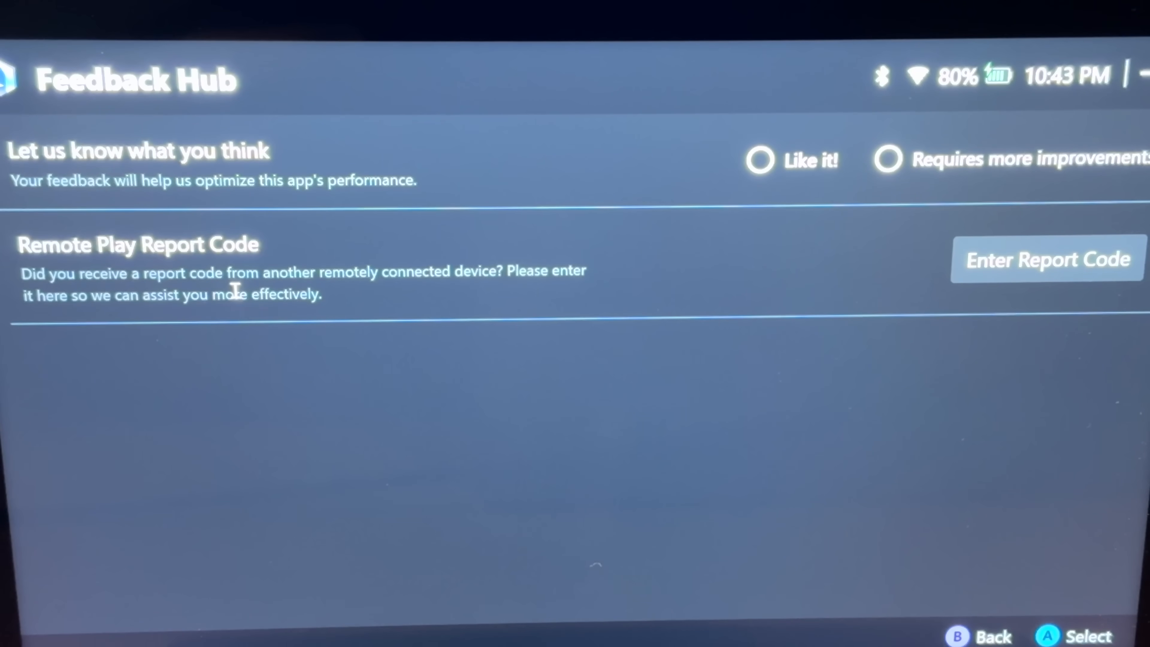
pyautogui.moveTo(179, 290)
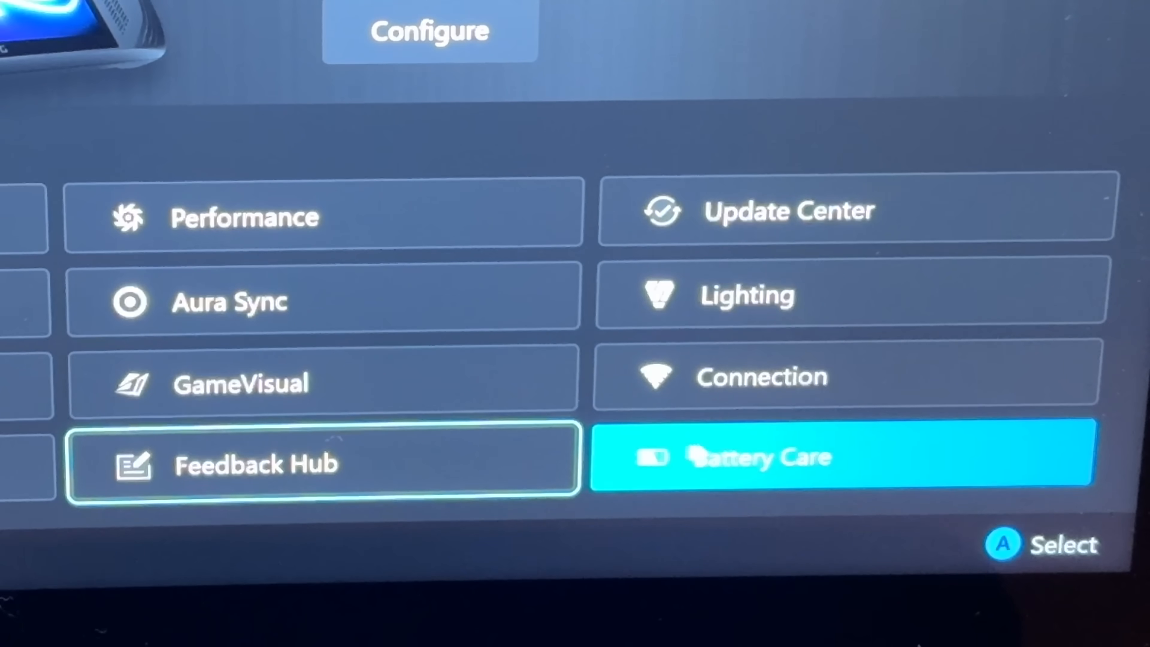
pyautogui.moveTo(730, 477)
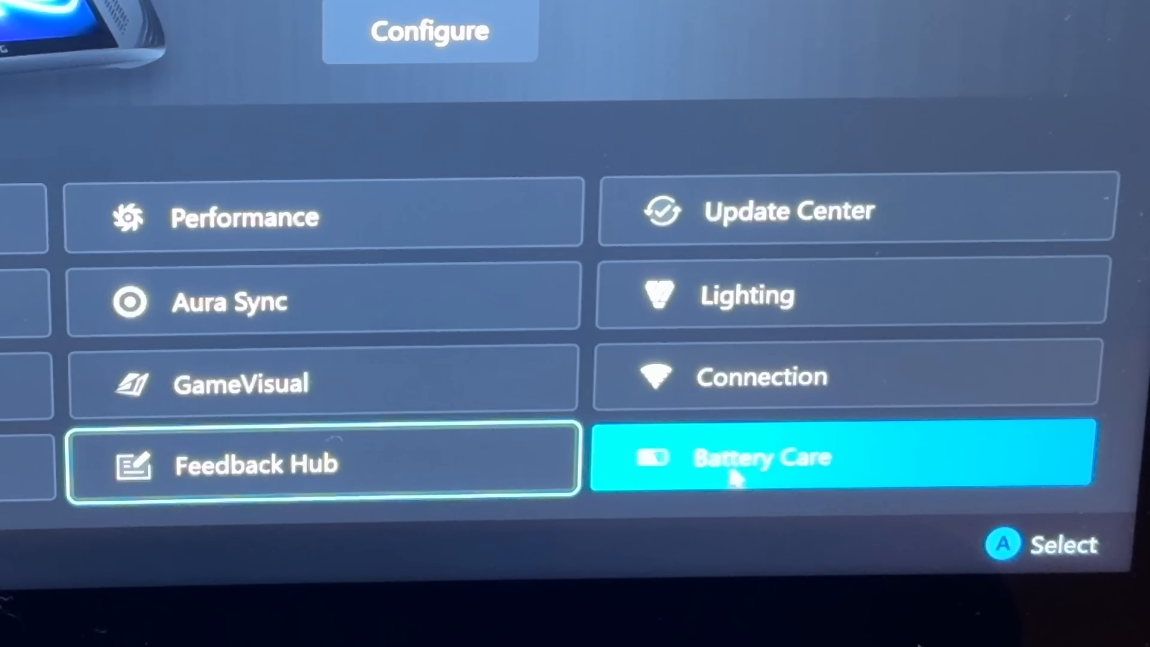
# Step: Show the Battery Care page with Battery Care Mode on and Instant Full-Charge Mode off
pyautogui.click(762, 457)
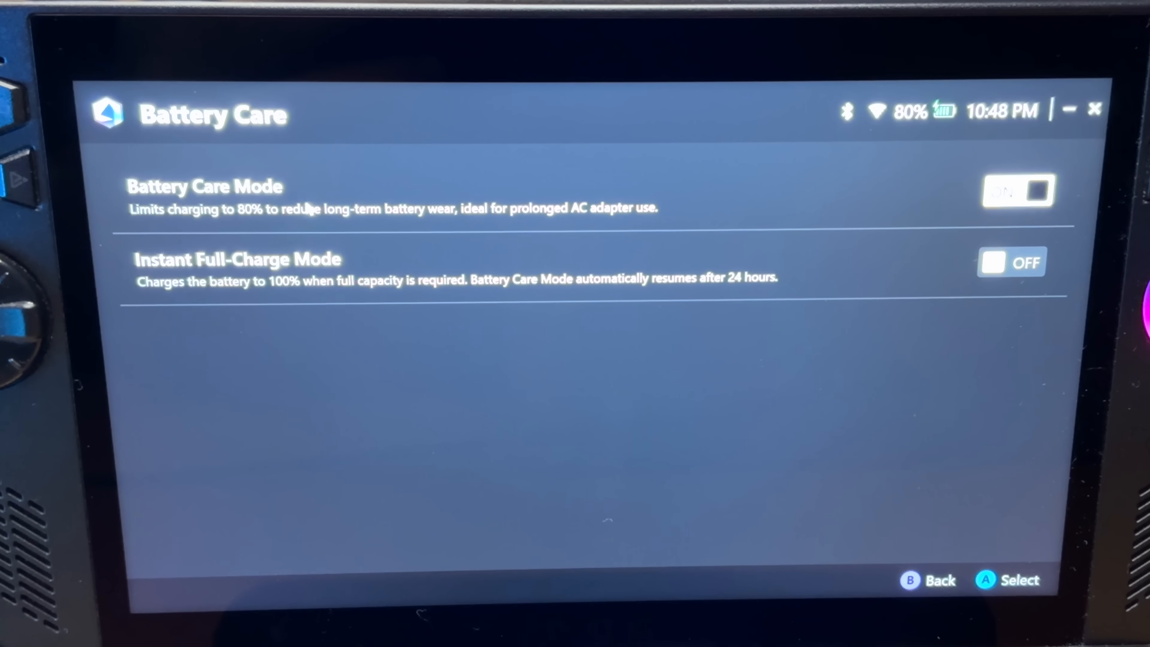
pyautogui.moveTo(934, 157)
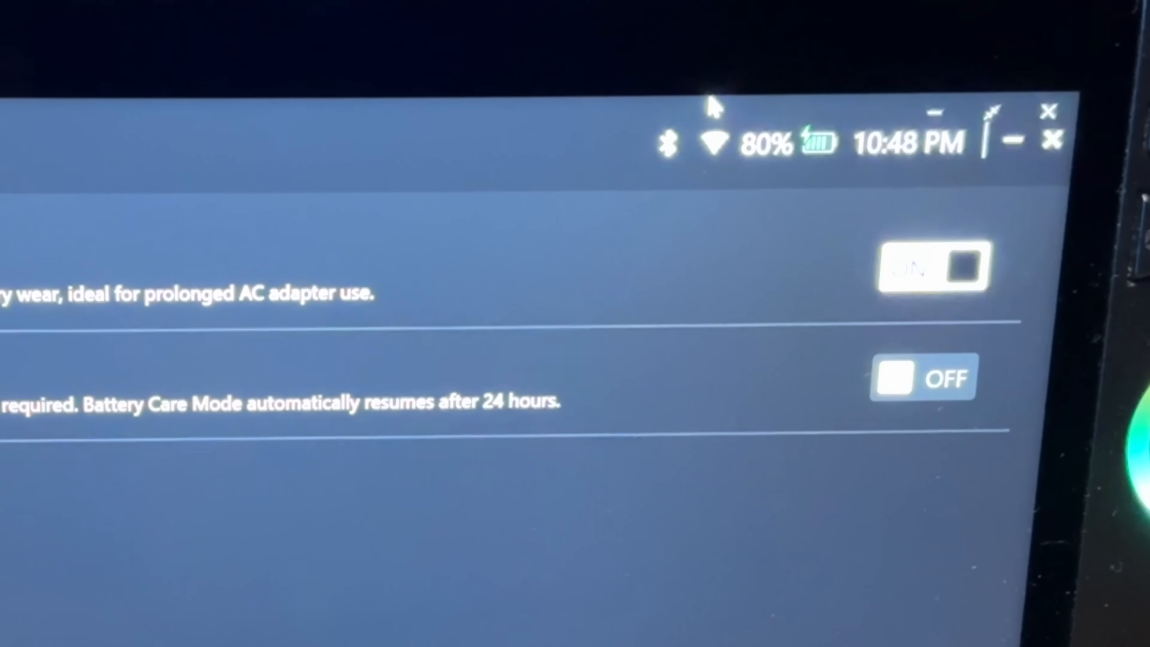
pyautogui.moveTo(778, 165)
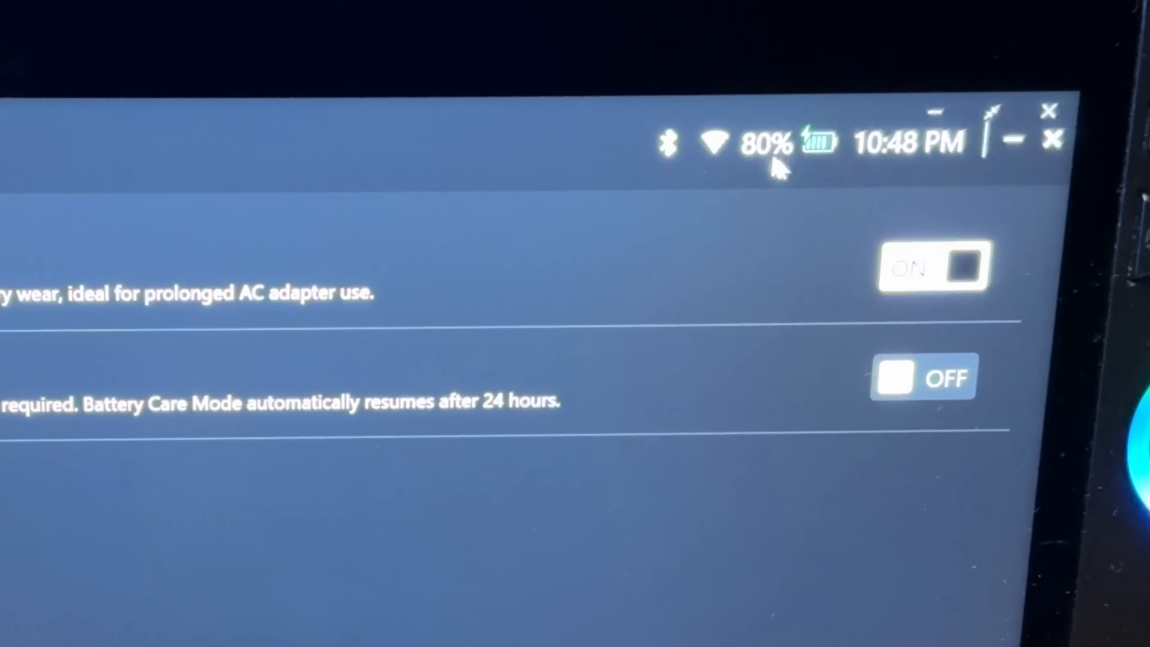
pyautogui.click(934, 268)
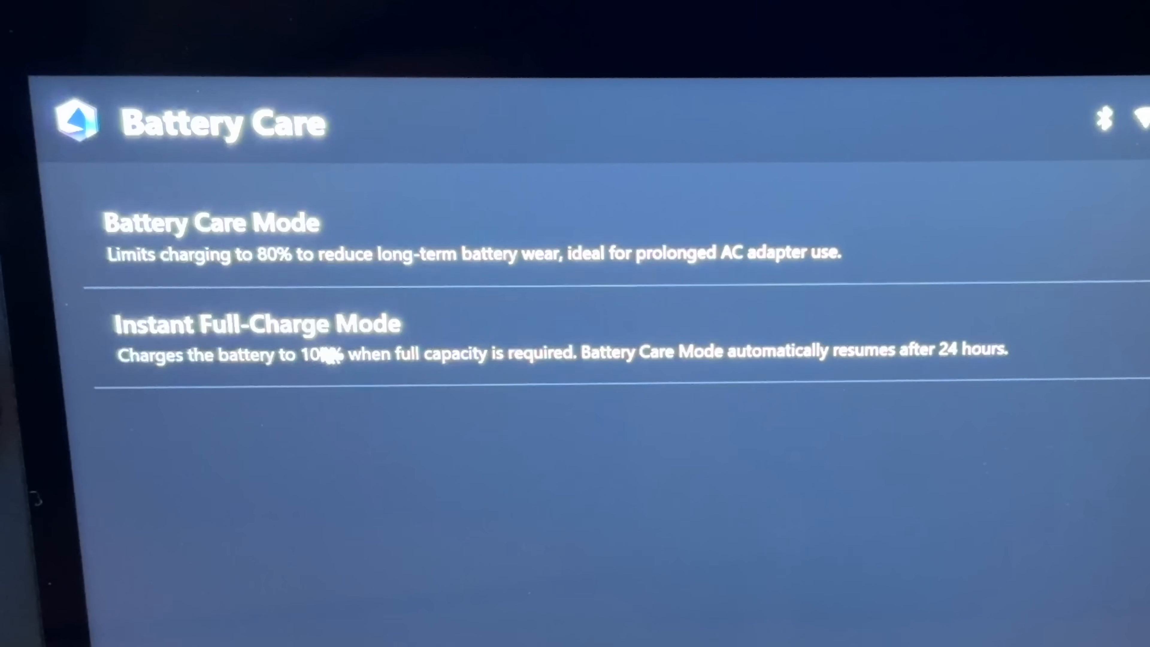
pyautogui.moveTo(535, 380)
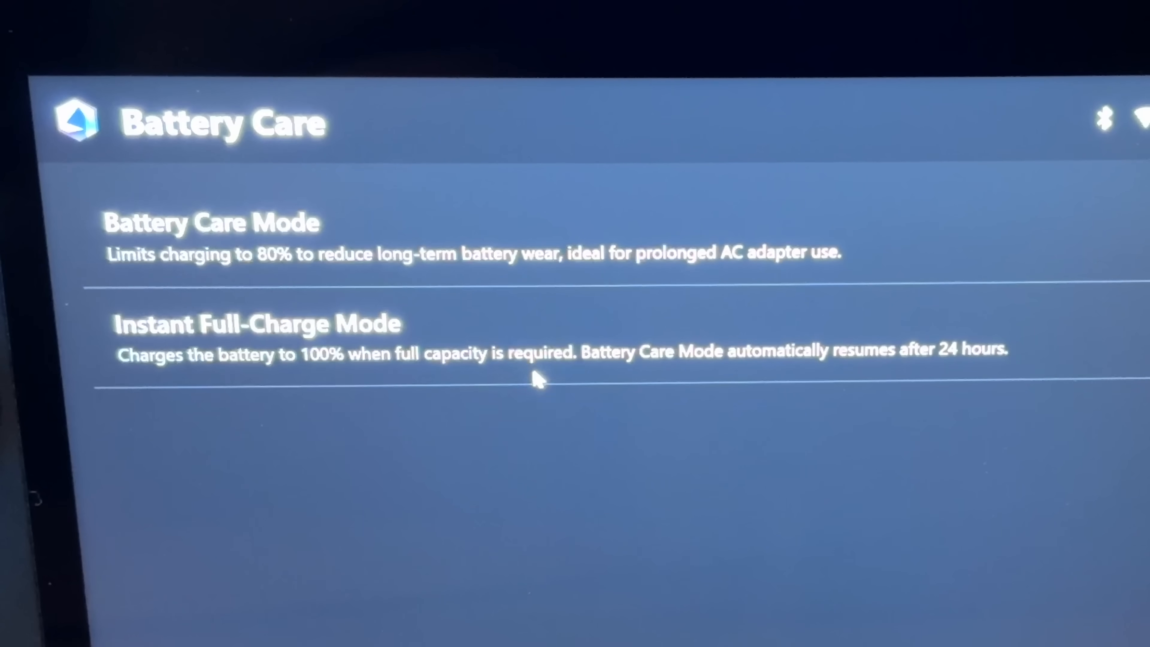
pyautogui.moveTo(217, 363)
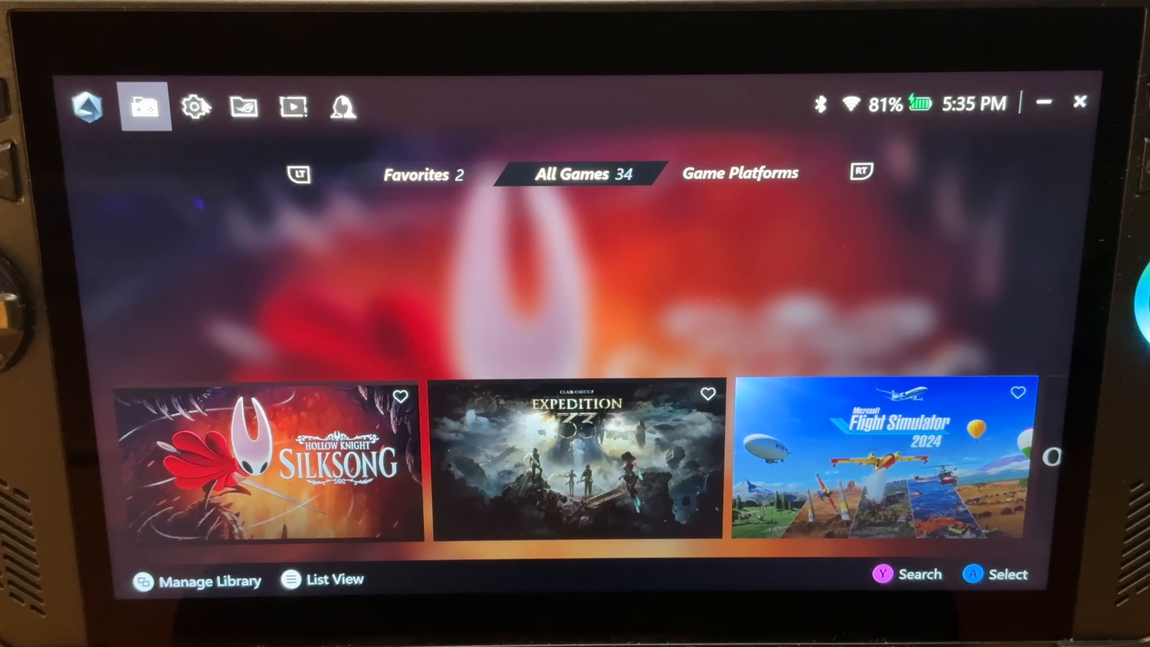
# Step: Leave the game library for the Settings home and reach the older Command Center view
pyautogui.click(194, 107)
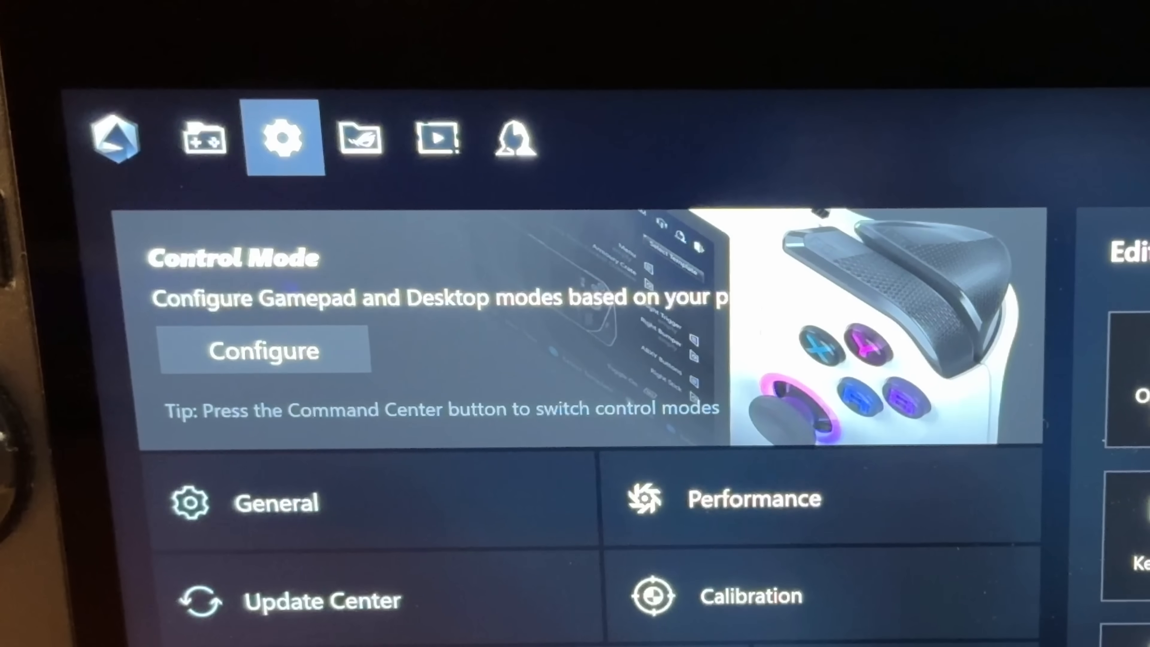
pyautogui.scroll(-3)
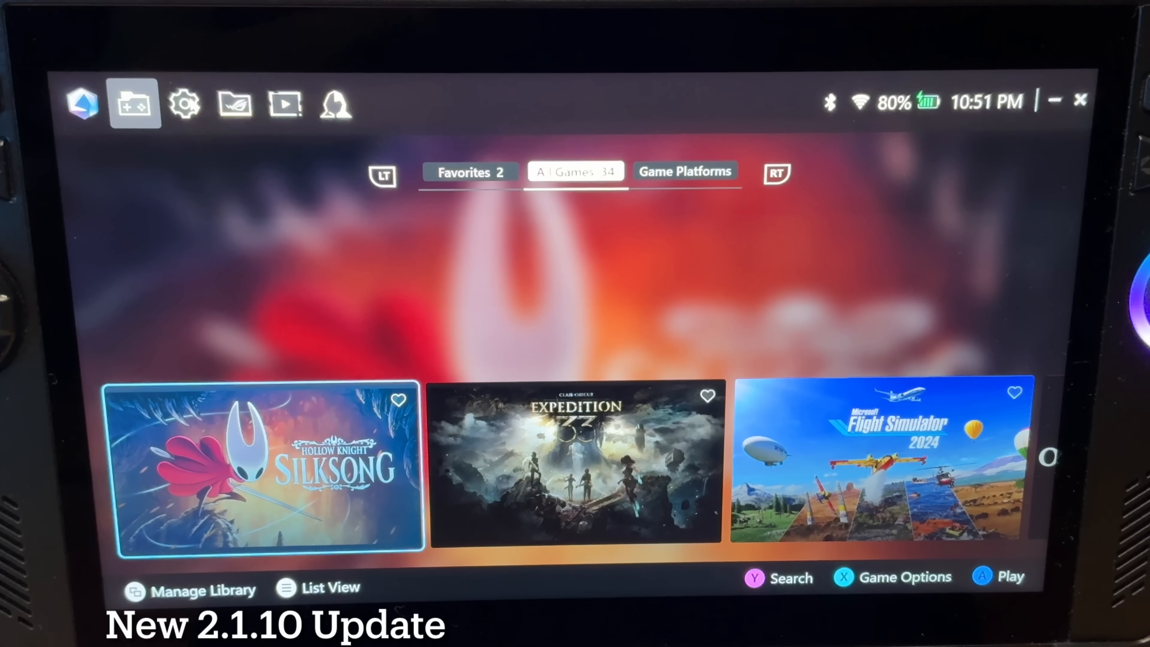
pyautogui.click(184, 103)
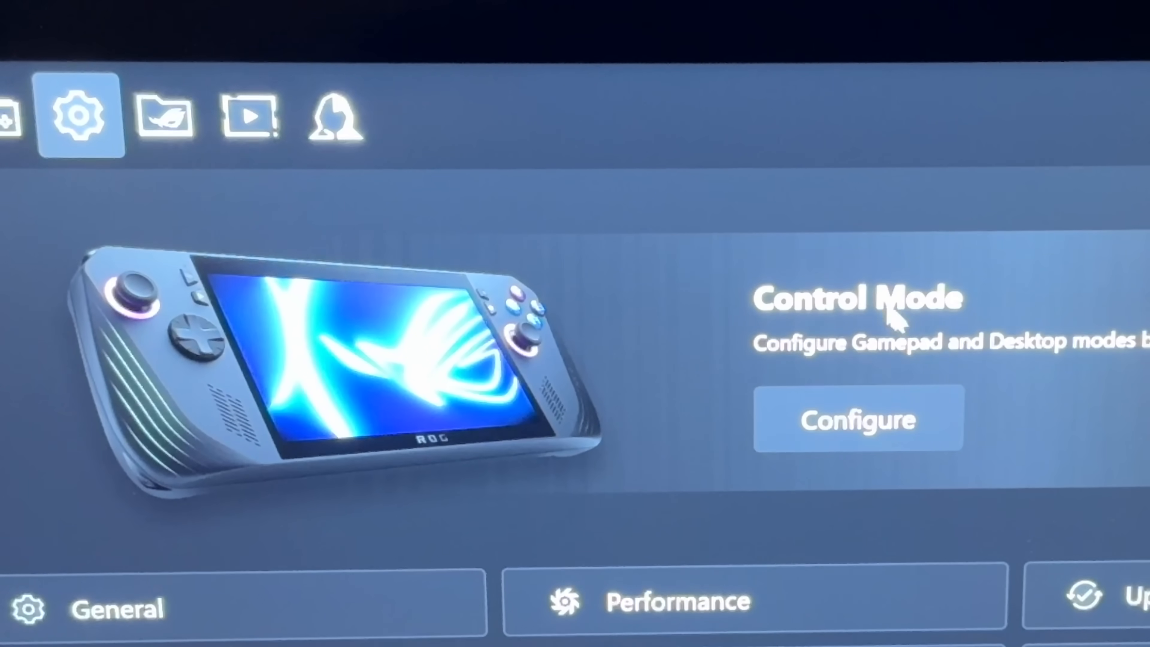
pyautogui.moveTo(582, 293)
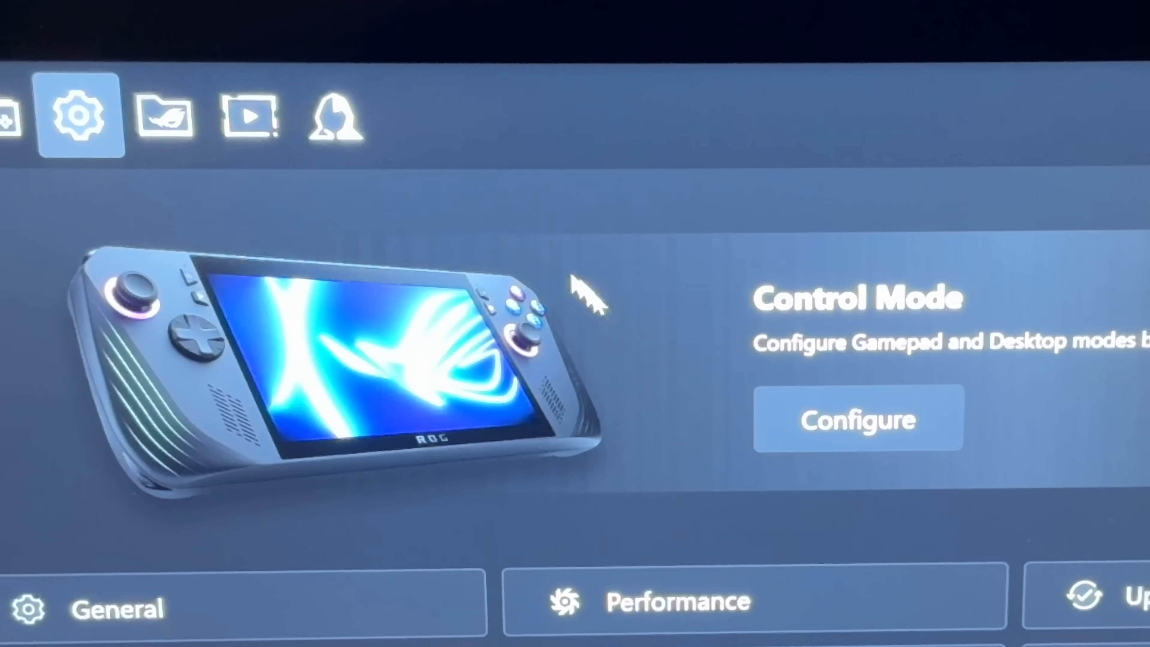
pyautogui.moveTo(733, 461)
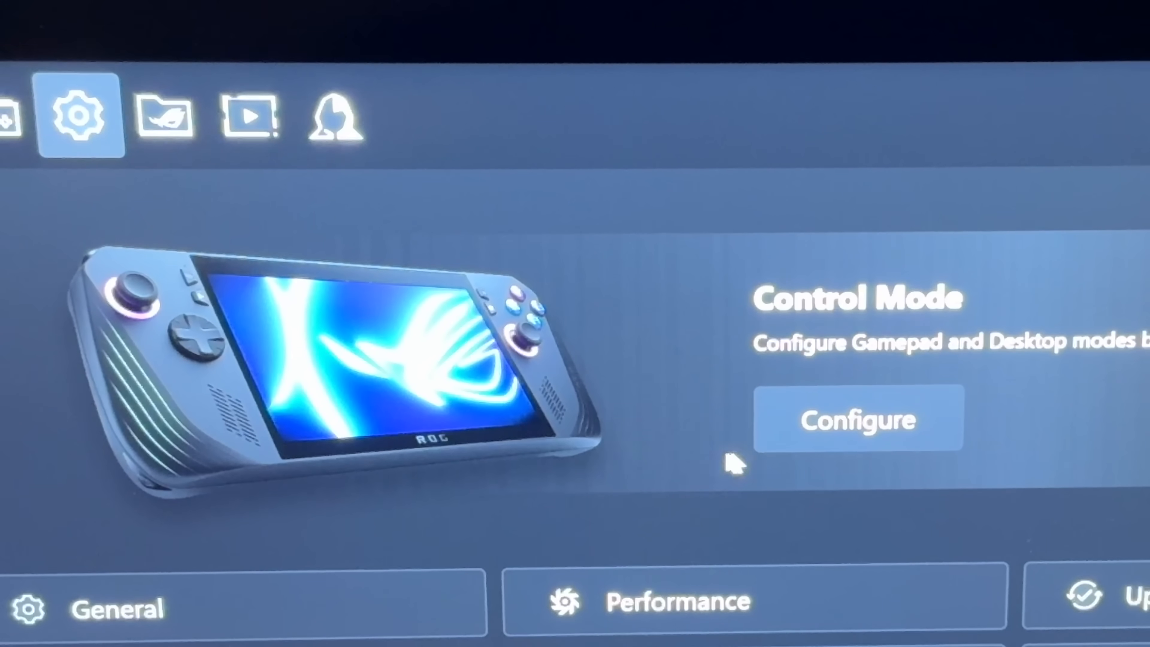
pyautogui.moveTo(29, 451)
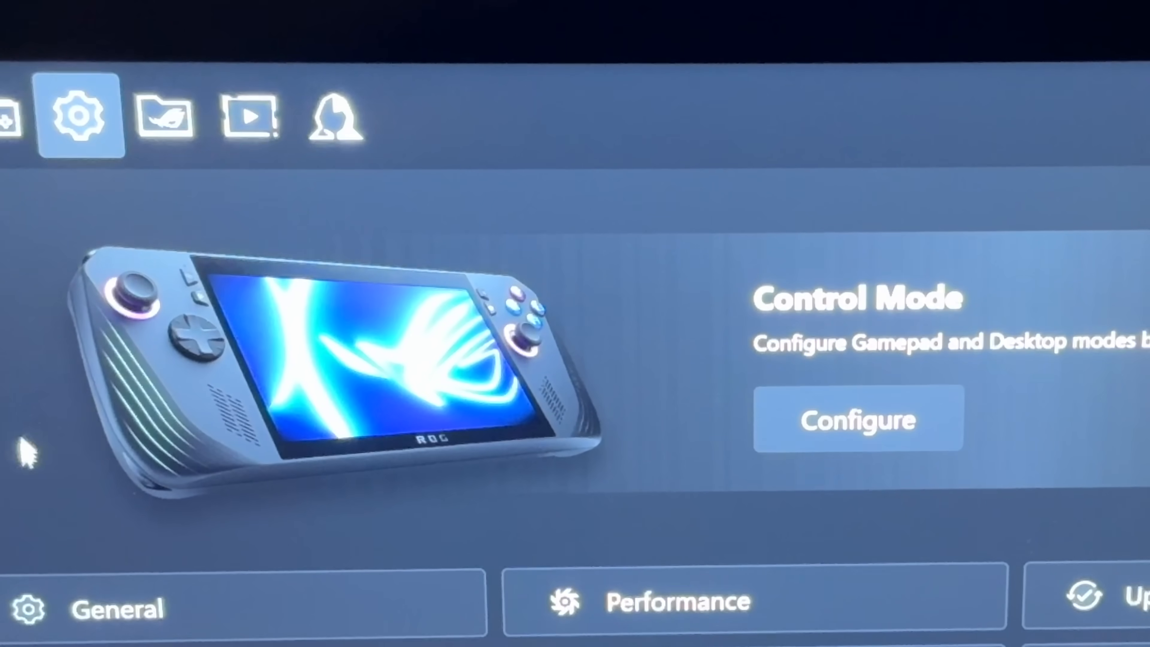
pyautogui.moveTo(199, 264)
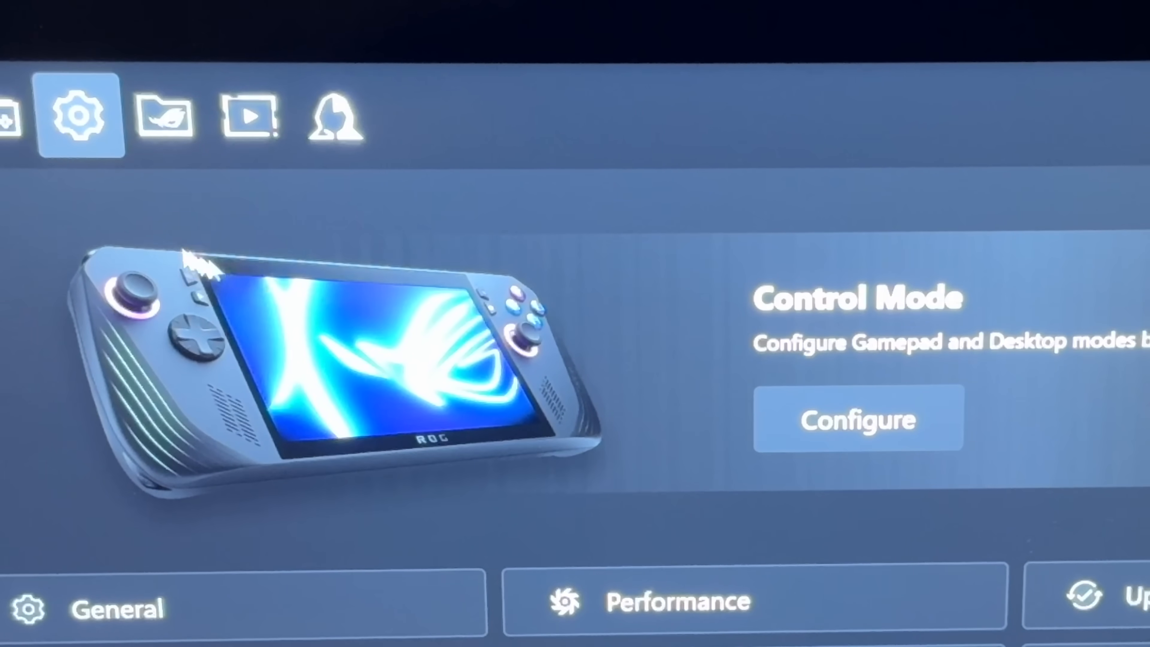
pyautogui.scroll(-3)
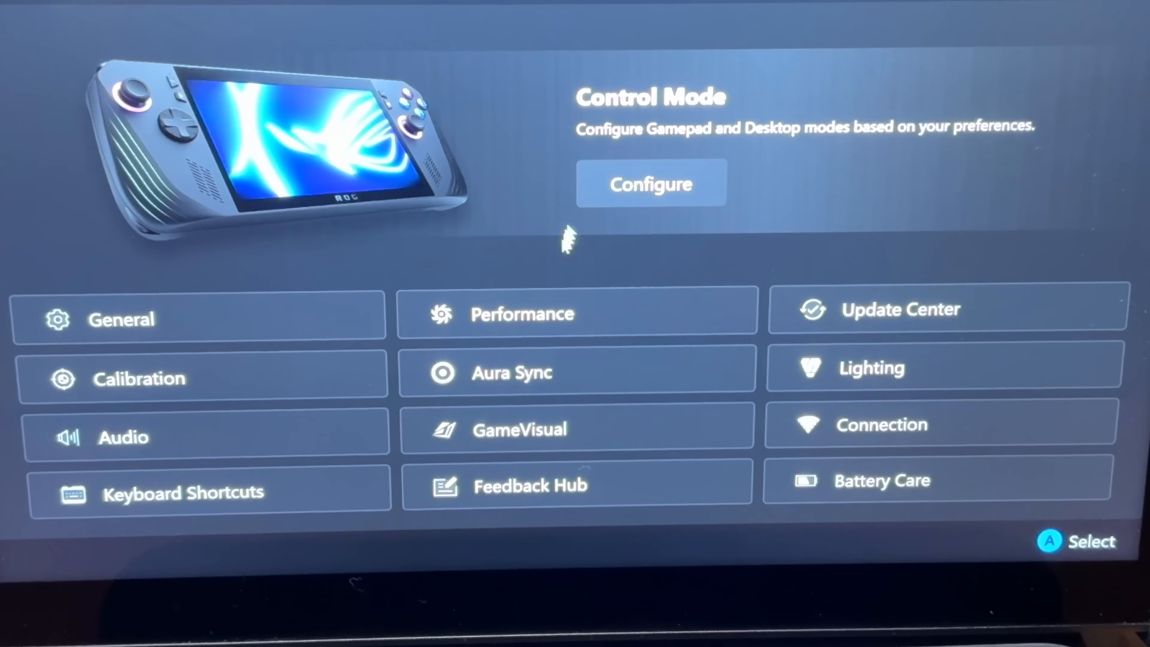
pyautogui.click(198, 319)
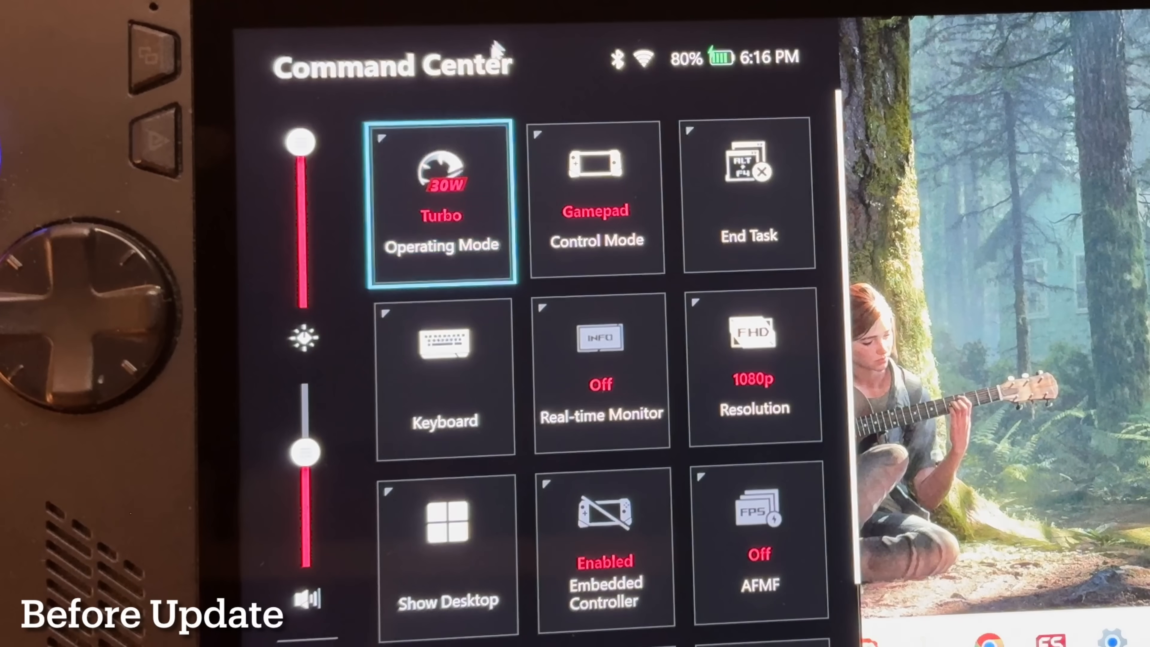
# Step: Cycle the Real-time Monitor overlay from Minimal to Square, then turn it off
pyautogui.click(441, 199)
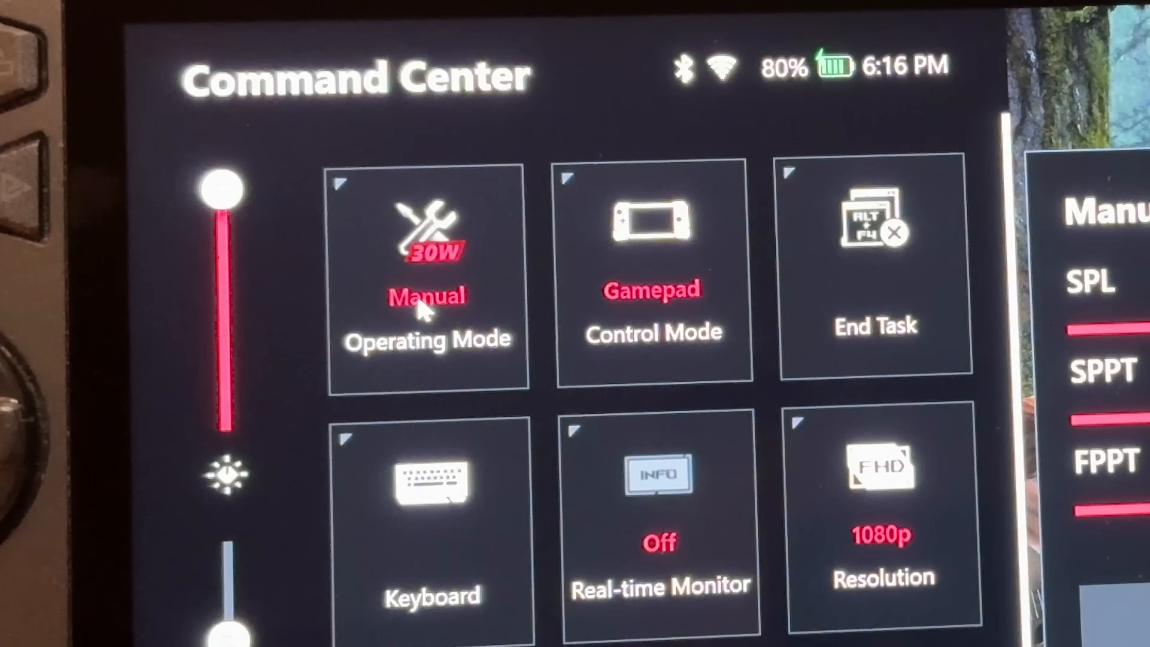
pyautogui.click(427, 275)
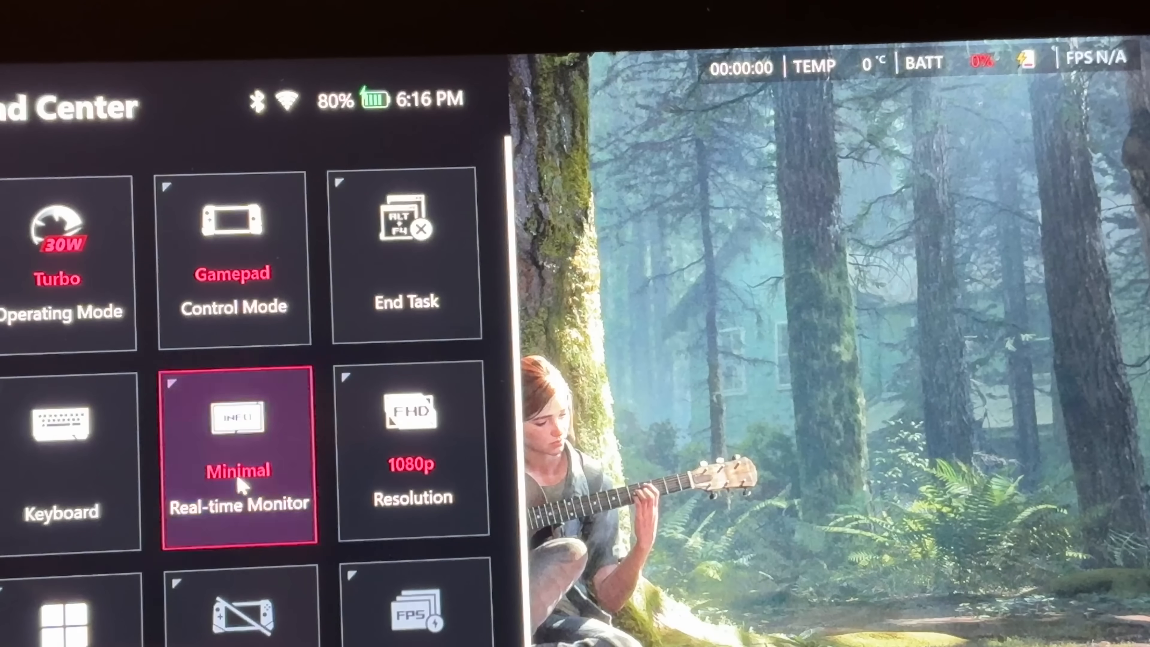
pyautogui.click(237, 440)
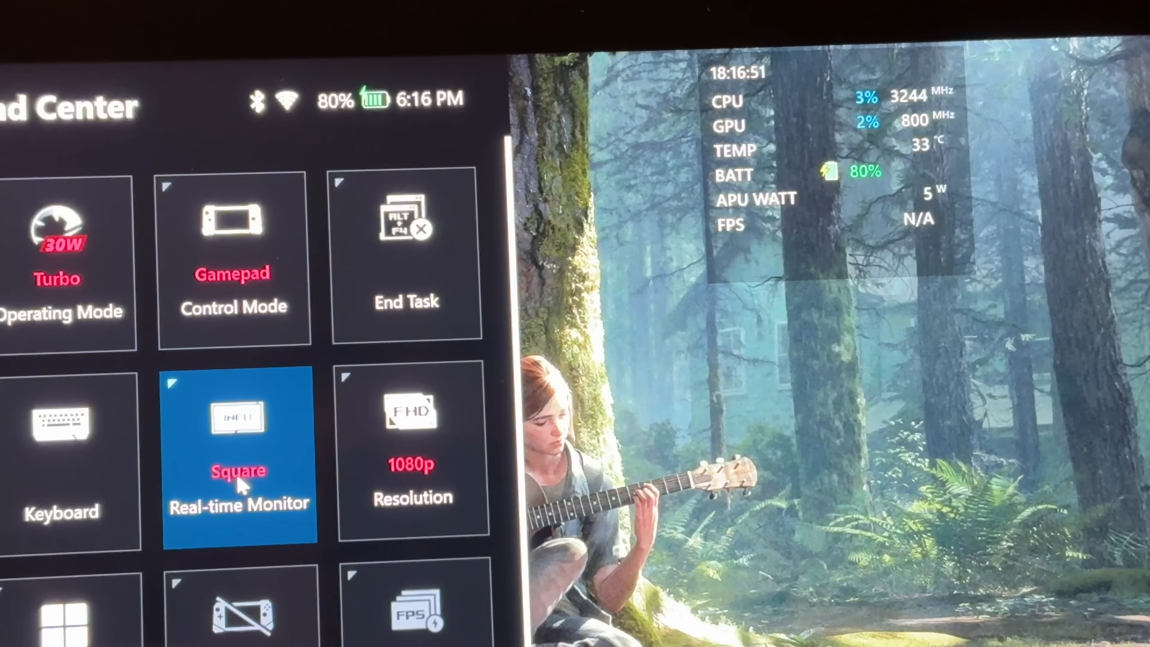
pyautogui.click(238, 455)
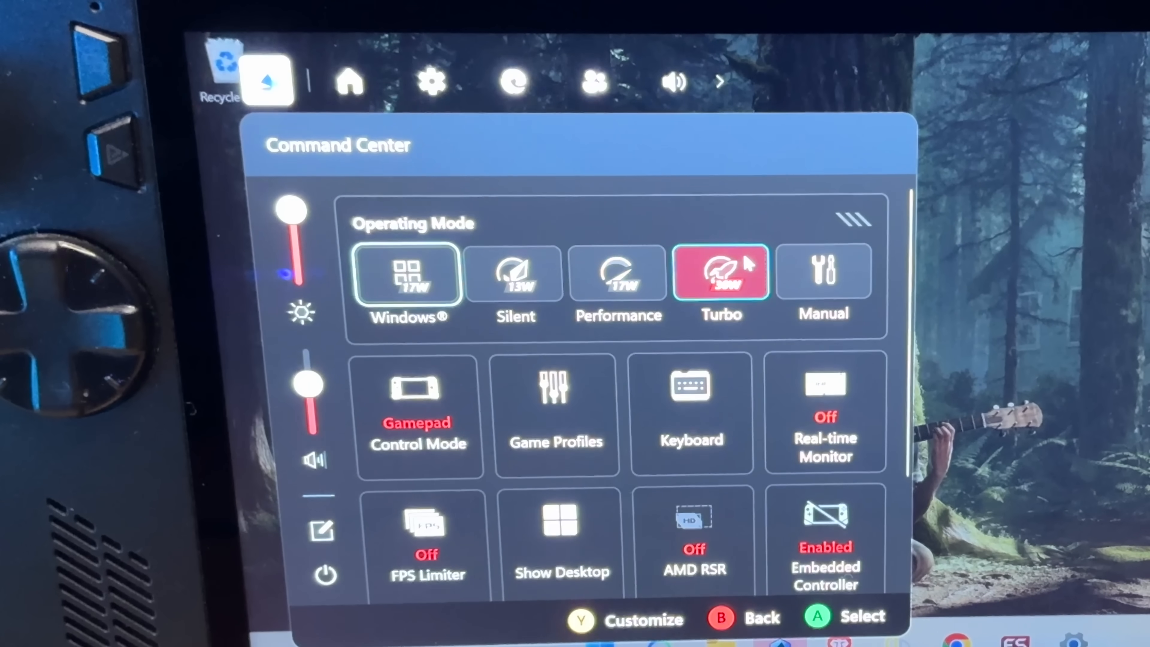
# Step: Browse the Windows and Silent operating mode presets
pyautogui.click(406, 273)
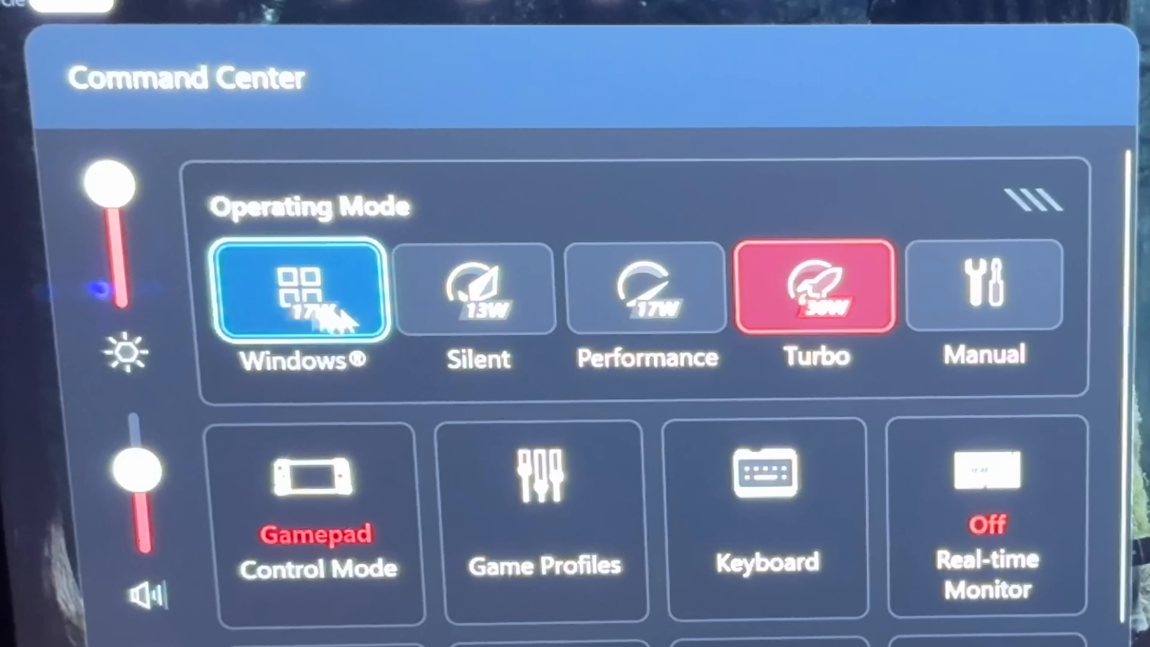
pyautogui.click(476, 288)
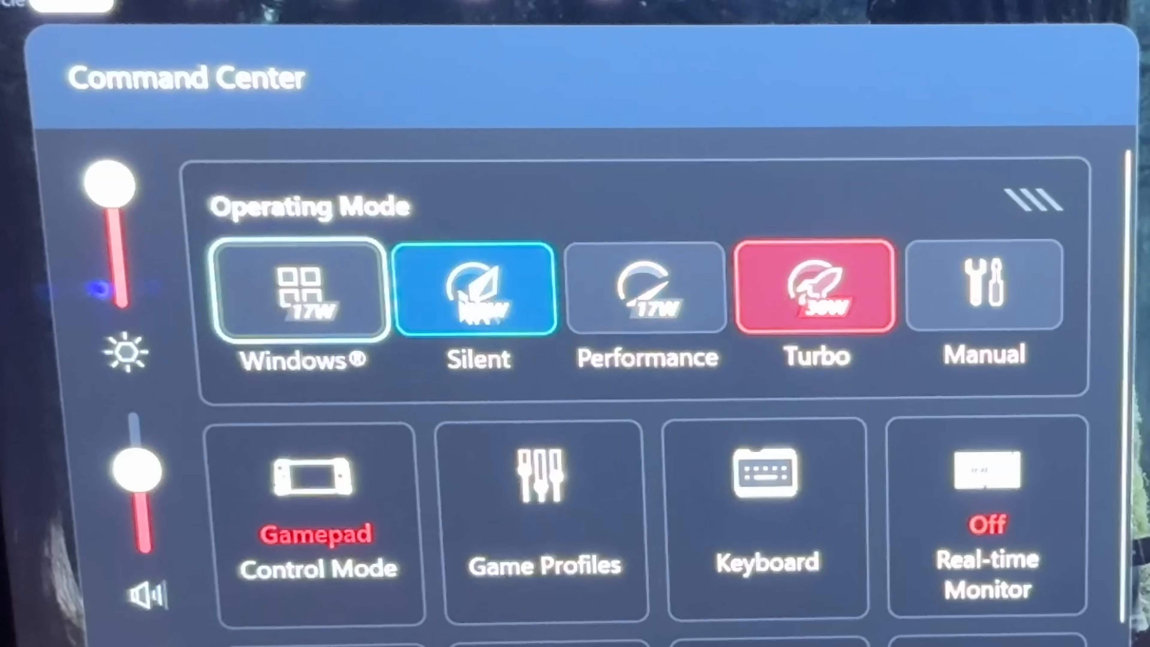
pyautogui.click(816, 286)
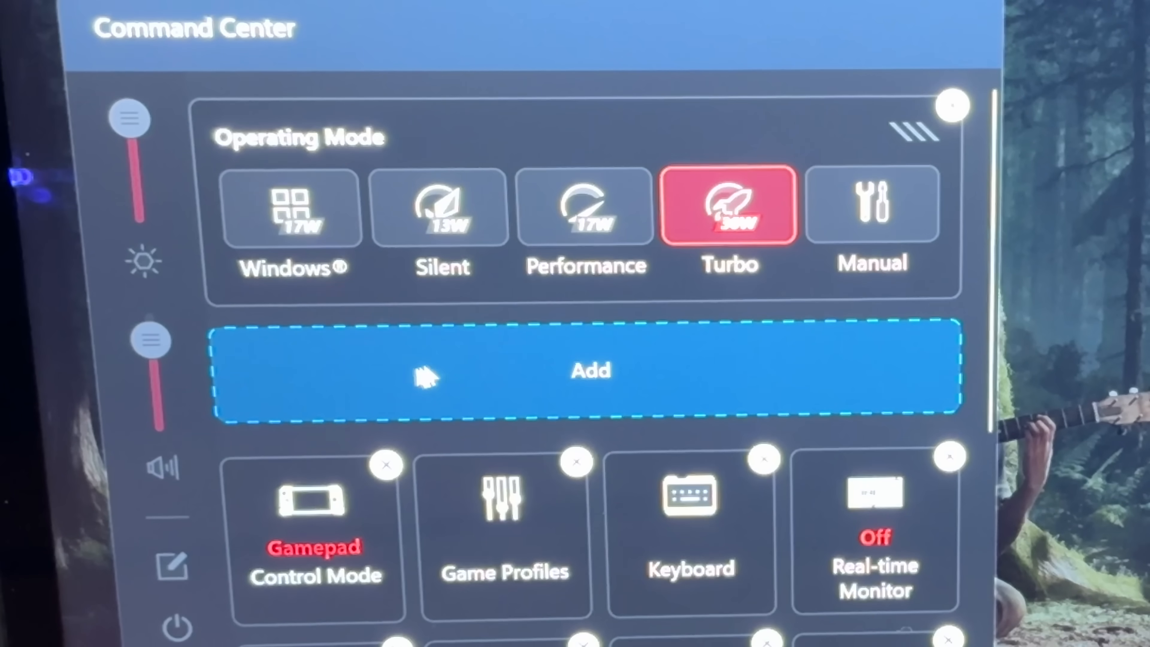
pyautogui.moveTo(601, 385)
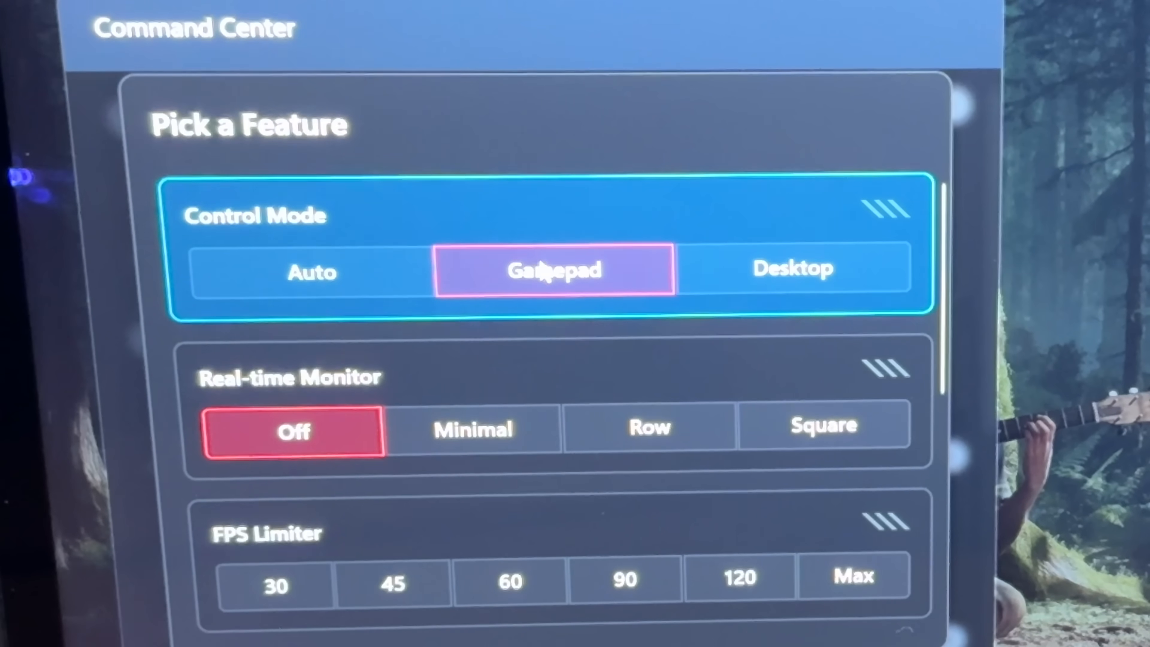
# Step: Add a Touch screen tile and reopen the feature grid to pick another one
pyautogui.scroll(-3)
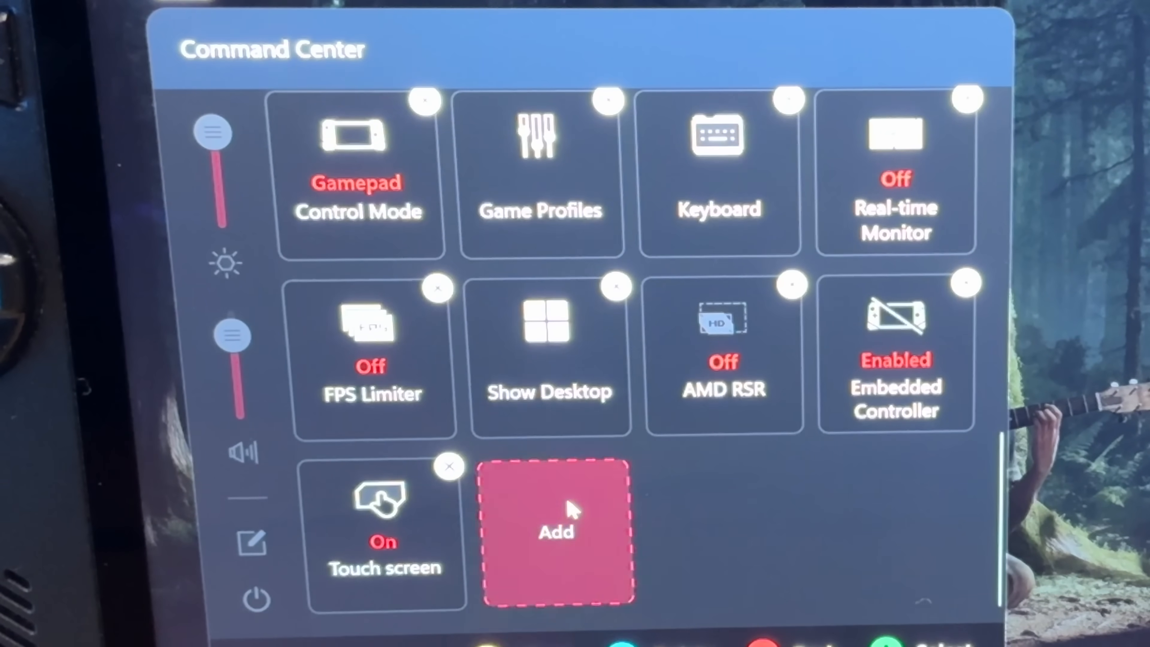
pyautogui.click(555, 530)
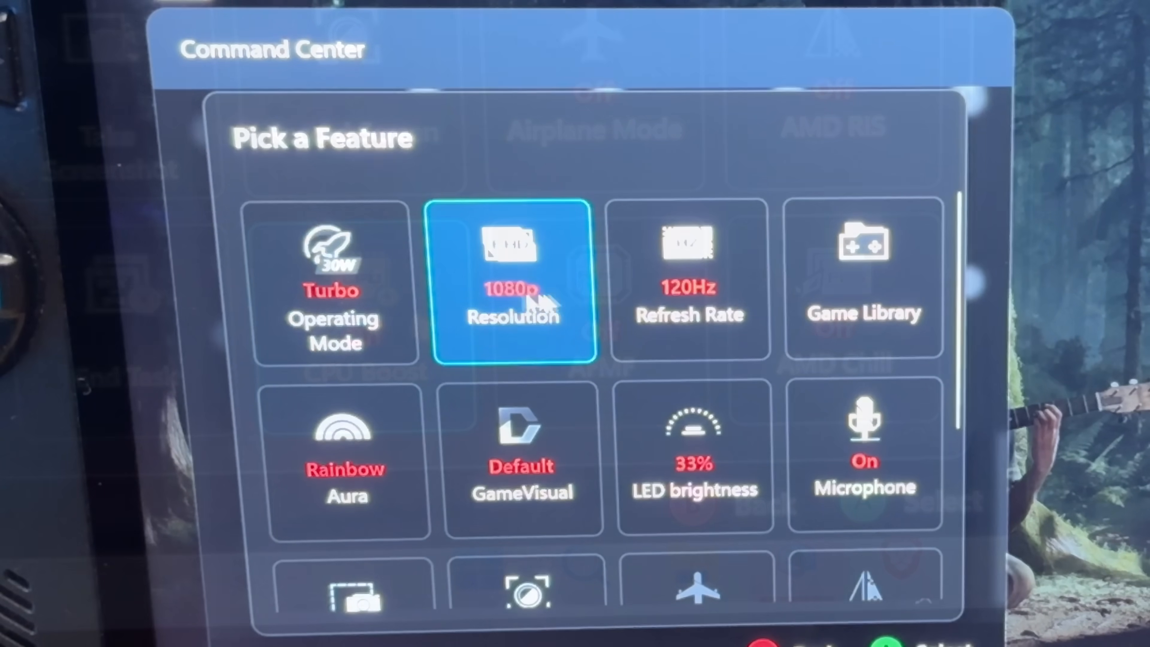
pyautogui.scroll(-3)
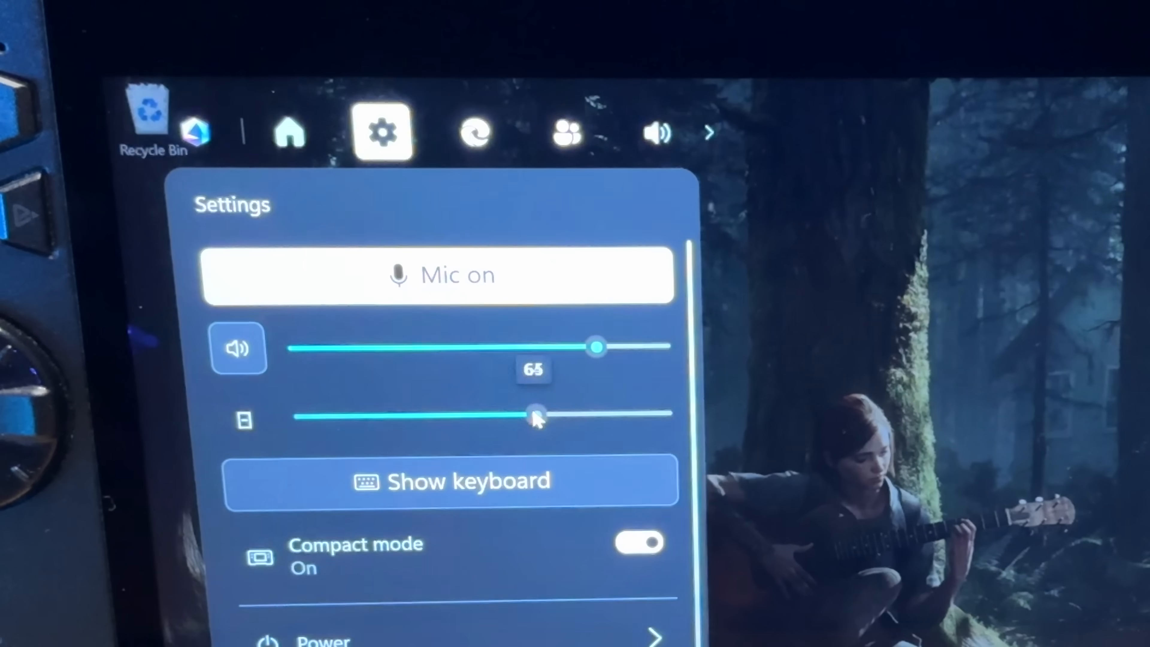
# Step: Raise the screen brightness slider in quick settings, then scroll the compact Home list of recent games
pyautogui.moveTo(536, 417); pyautogui.dragTo(637, 416)
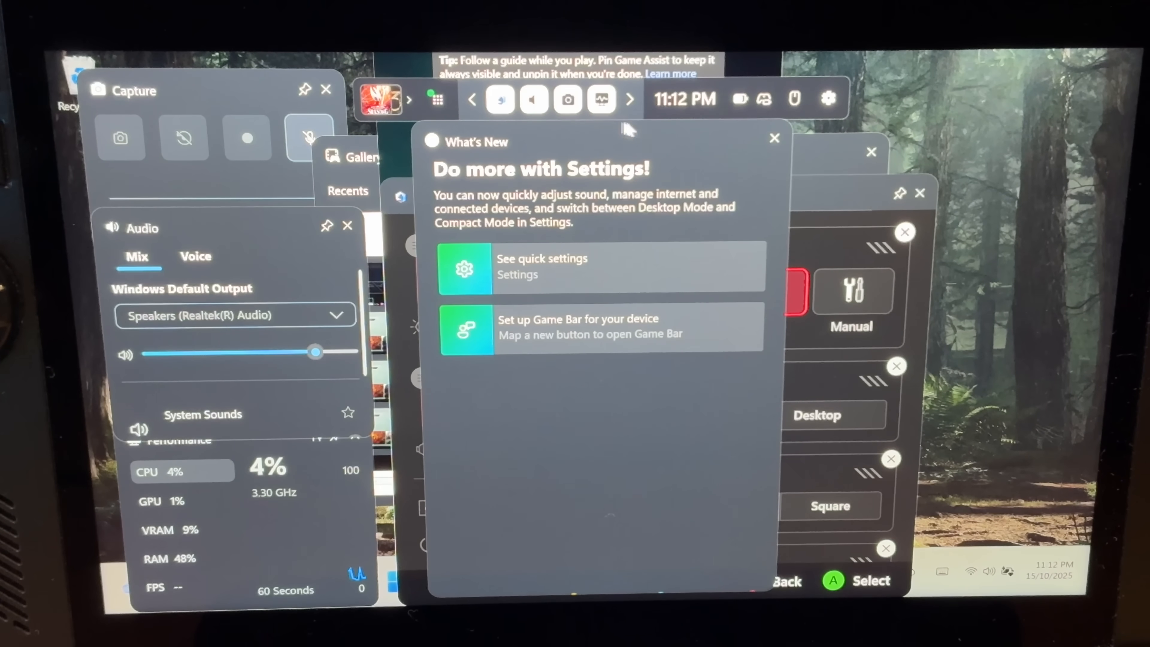
pyautogui.moveTo(755, 165)
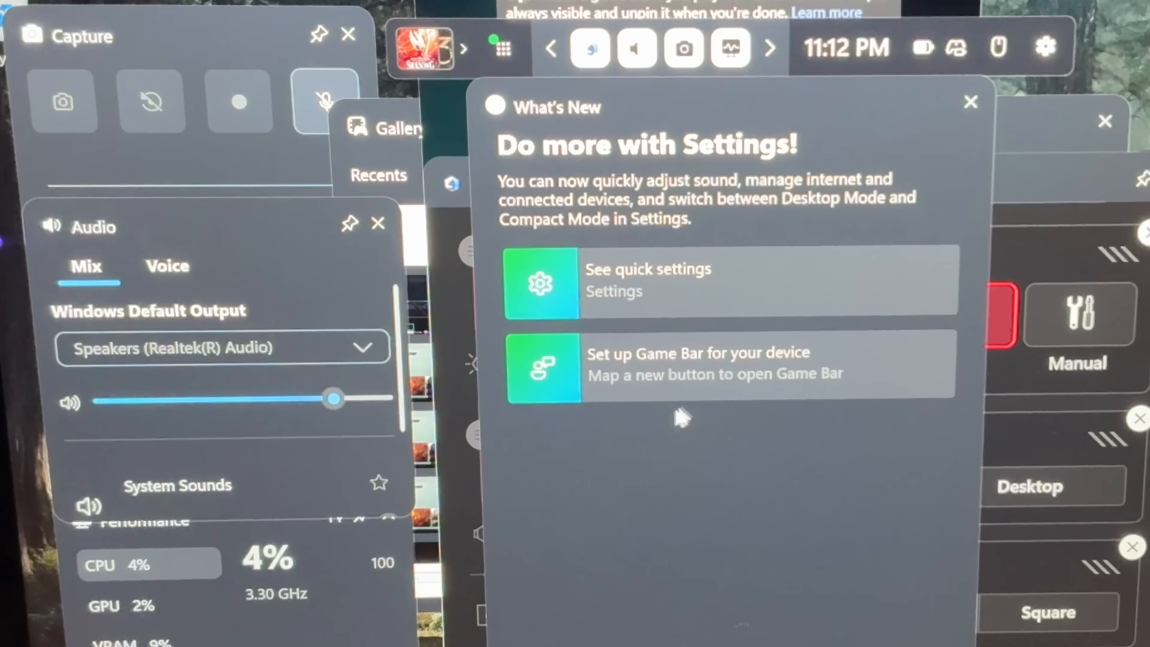
pyautogui.moveTo(704, 114)
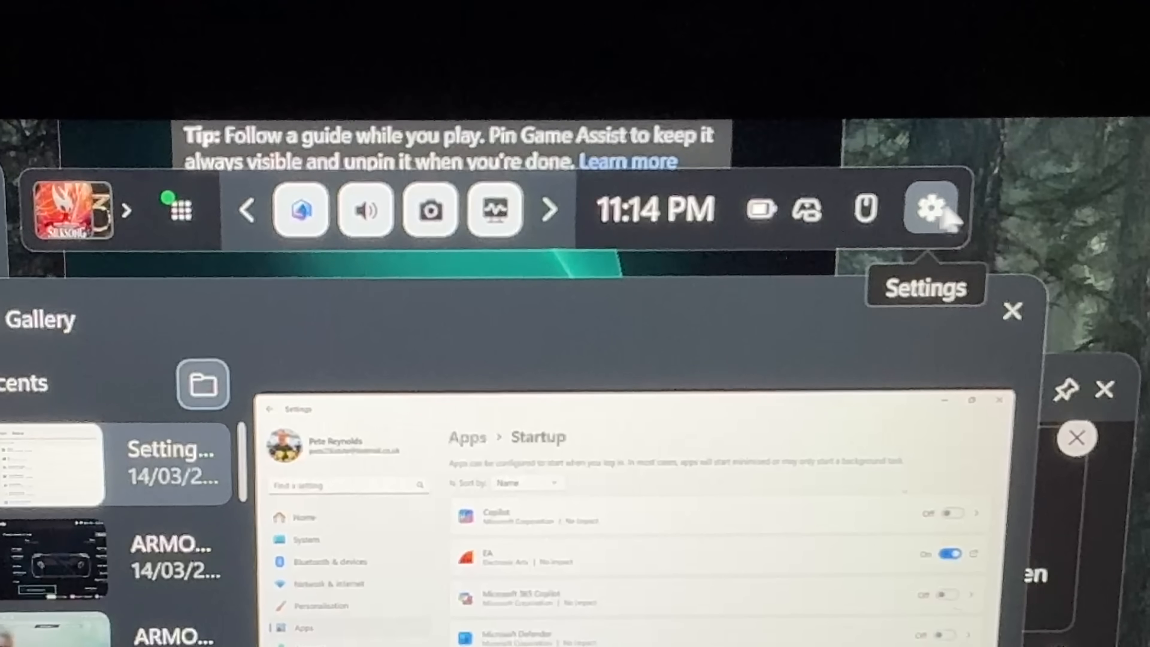
pyautogui.click(931, 209)
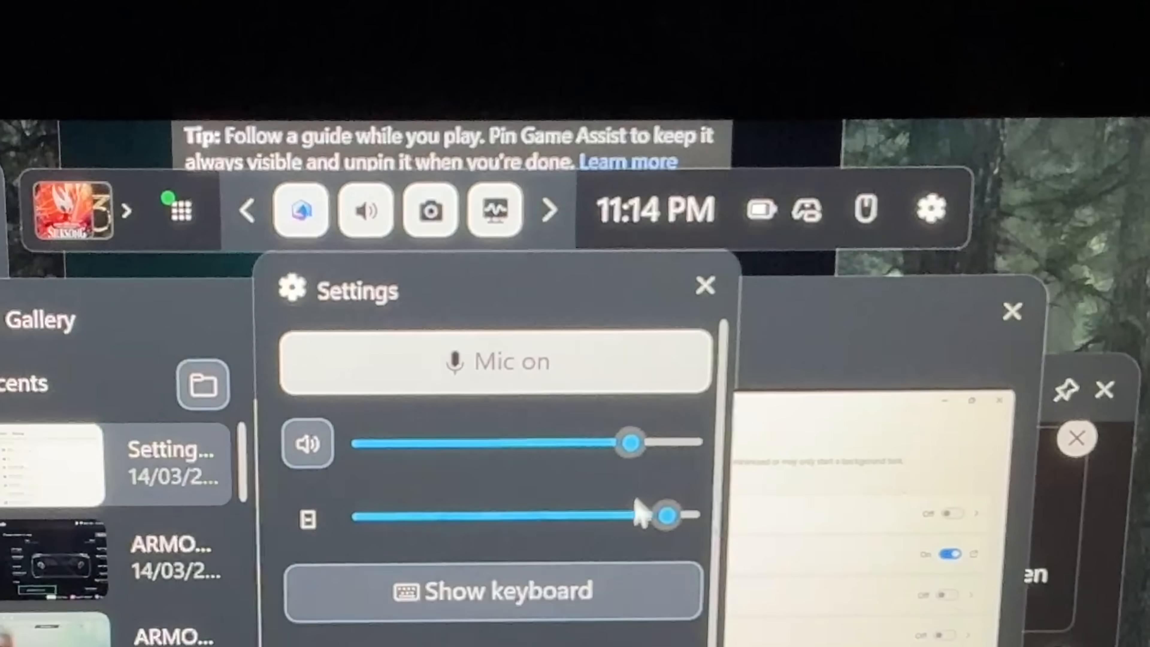
pyautogui.scroll(-3)
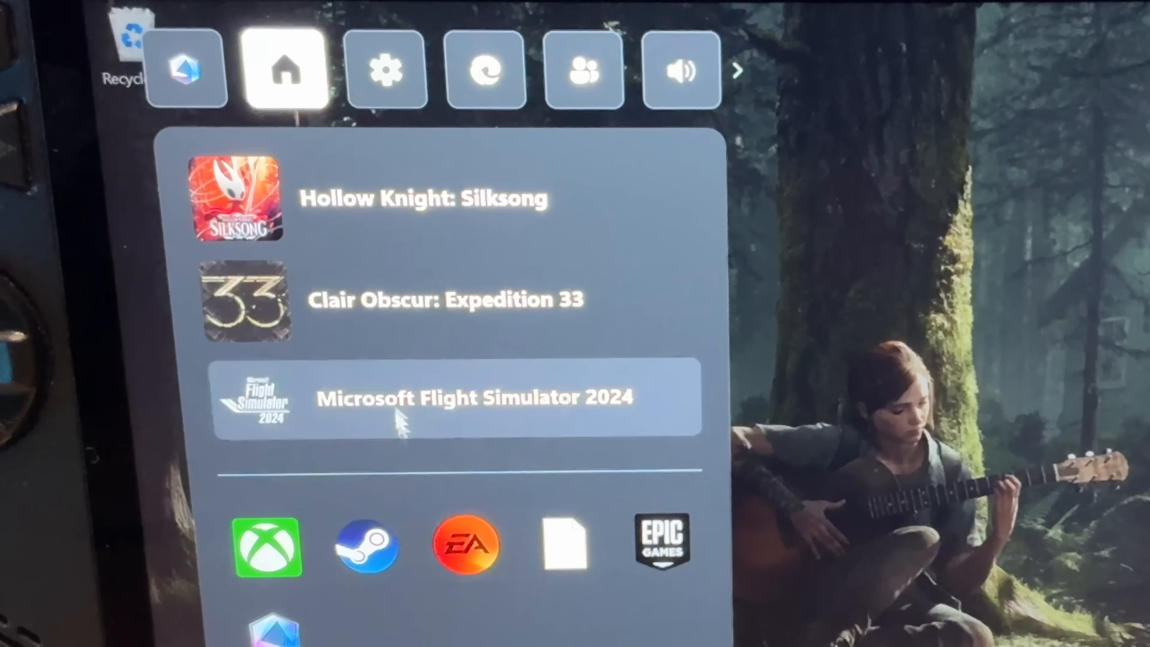
# Step: Tour the Game Assist, Capture, Performance and Xbox Chat widgets one after another
pyautogui.click(668, 60)
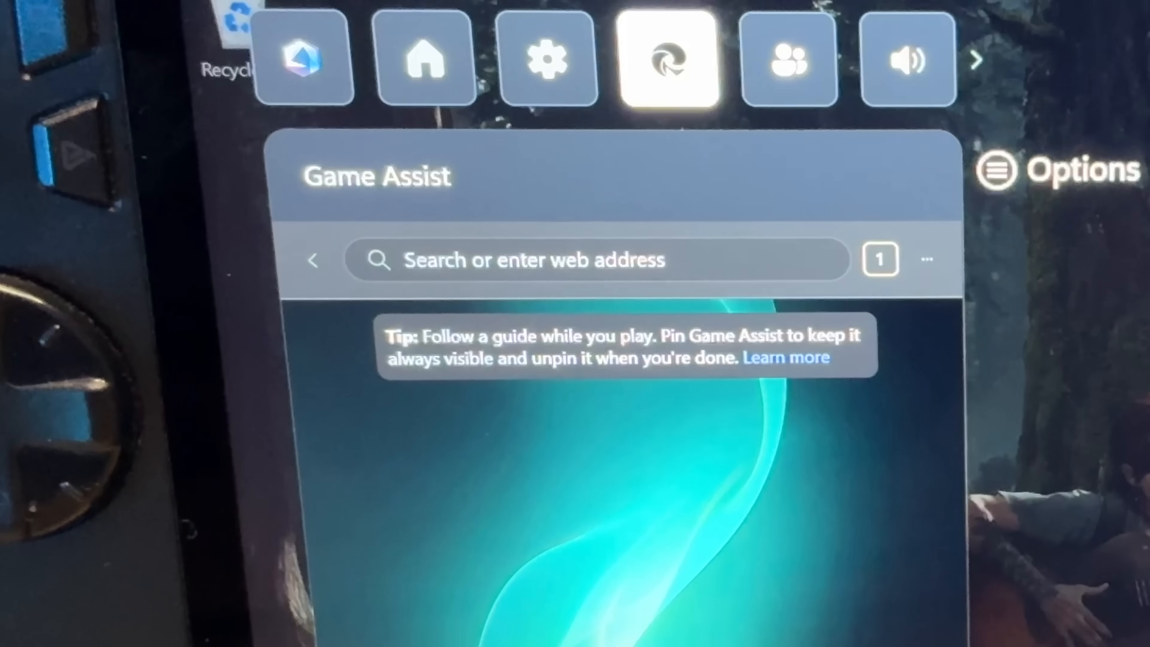
pyautogui.moveTo(484, 308)
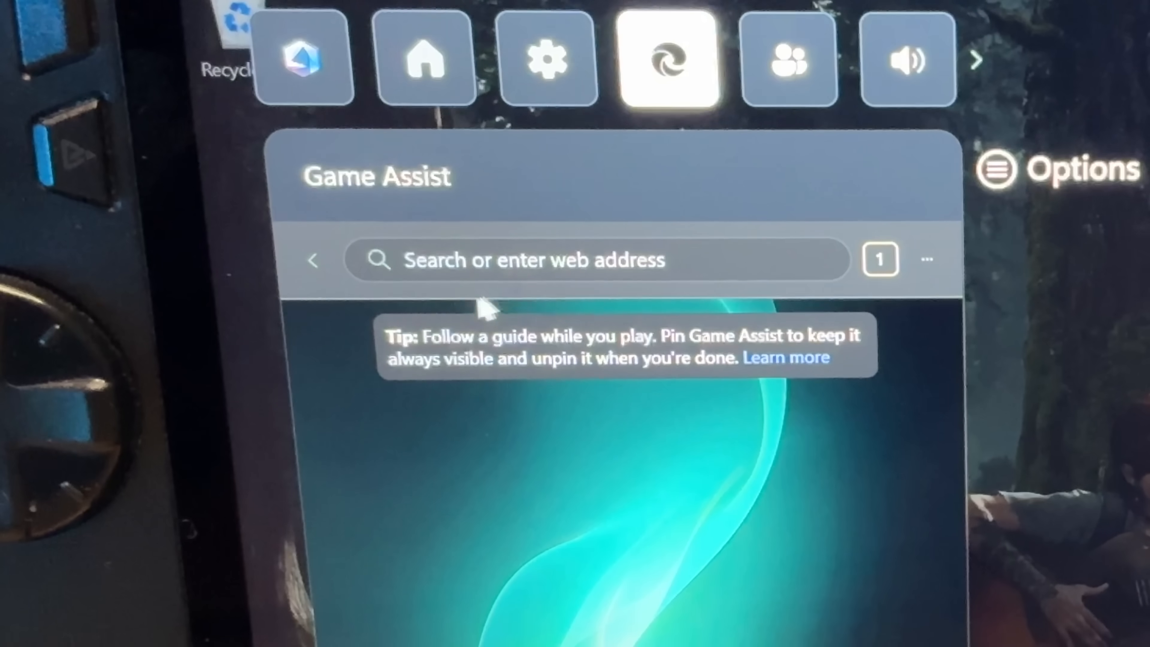
pyautogui.moveTo(502, 524)
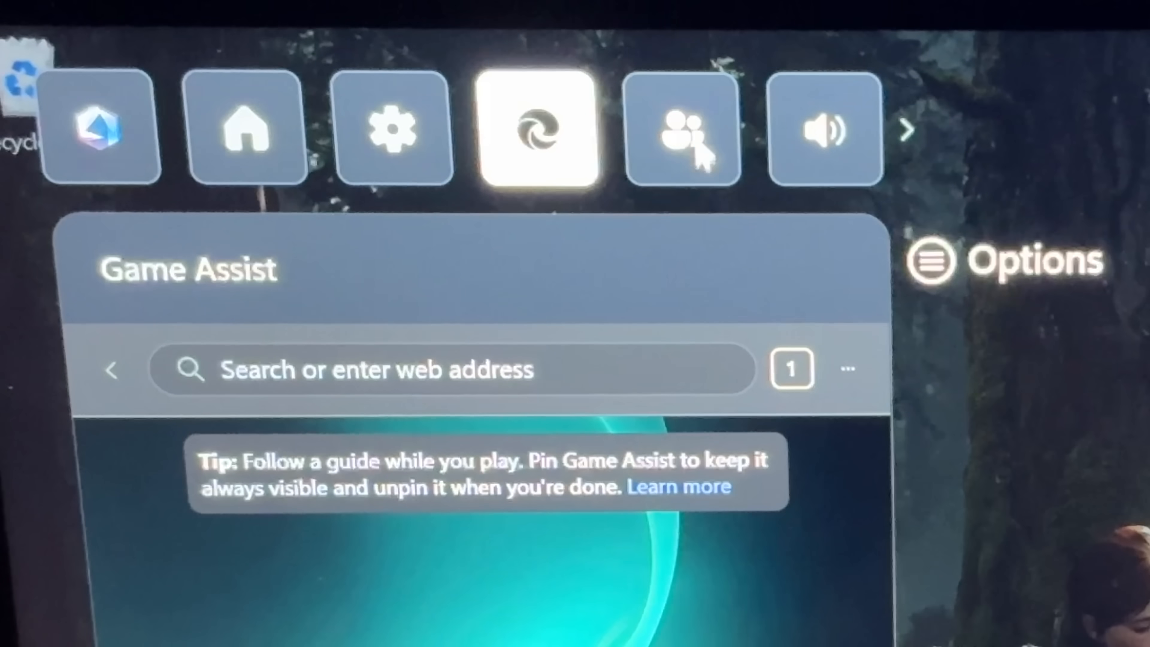
pyautogui.moveTo(686, 169)
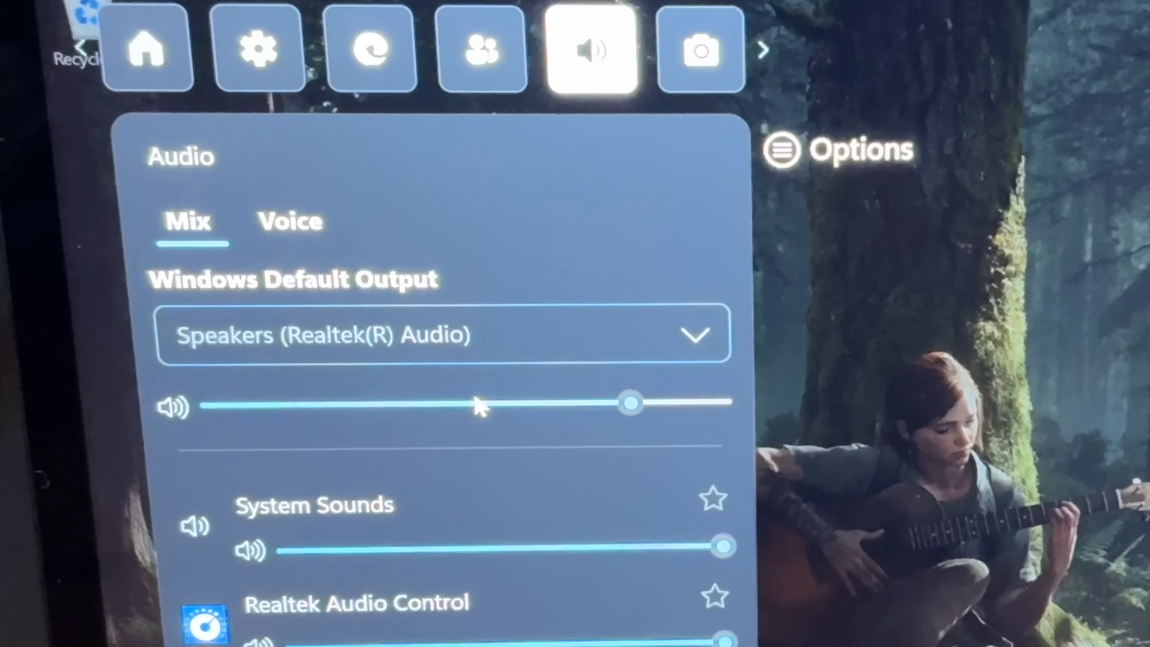
pyautogui.click(700, 49)
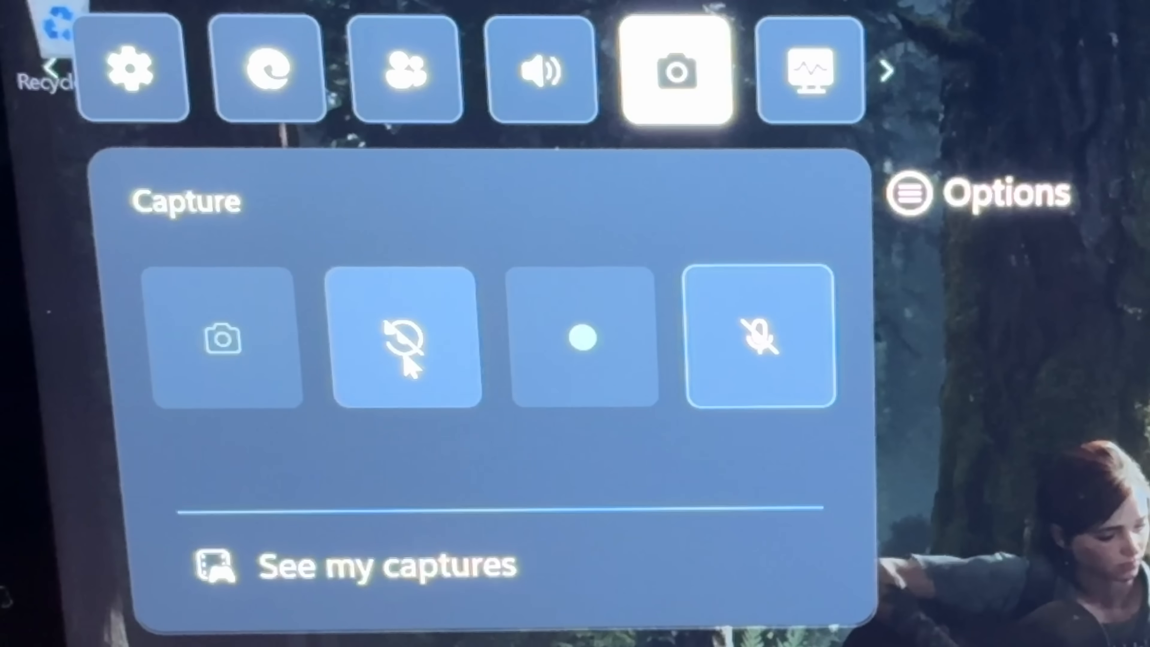
pyautogui.click(810, 69)
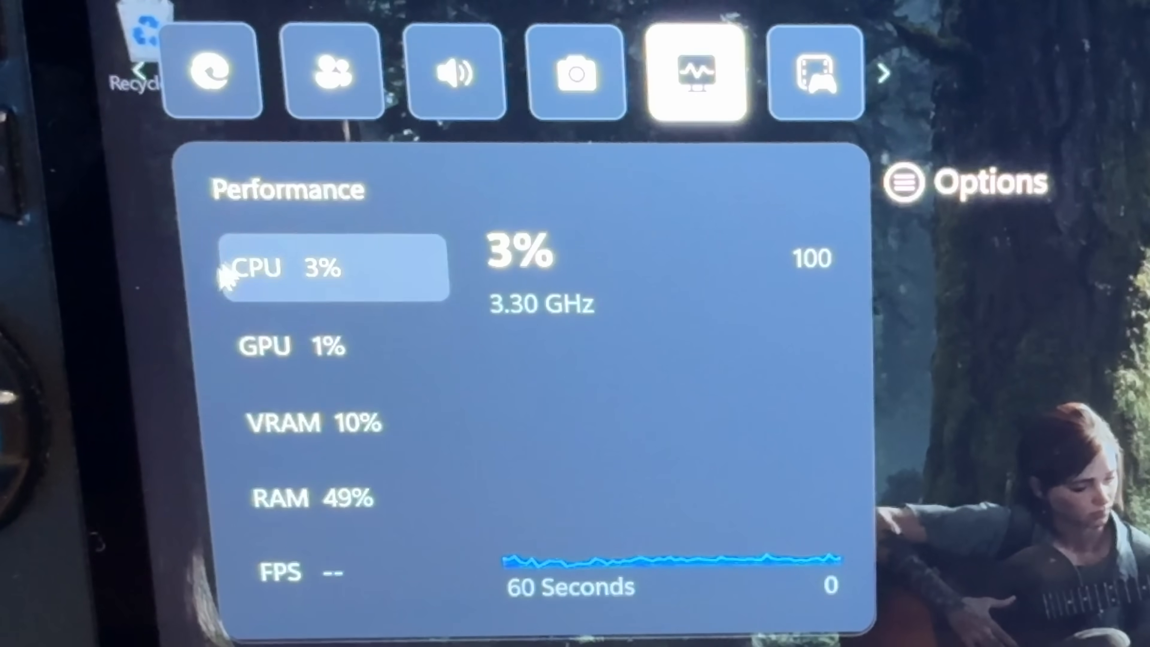
pyautogui.click(477, 69)
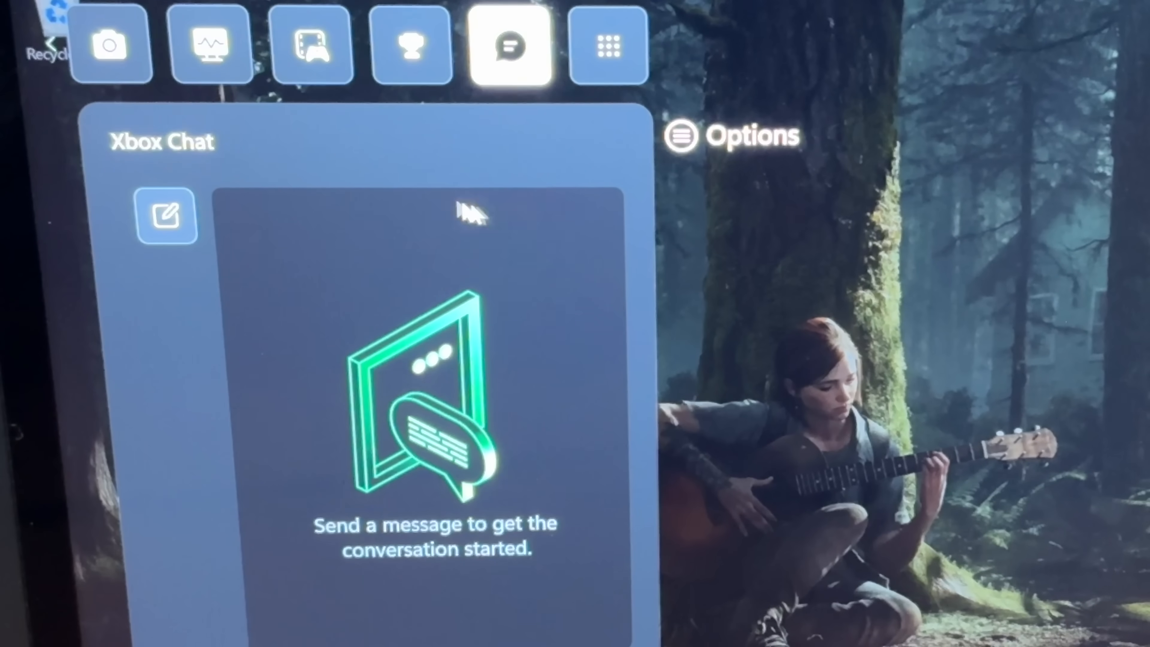
# Step: Show the full Widgets list and scroll through Audio, Capture, Command Center, Gallery, Game Assist, Performance and Resources
pyautogui.click(608, 44)
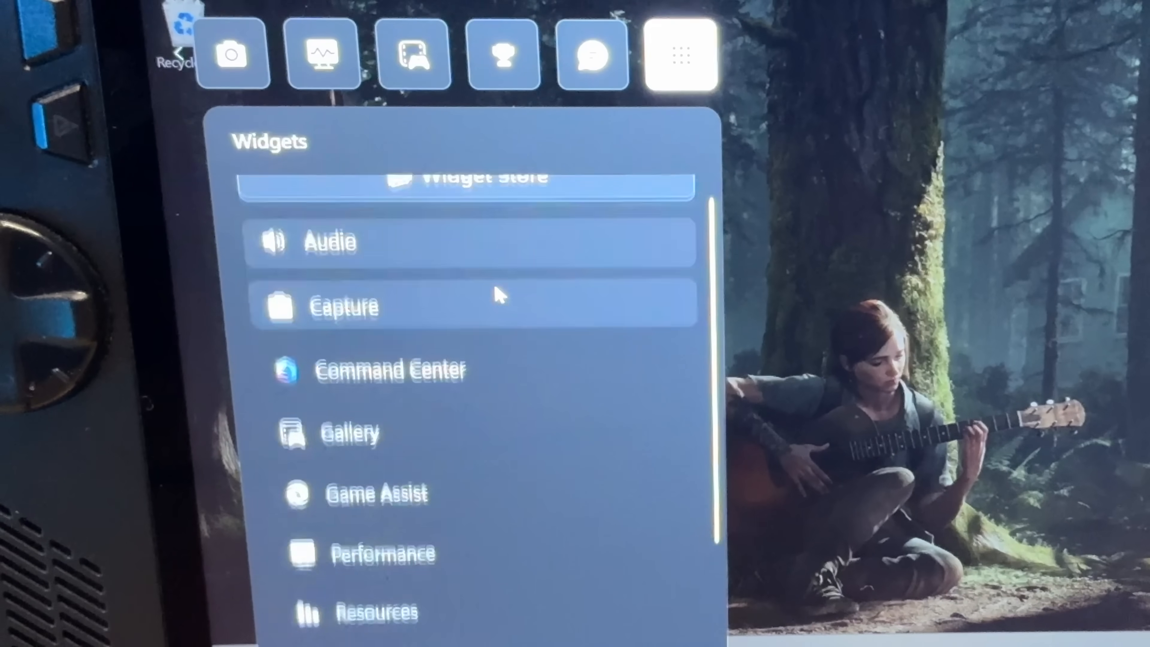
pyautogui.scroll(-3)
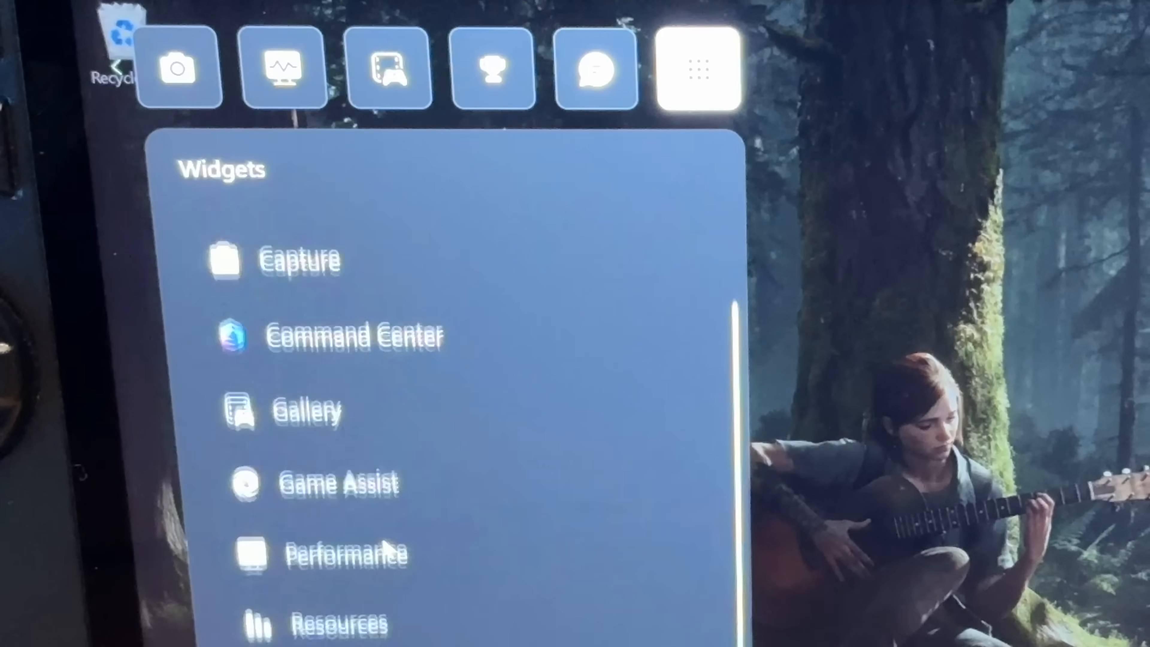
pyautogui.scroll(-3)
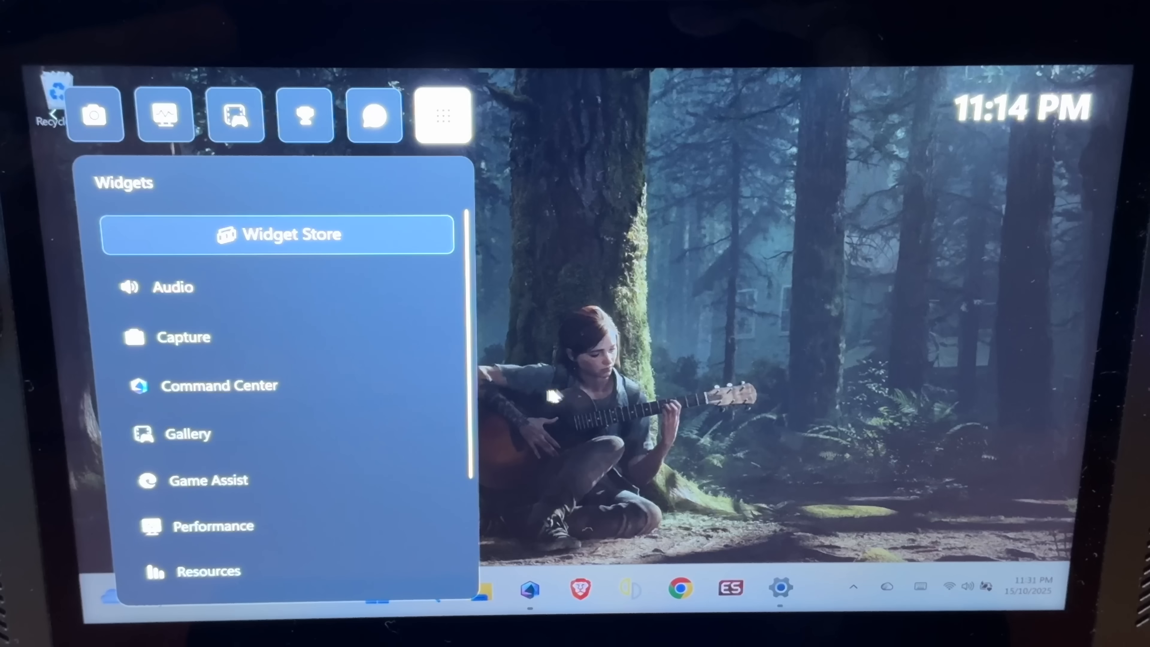
pyautogui.moveTo(349, 386)
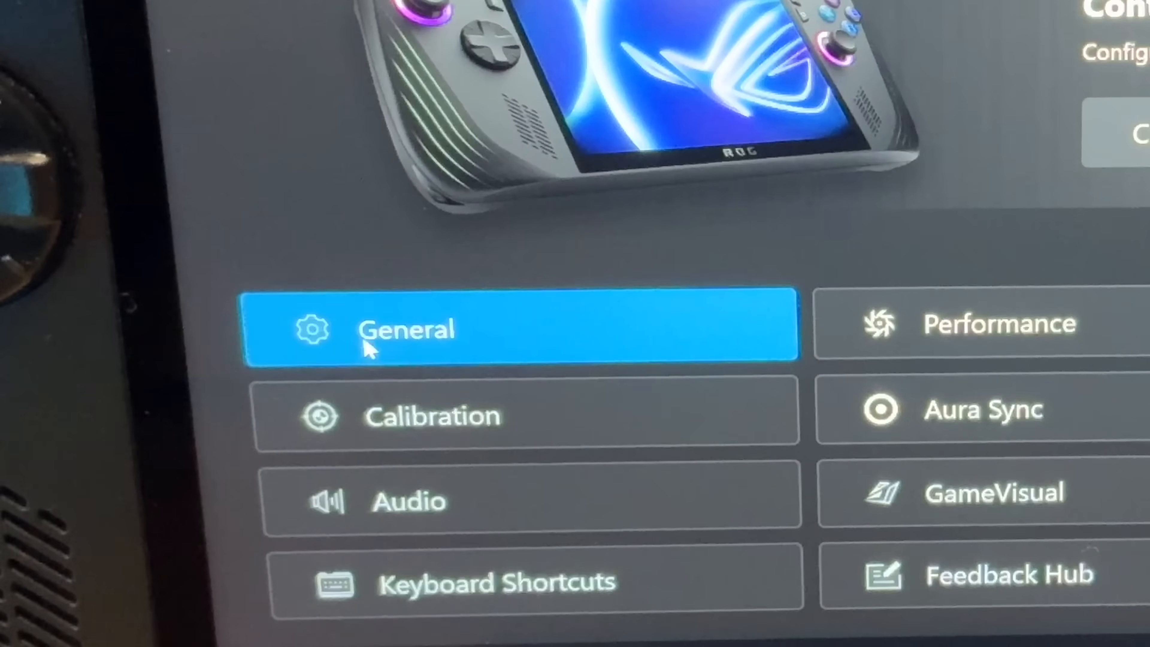
# Step: Browse the General and Performance settings categories on the way to Gamepad Mode key mapping
pyautogui.click(407, 329)
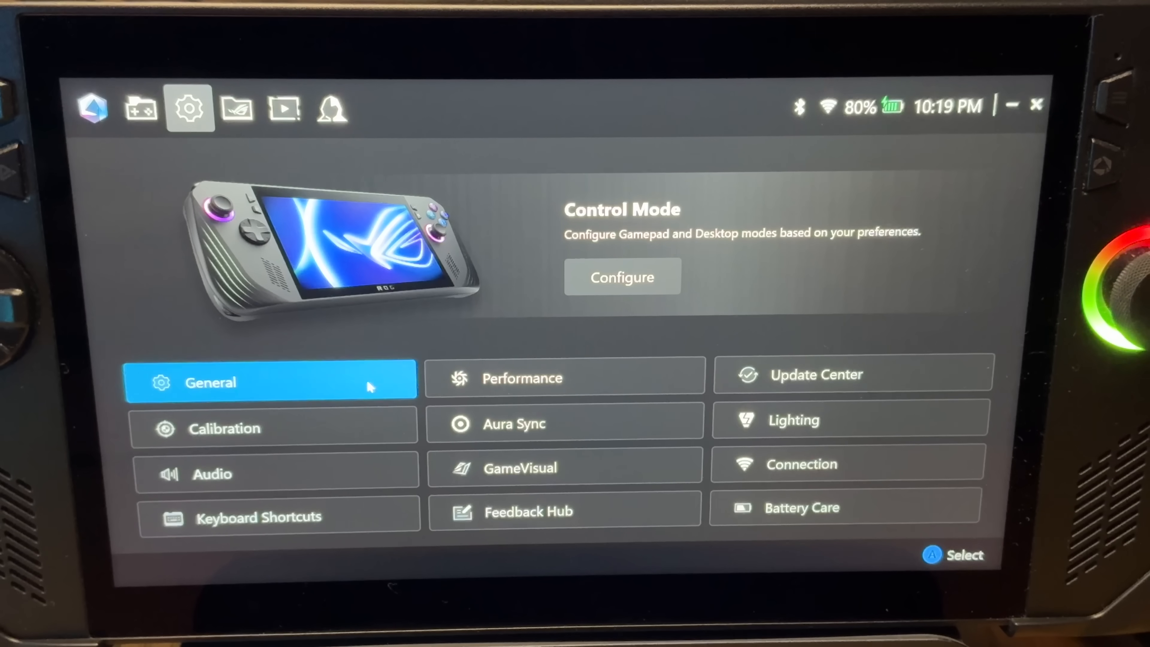
pyautogui.moveTo(321, 399)
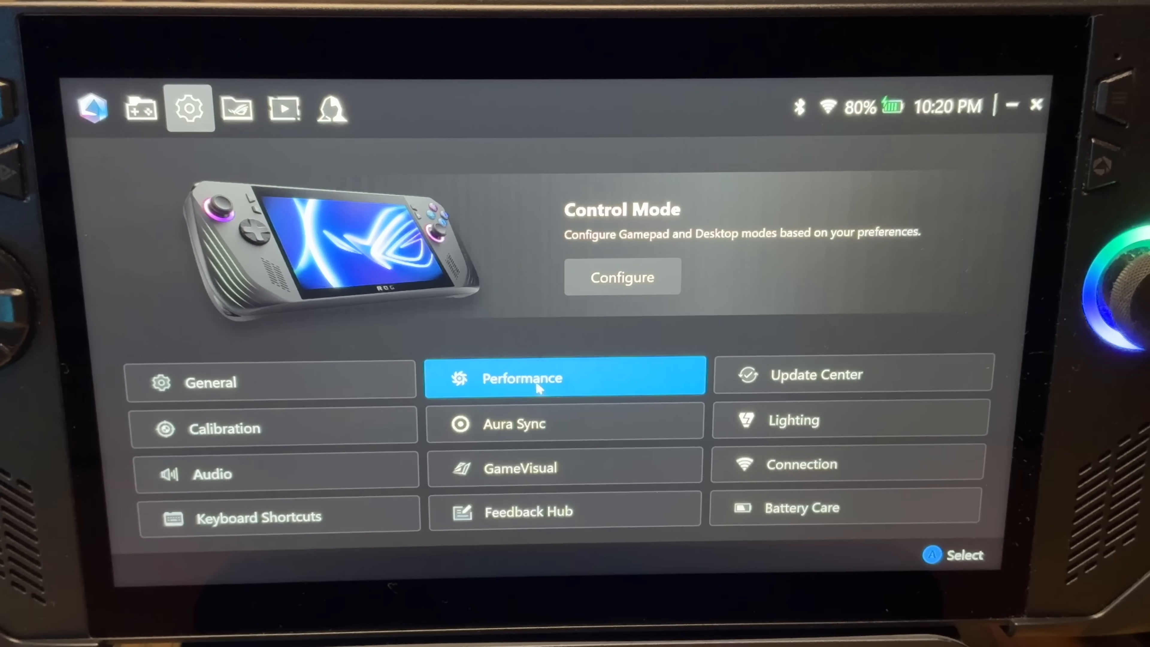
pyautogui.click(621, 276)
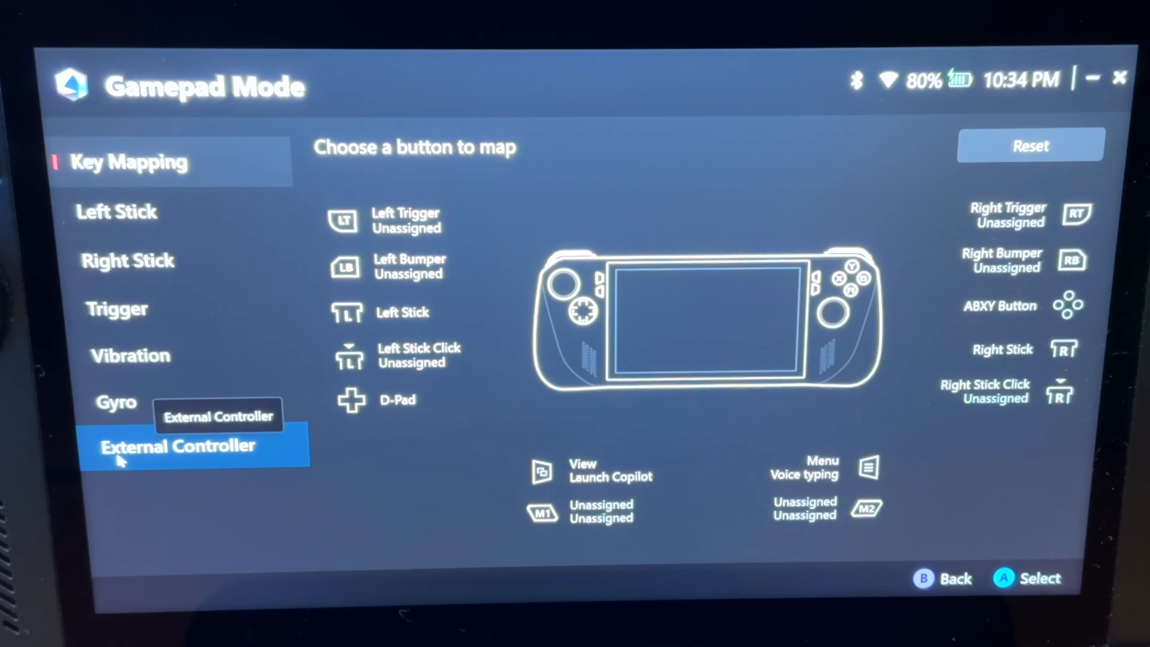
pyautogui.moveTo(235, 461)
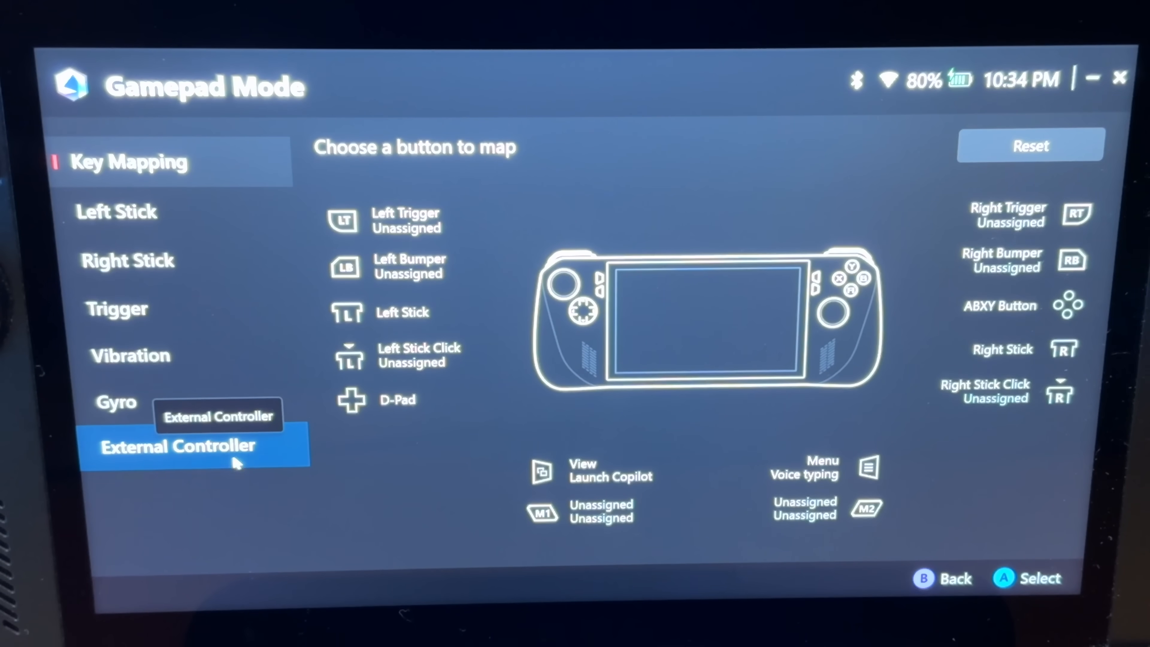